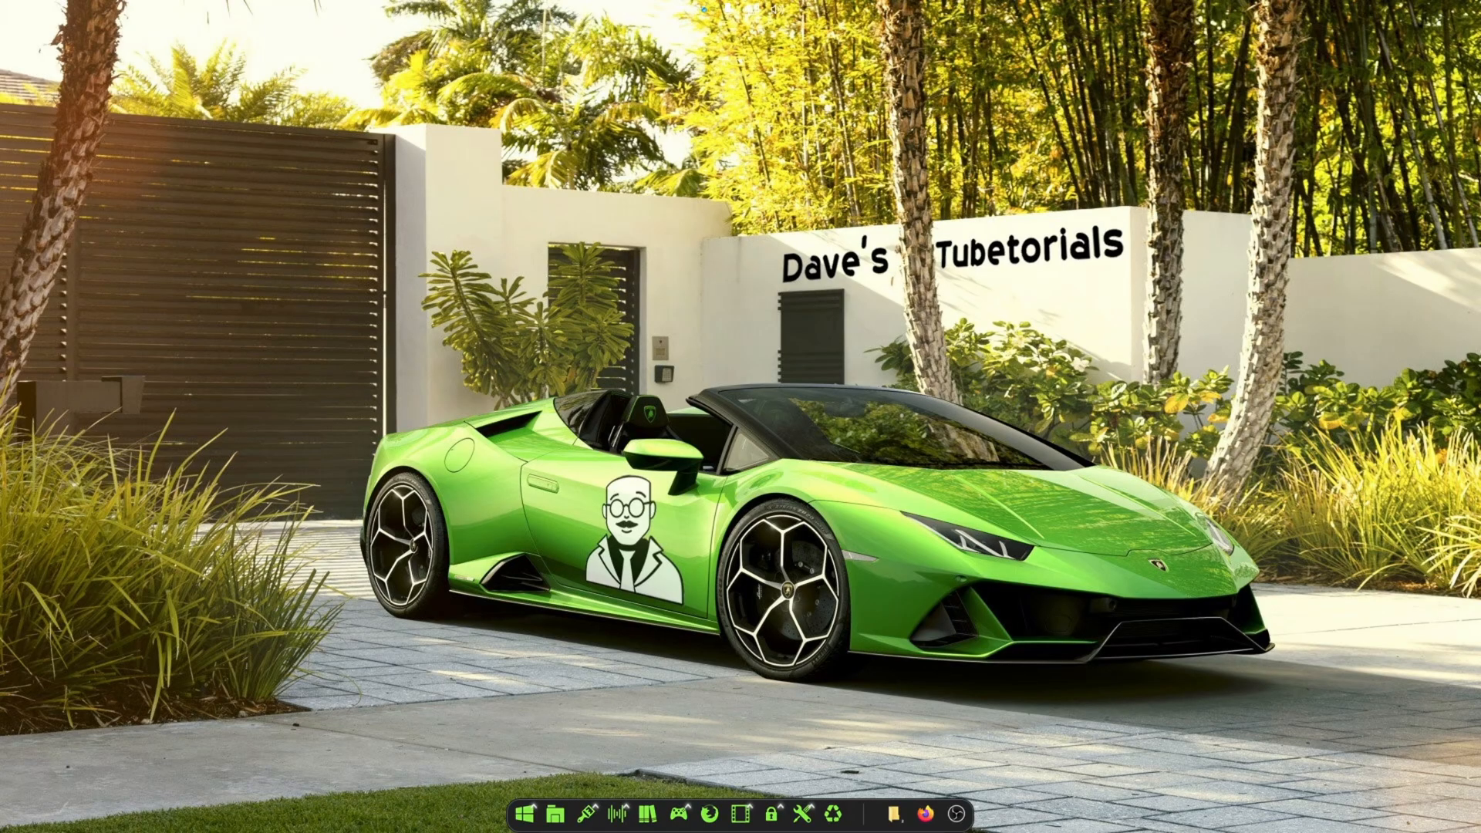
mouse_move(1085, 628)
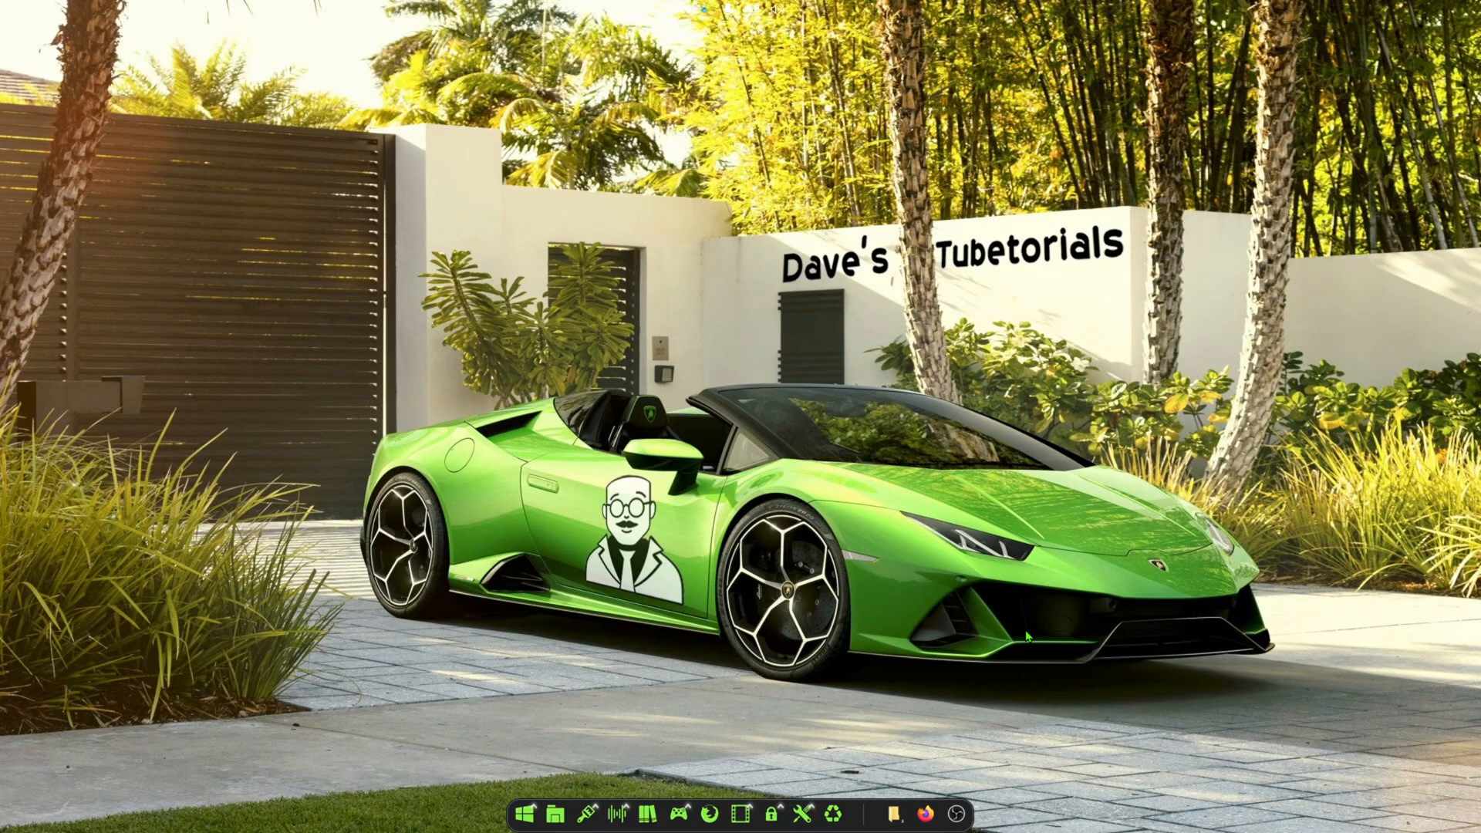
mouse_move(1030, 516)
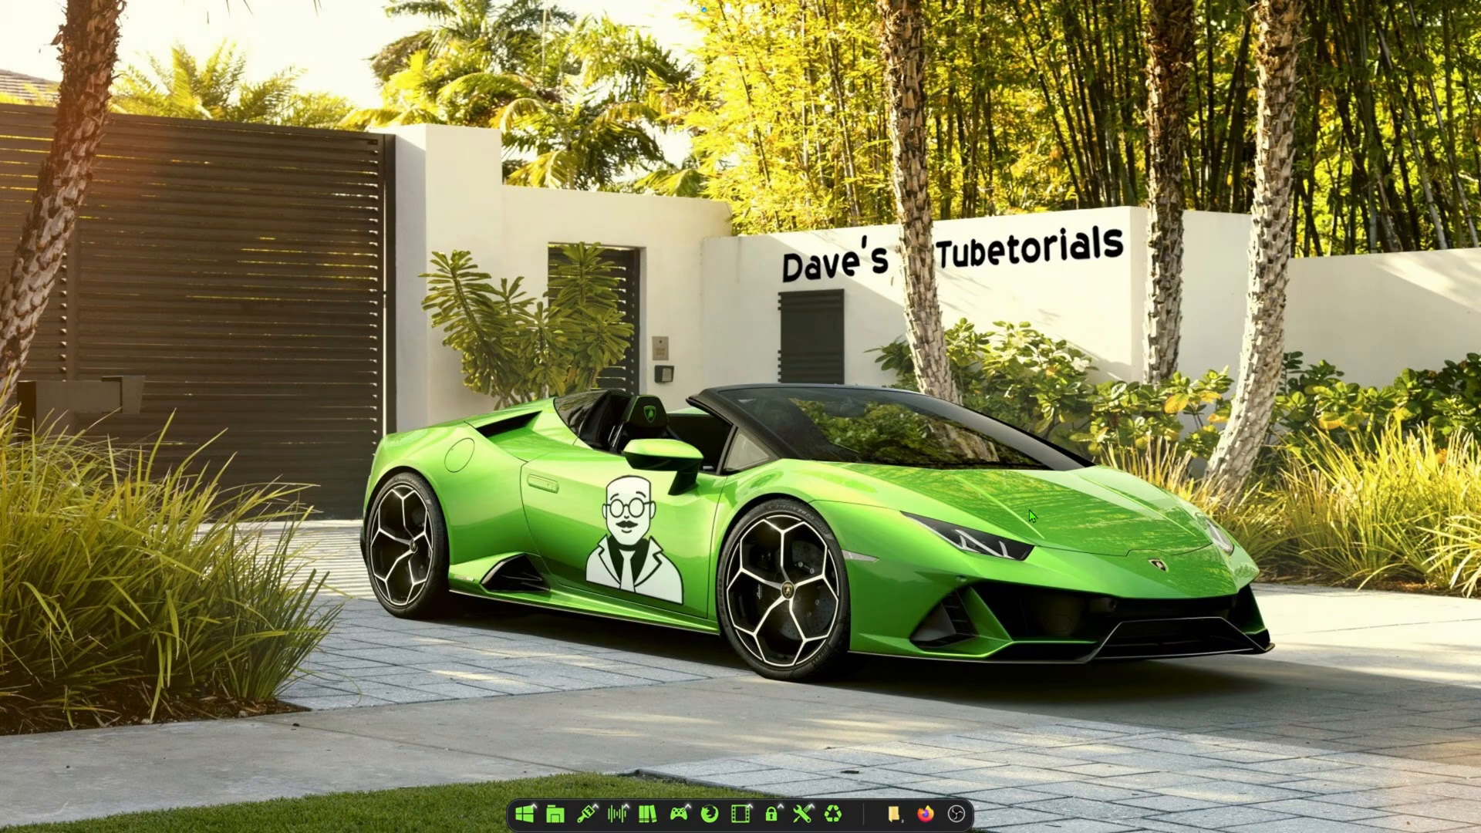
mouse_move(941, 796)
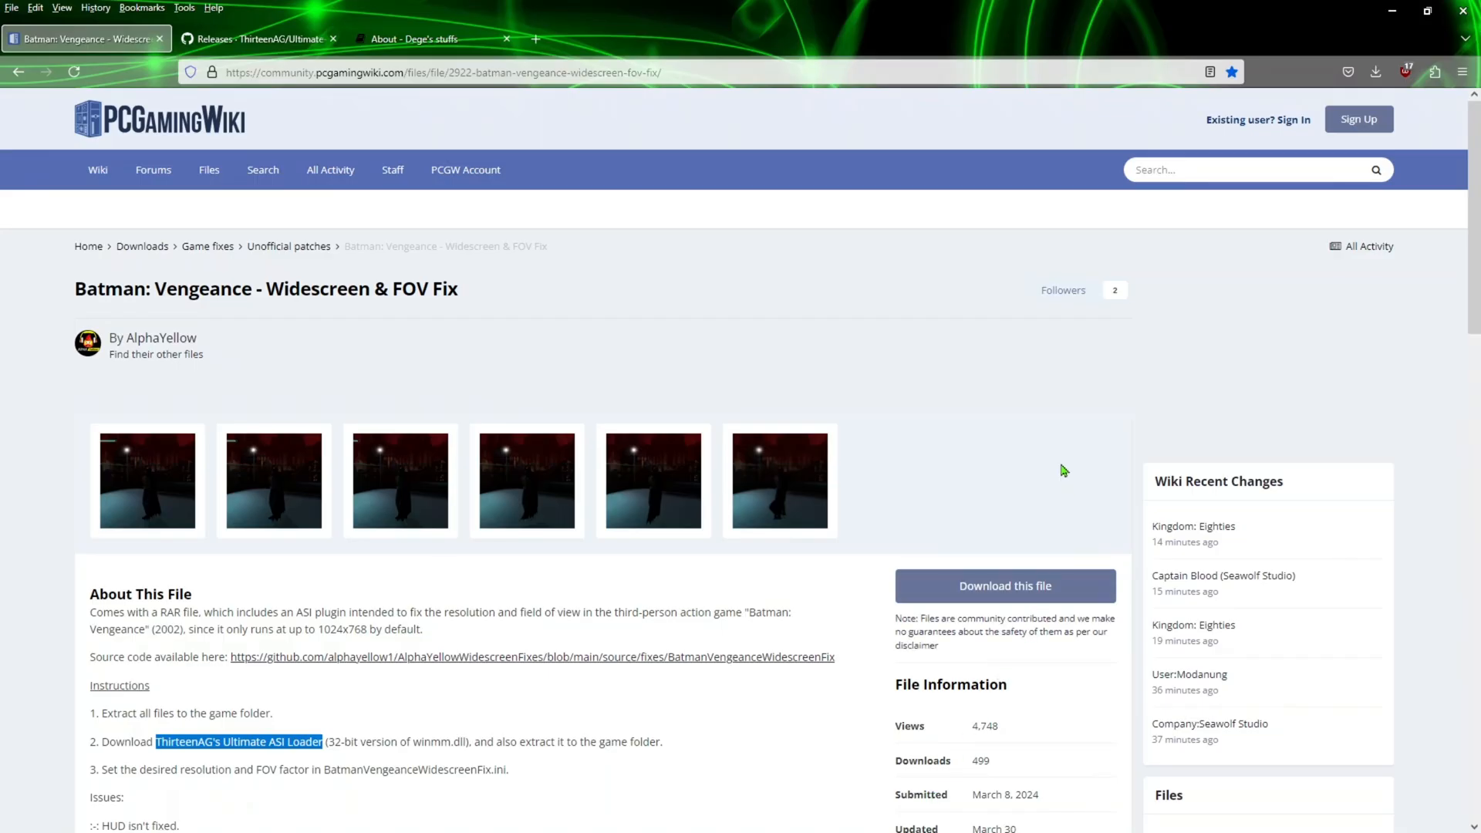
mouse_move(1052, 381)
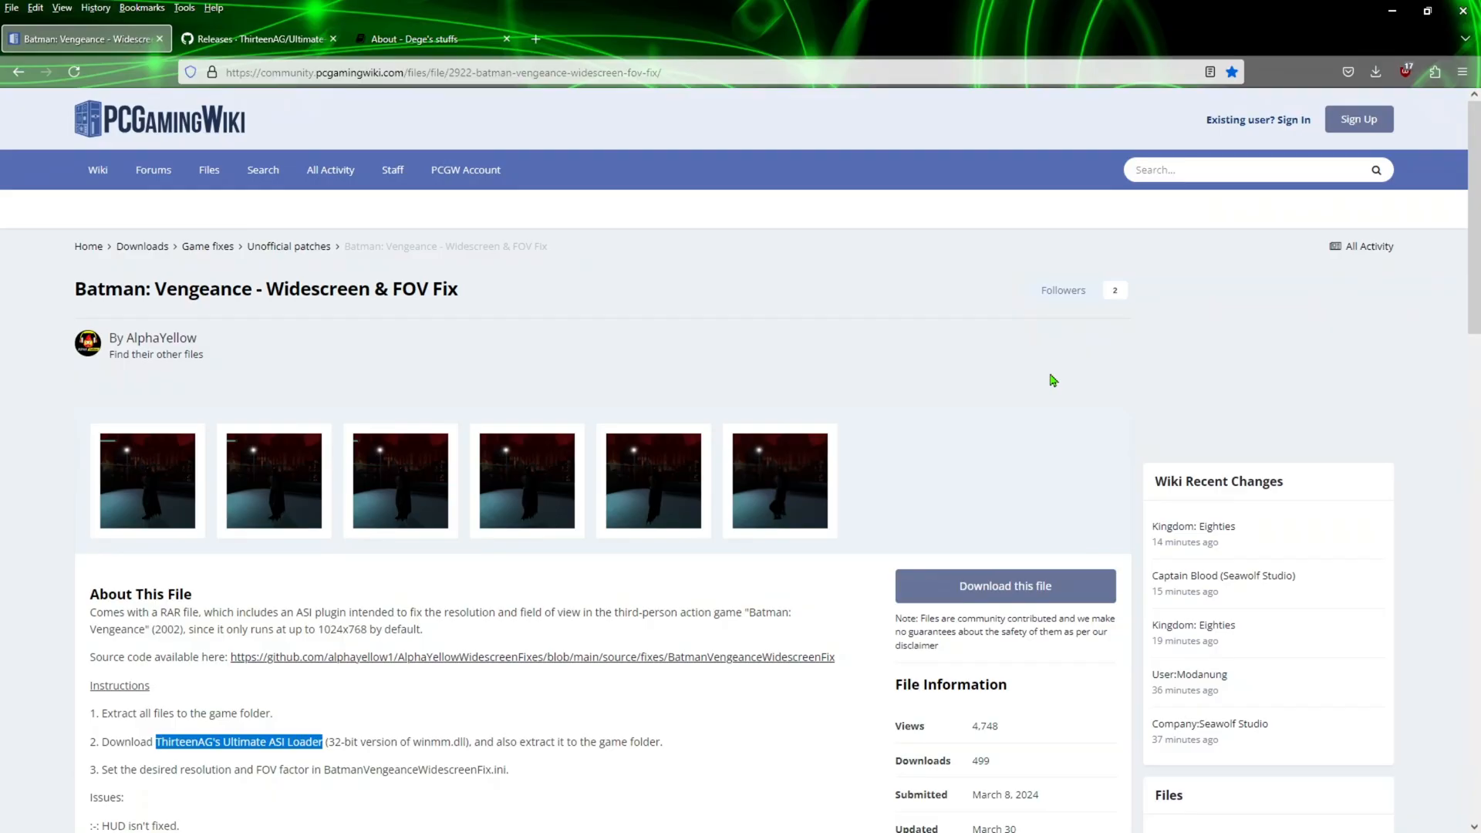
mouse_move(1019, 388)
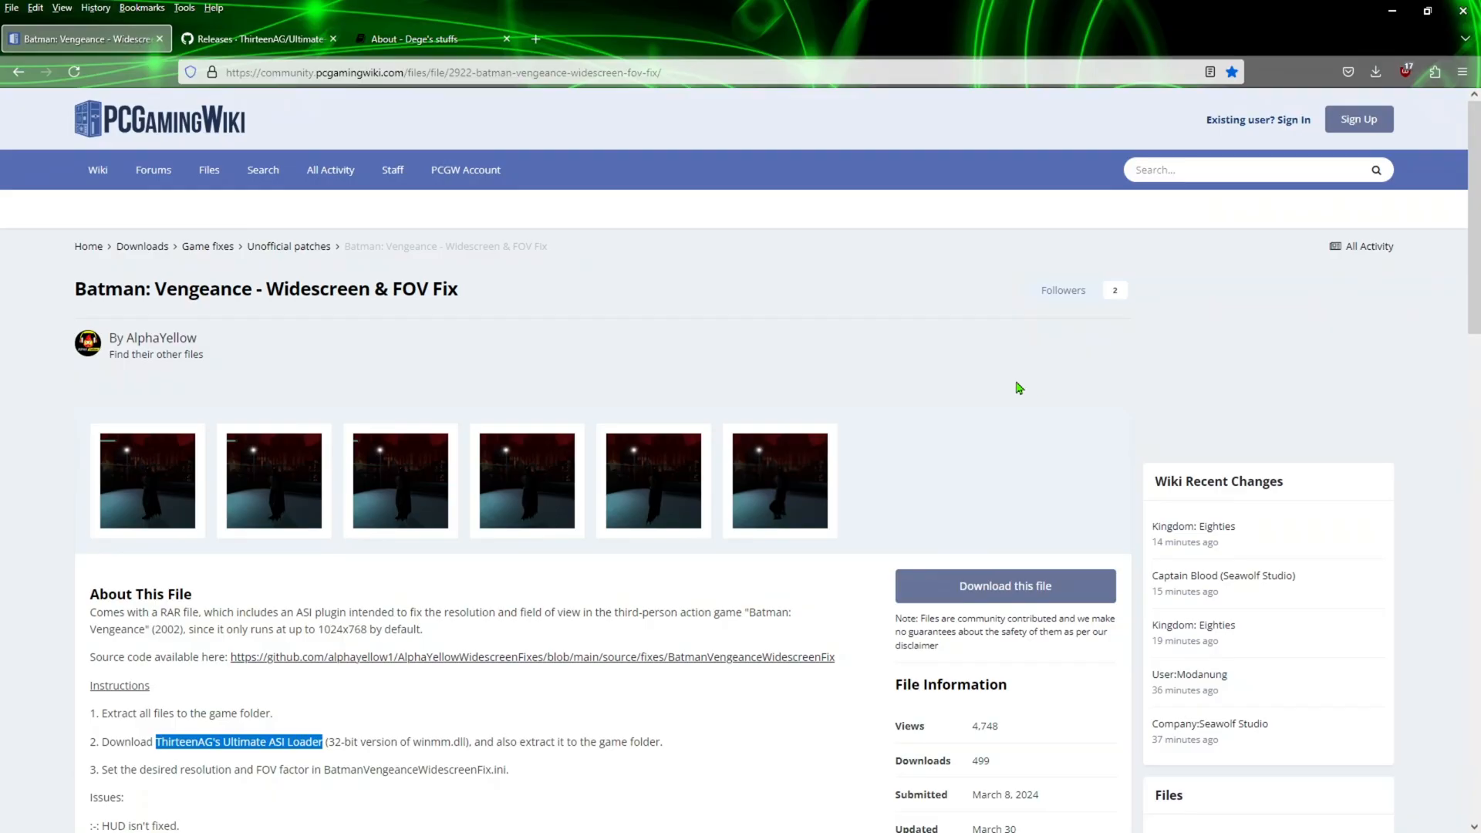
mouse_move(968, 590)
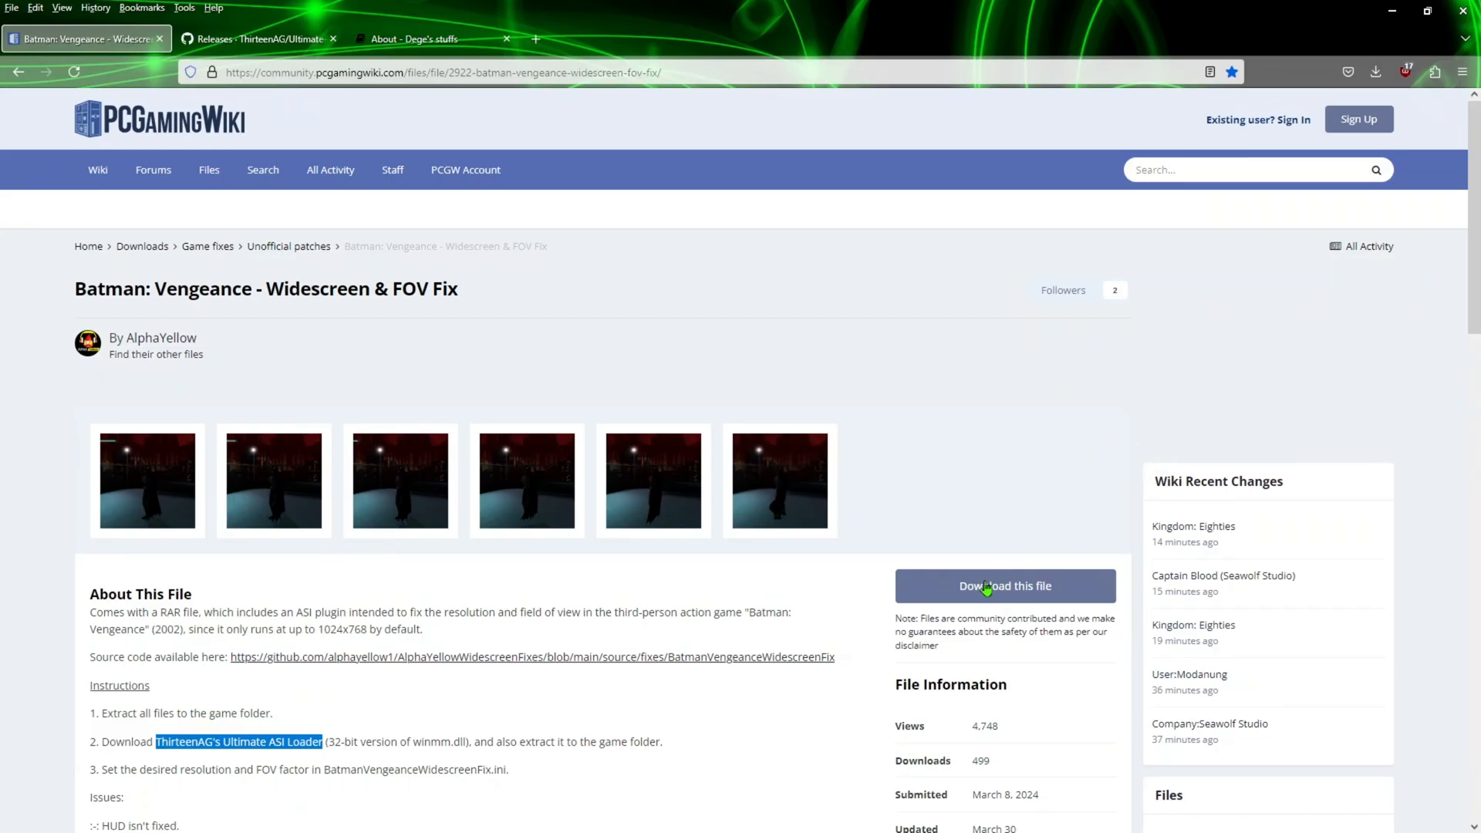
mouse_move(333, 310)
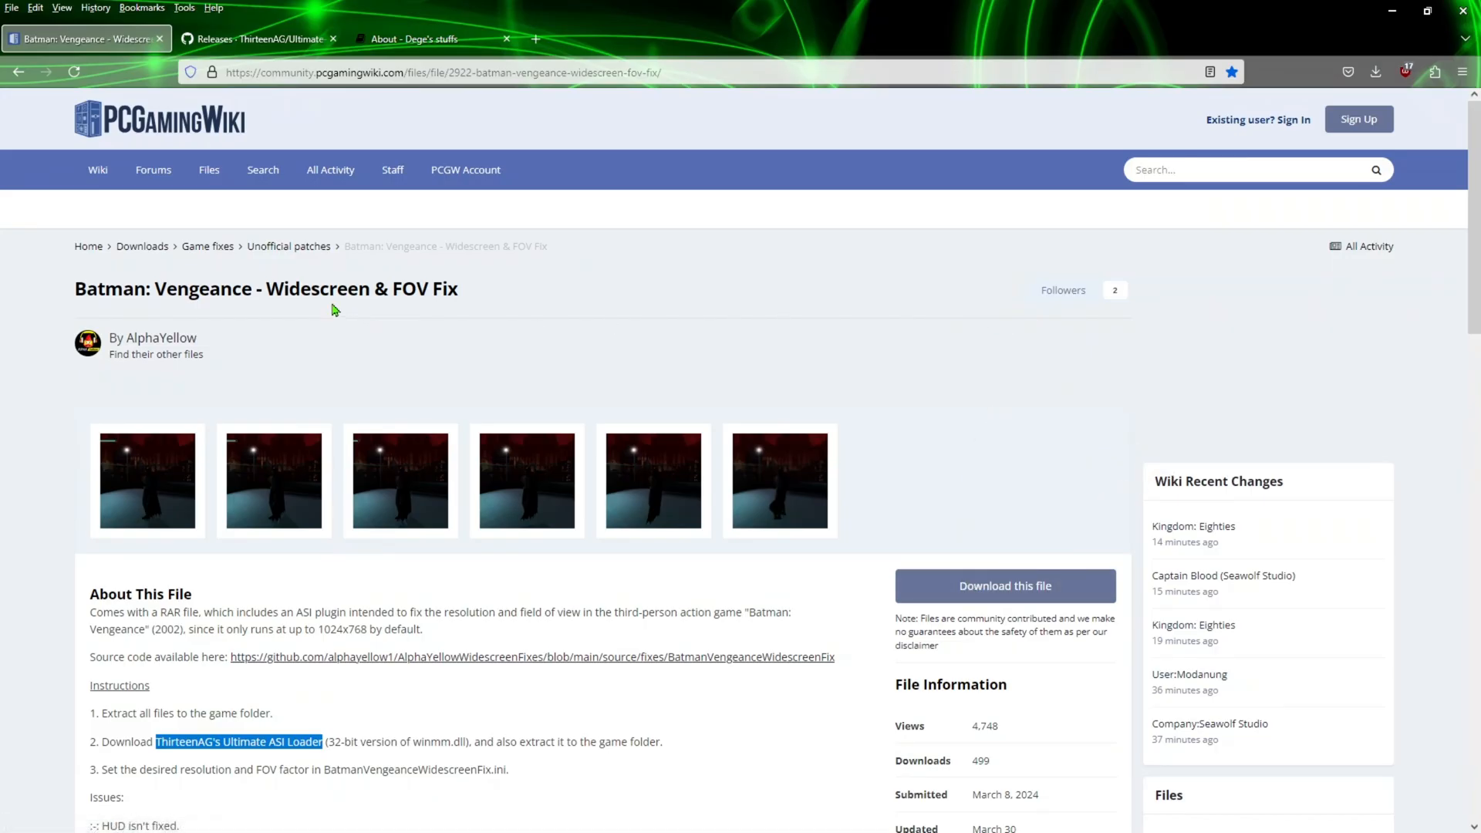
mouse_move(214, 344)
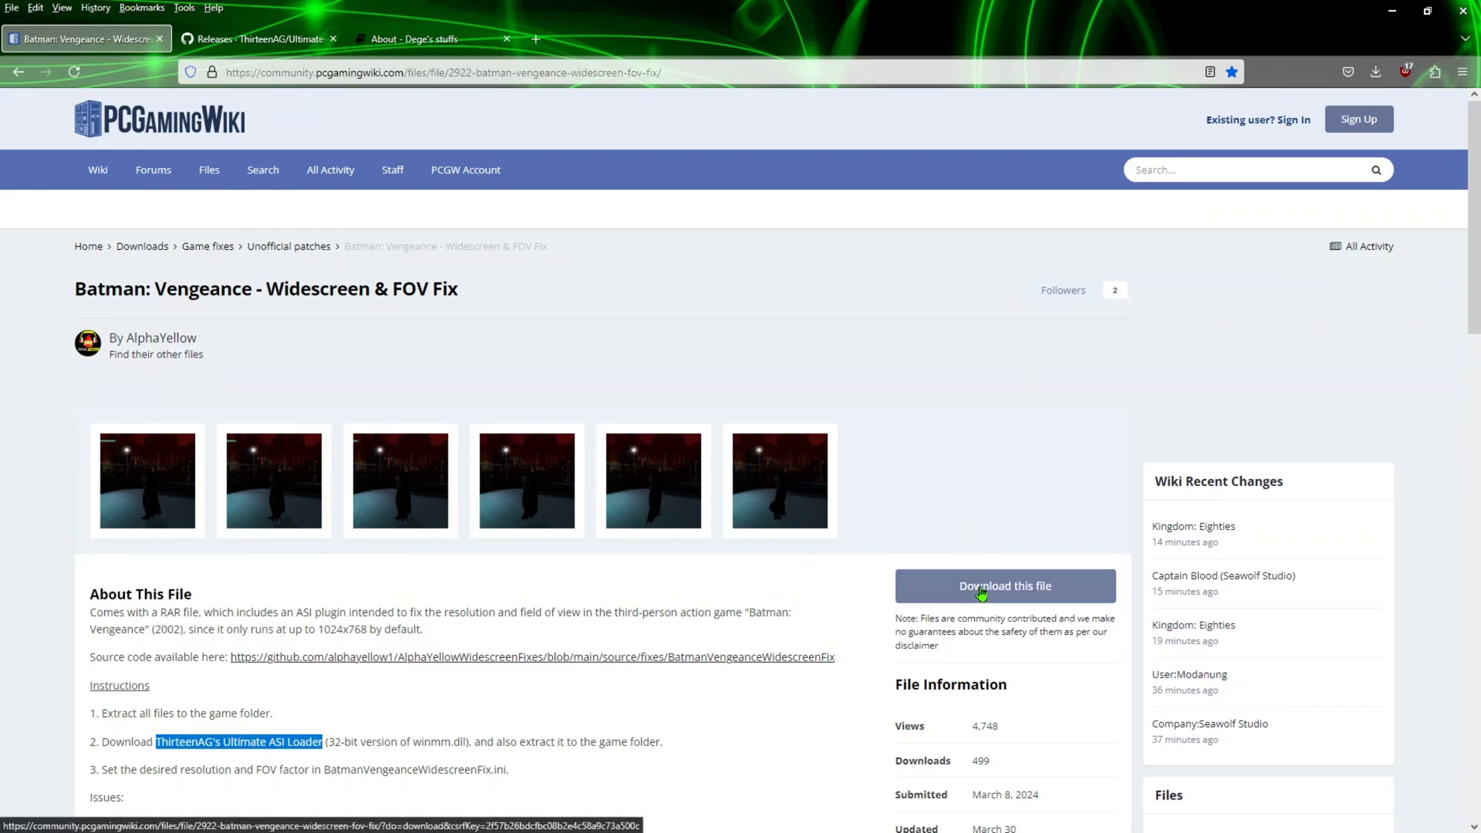
mouse_move(318, 688)
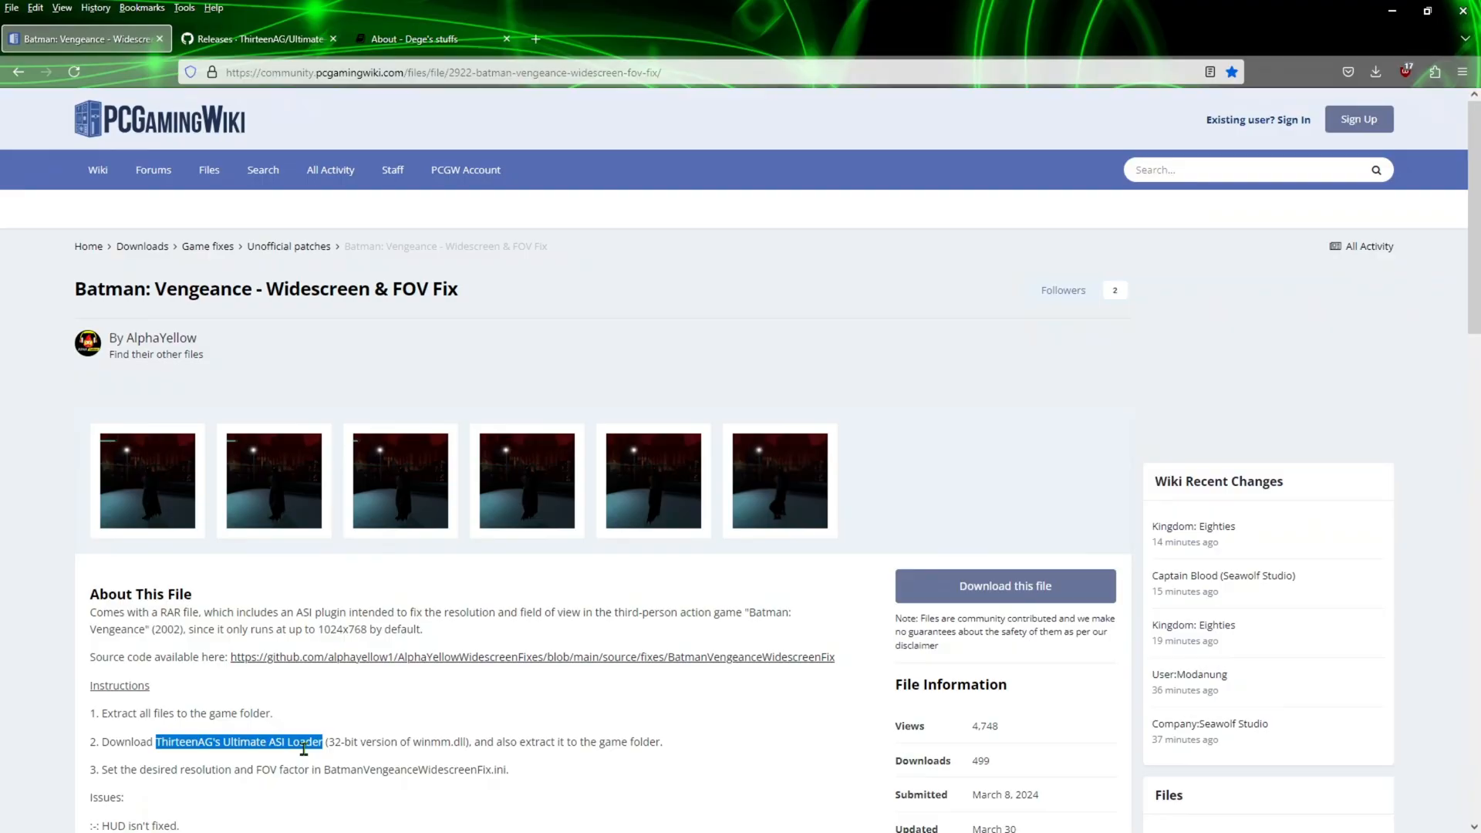
mouse_move(278, 39)
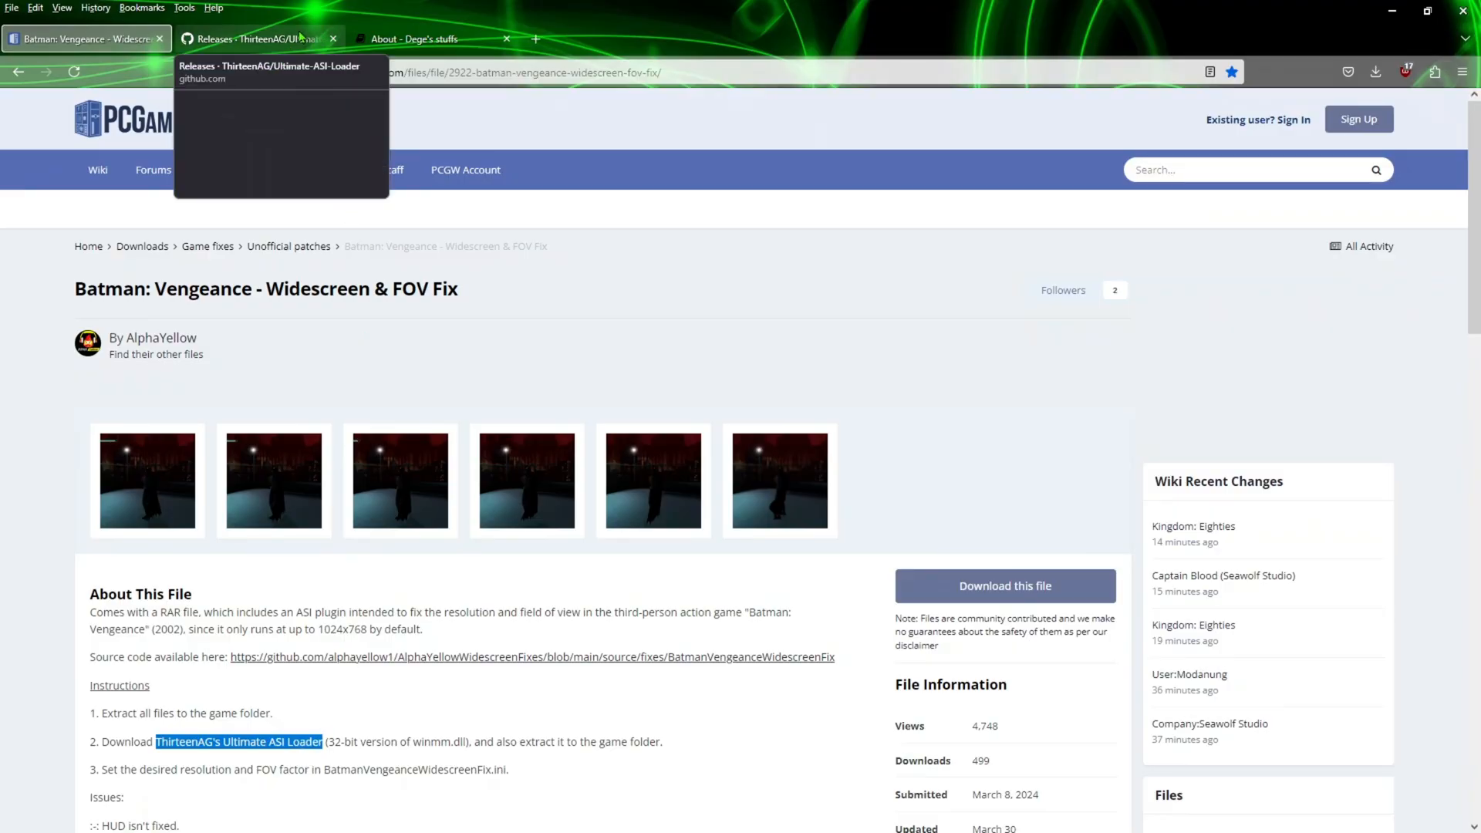
Show the Ultimate ASI Loader v8.2.0 release and scroll to its winmm.dll Win32/Win64 downloads
left_click(262, 38)
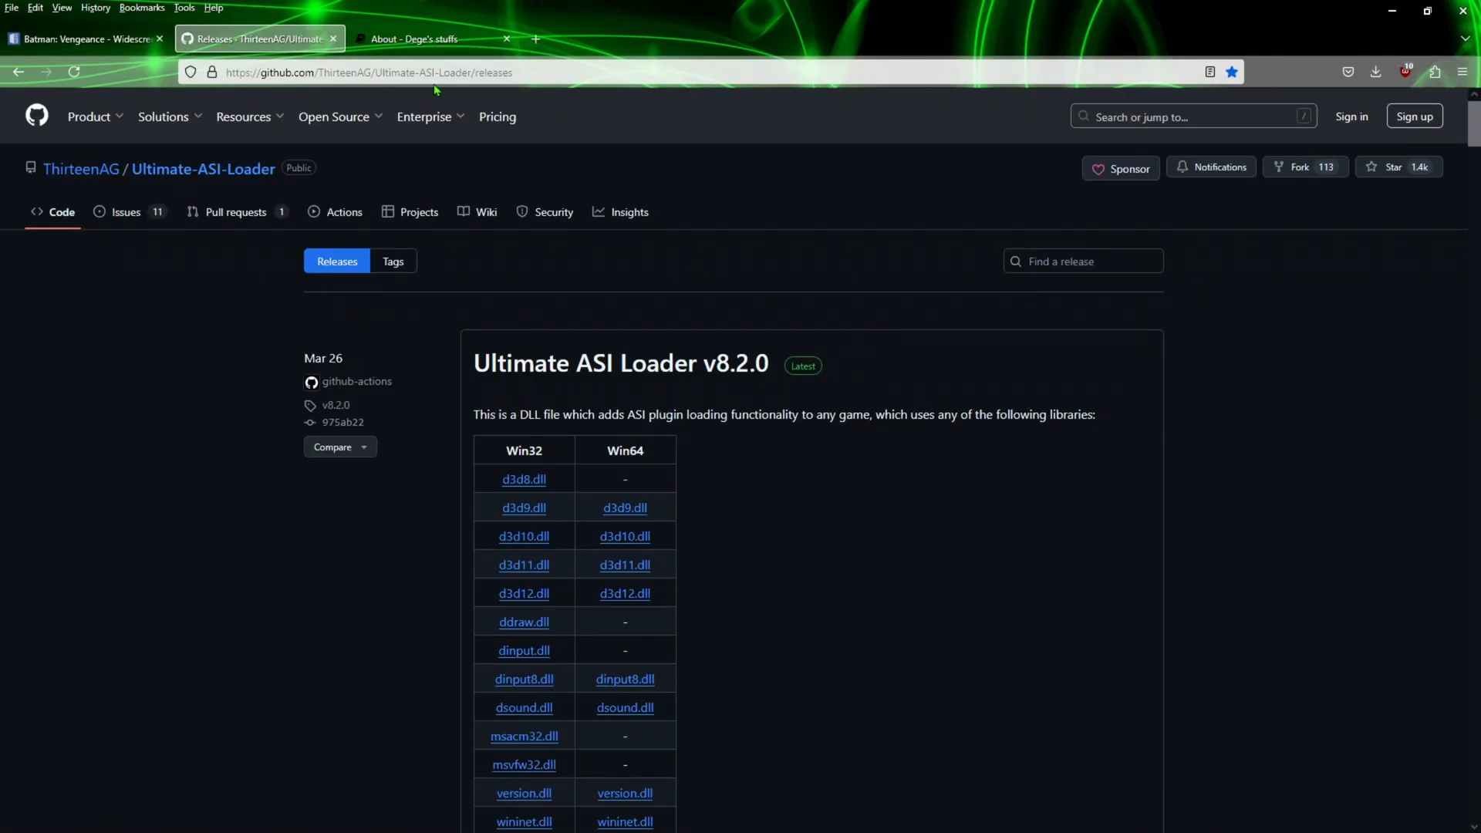
left_click(425, 116)
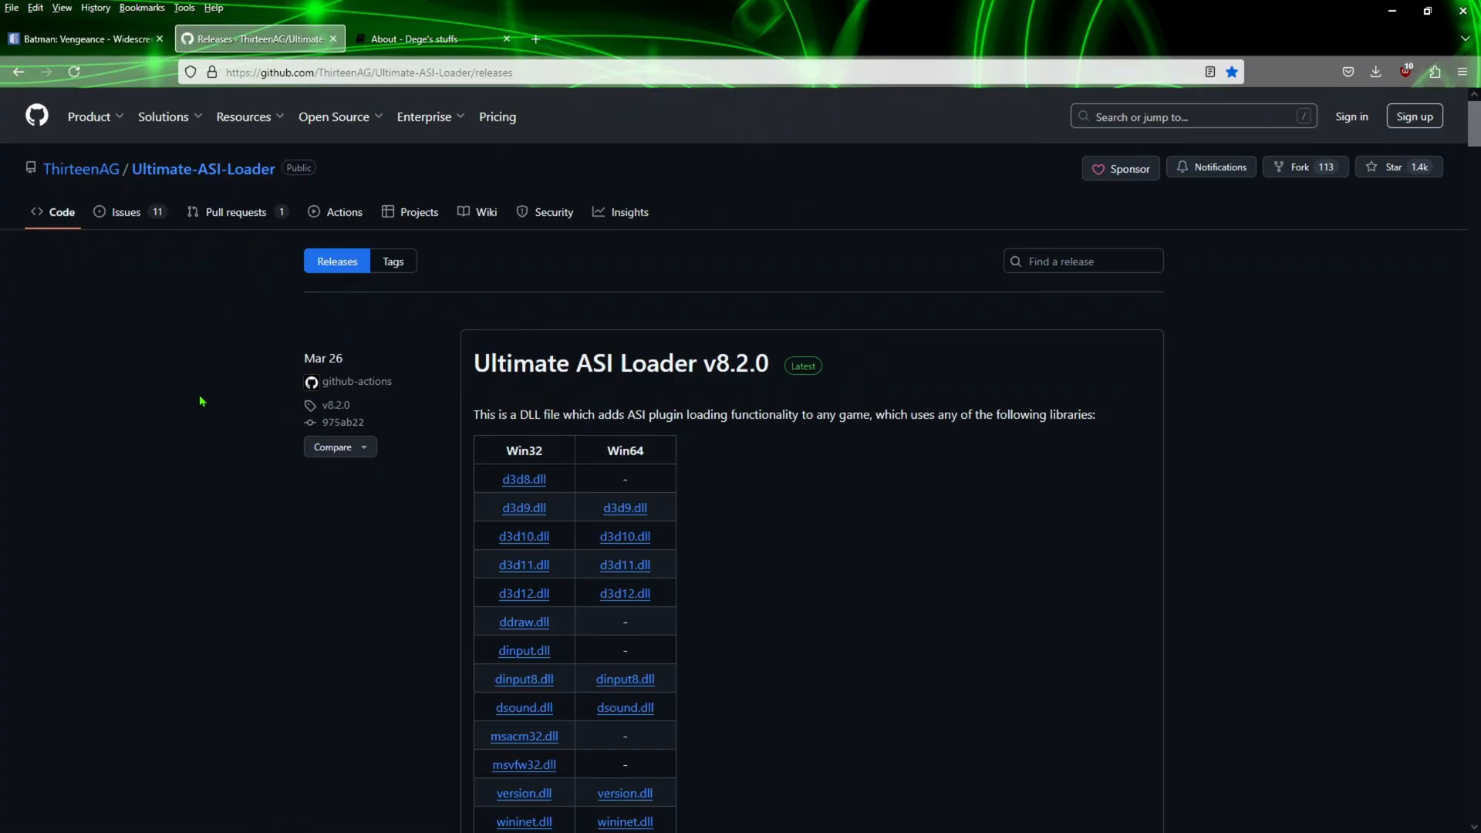
scroll("down", 3)
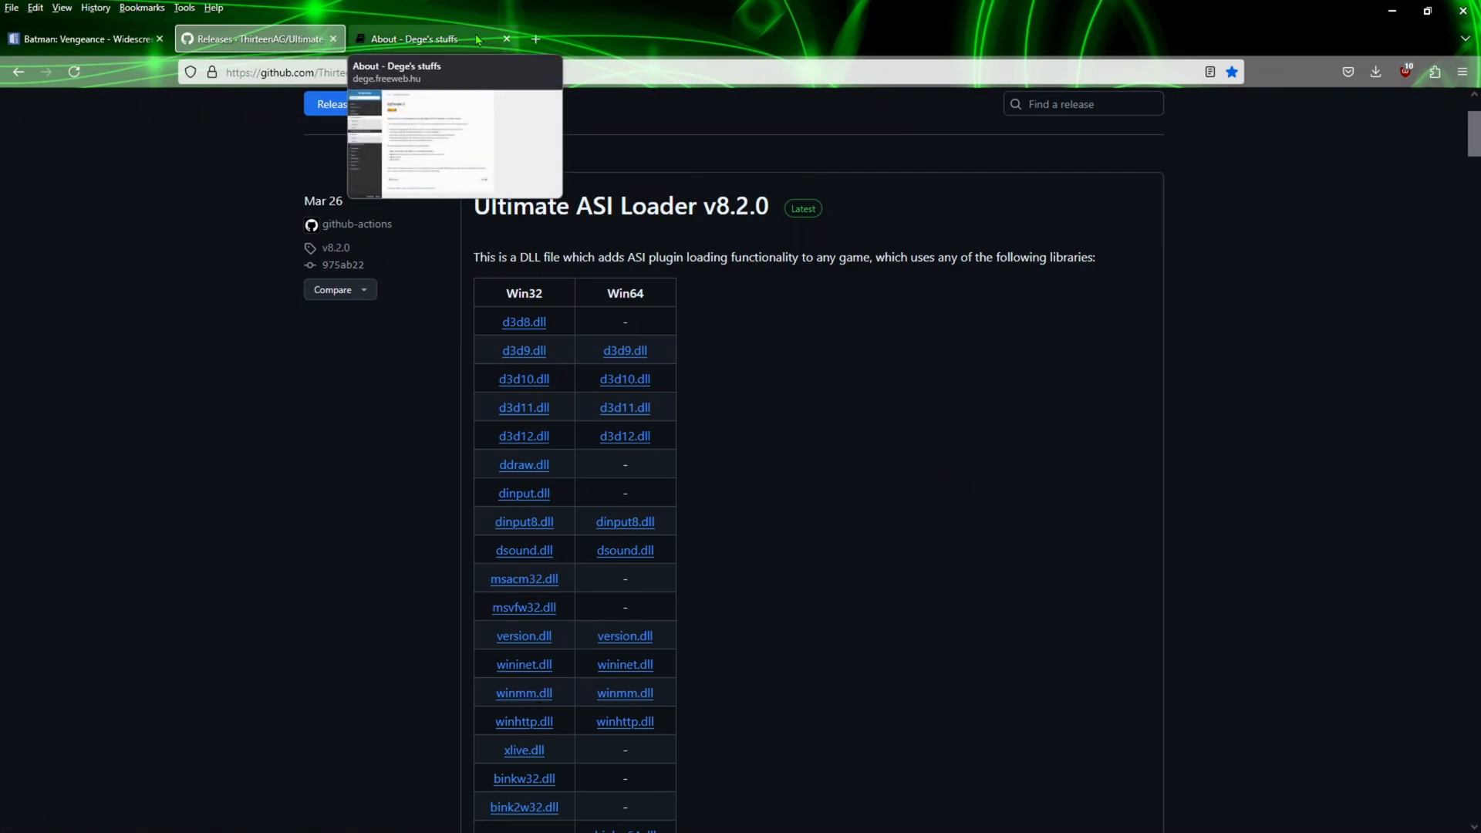
Switch to the 'About - Dege's stuffs' tab describing the dgVoodoo 2 graphics wrapper
left_click(413, 39)
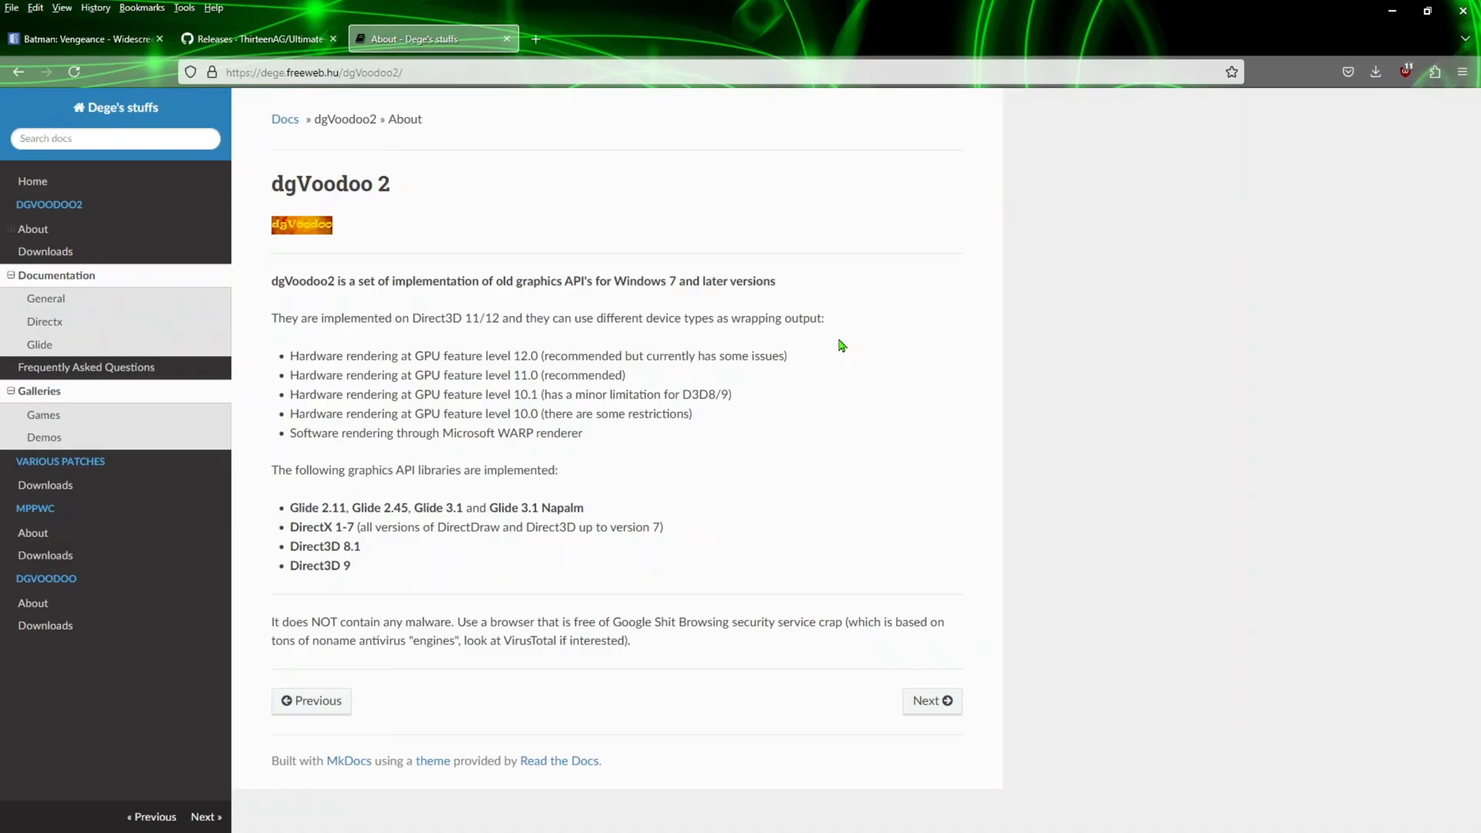
mouse_move(255, 371)
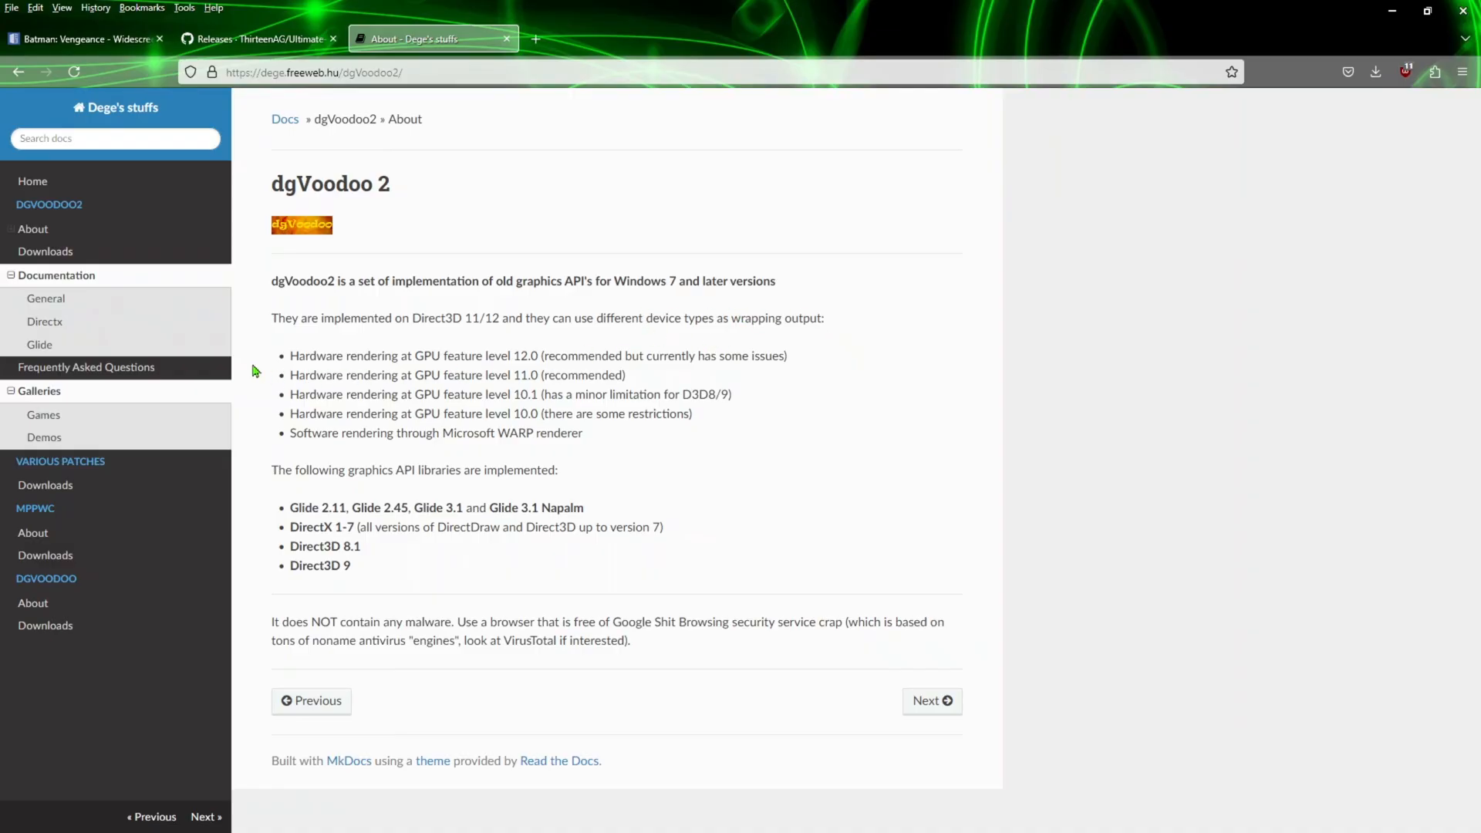
mouse_move(692, 344)
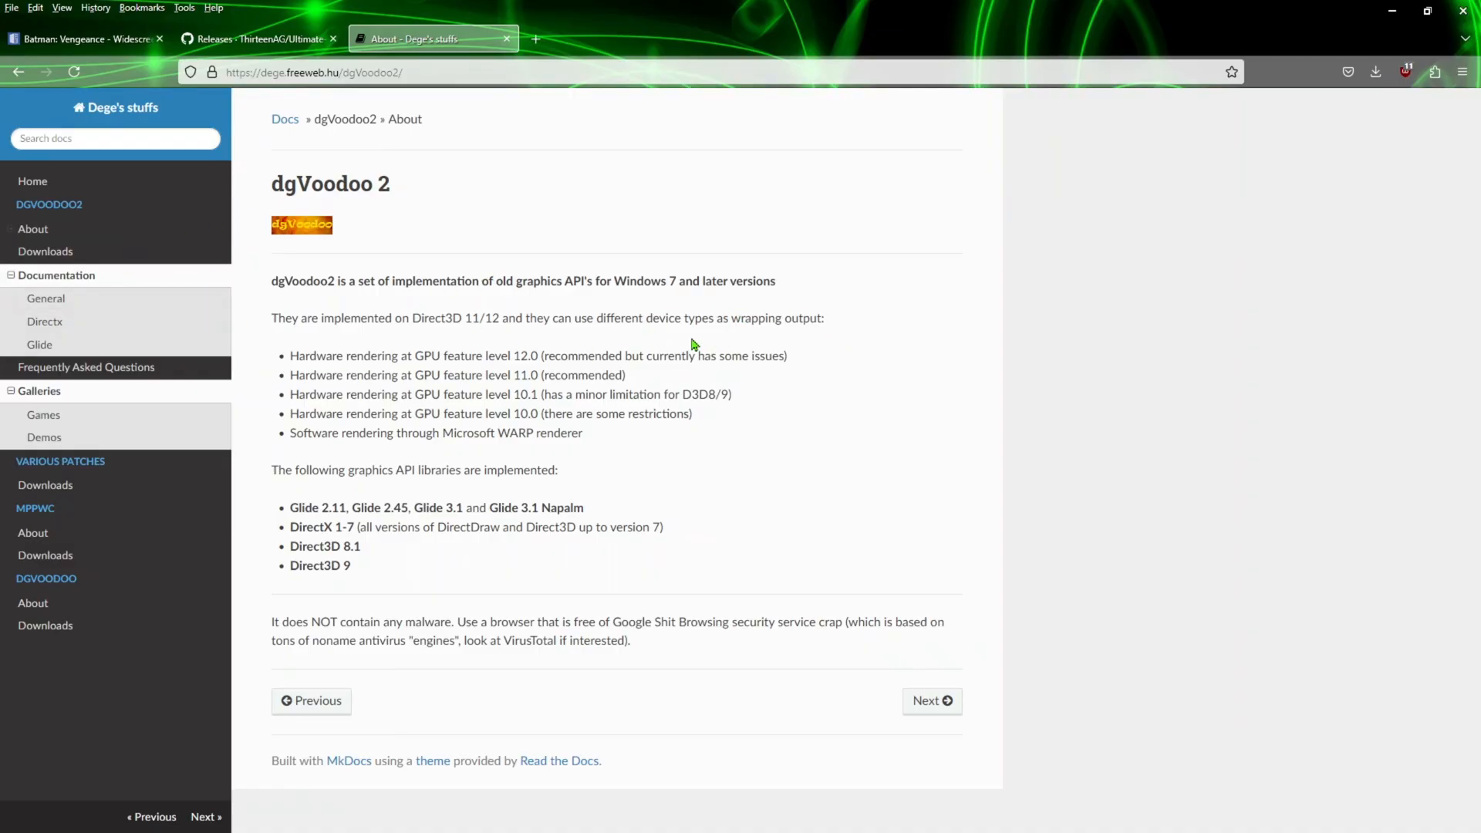
mouse_move(77, 319)
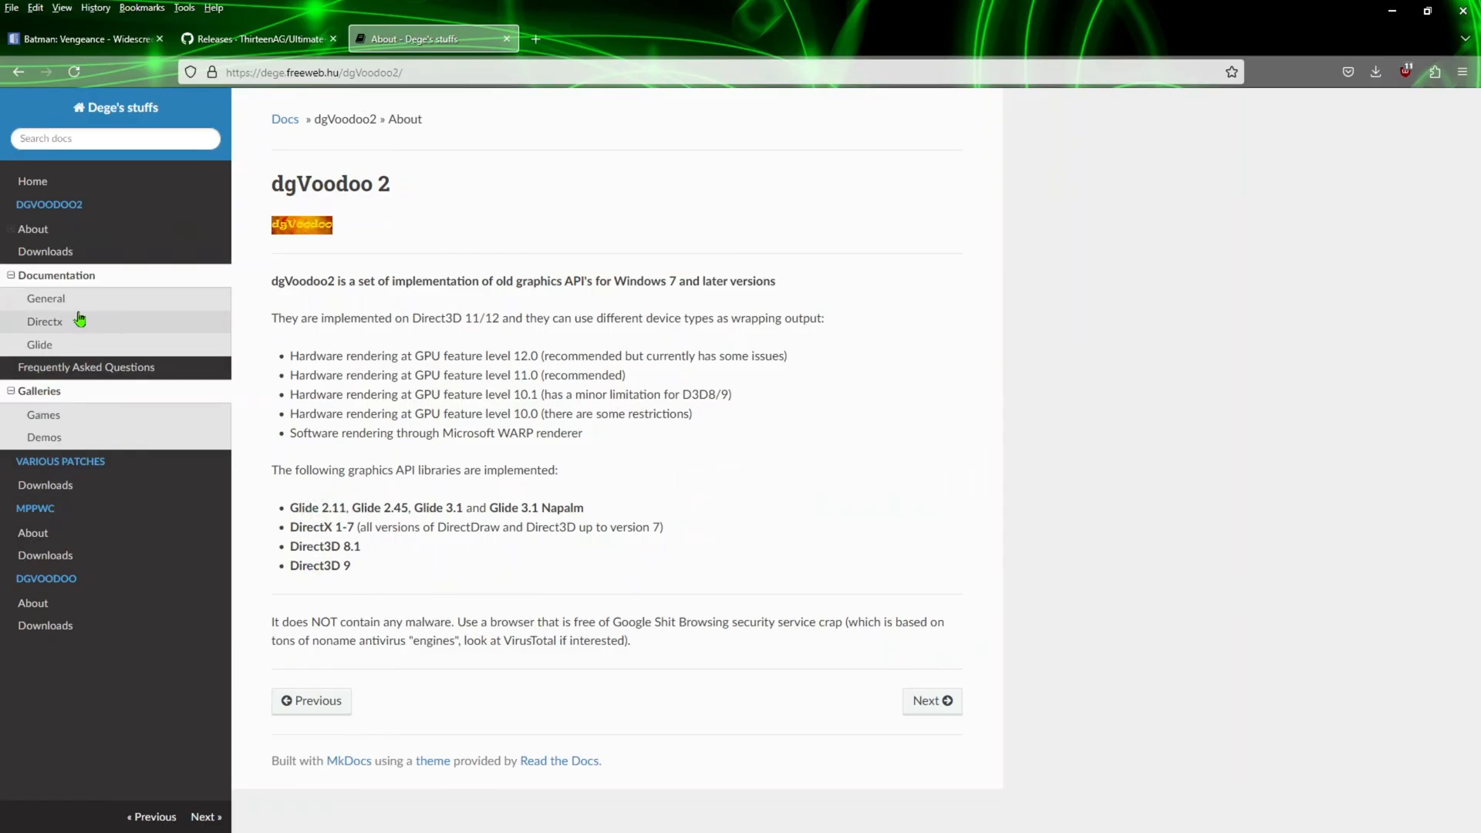
mouse_move(448, 345)
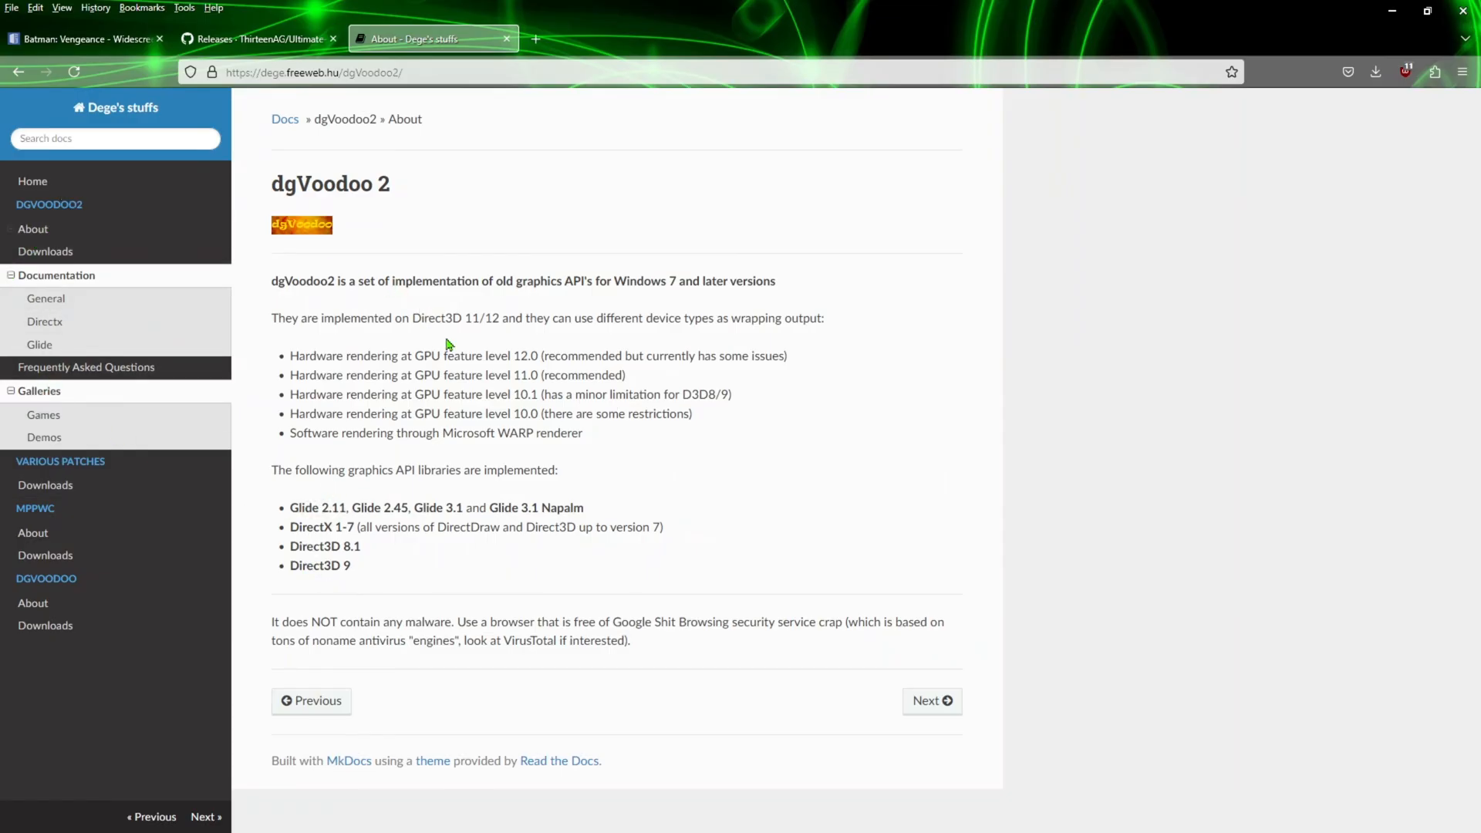
mouse_move(64, 207)
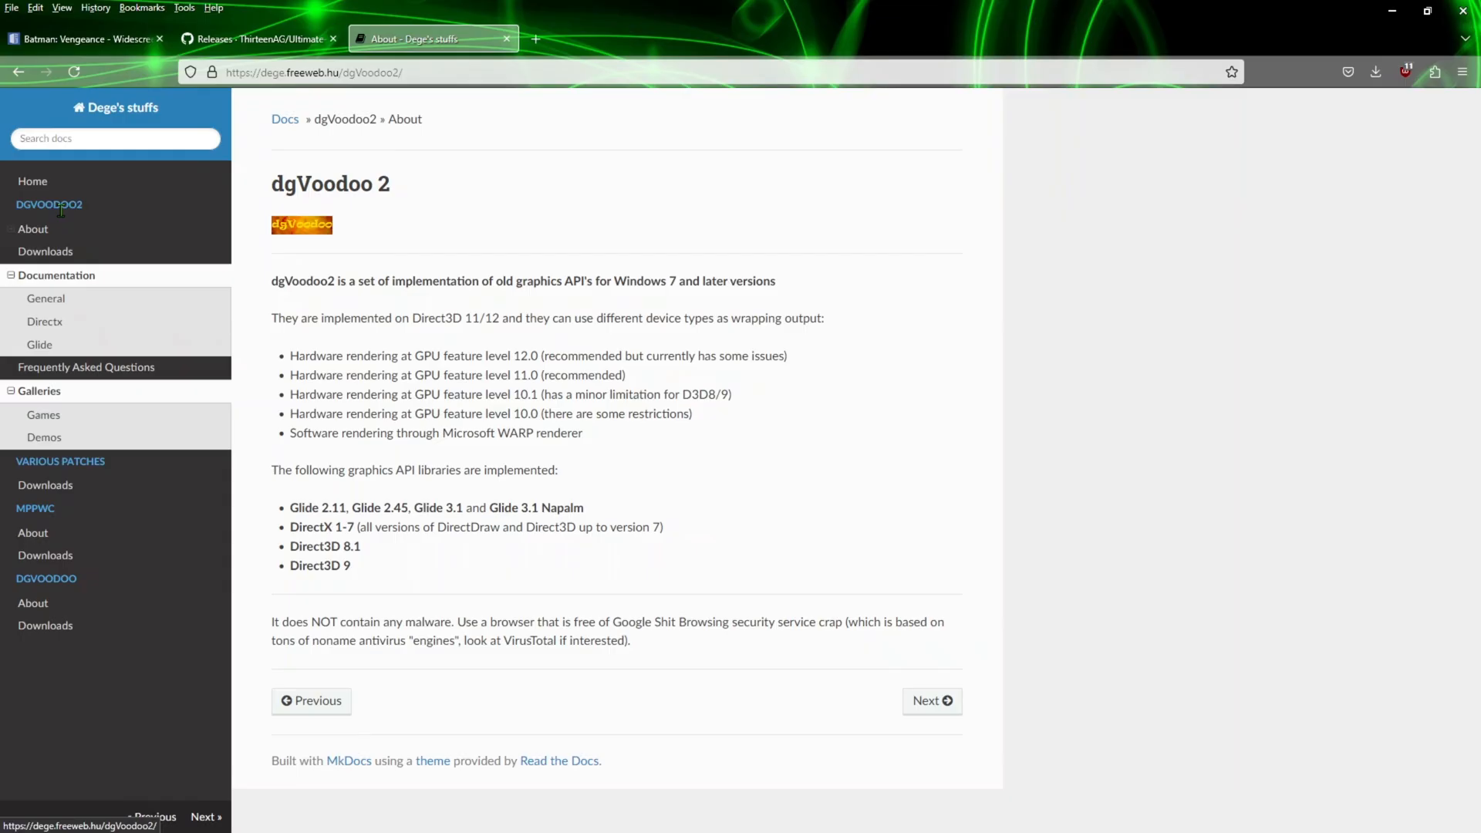
mouse_move(898, 521)
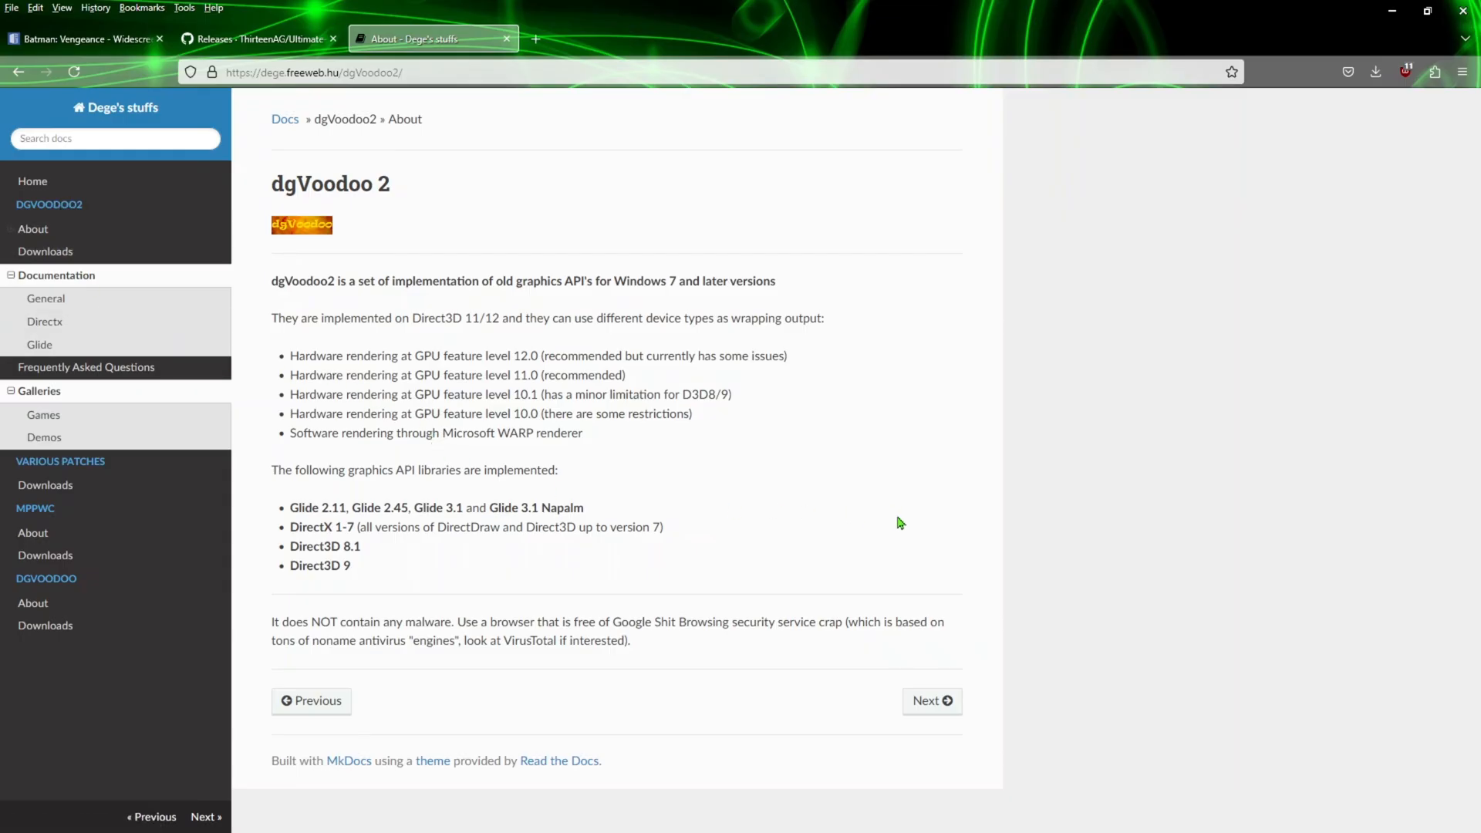
mouse_move(347, 685)
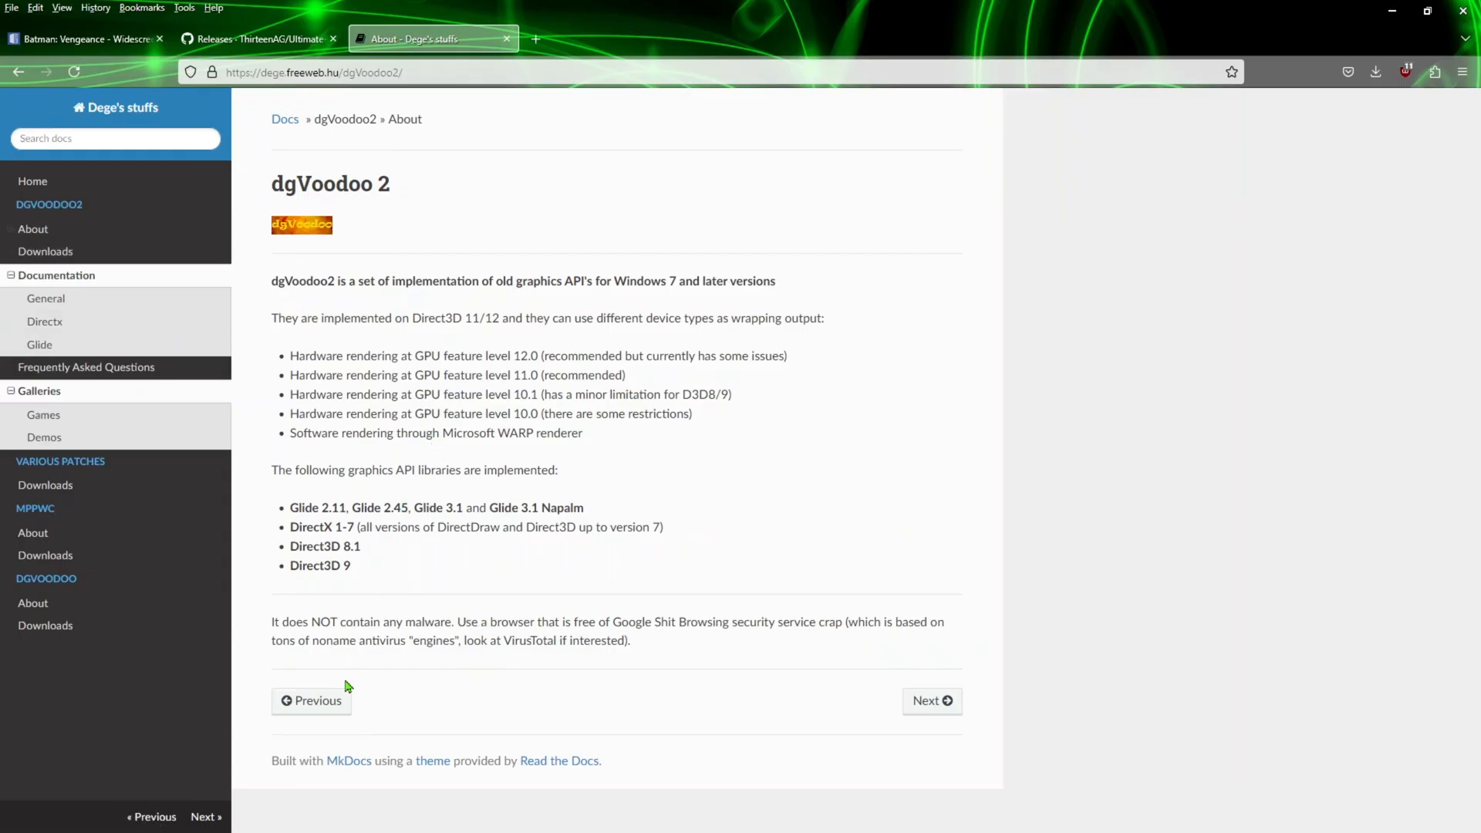
mouse_move(70, 219)
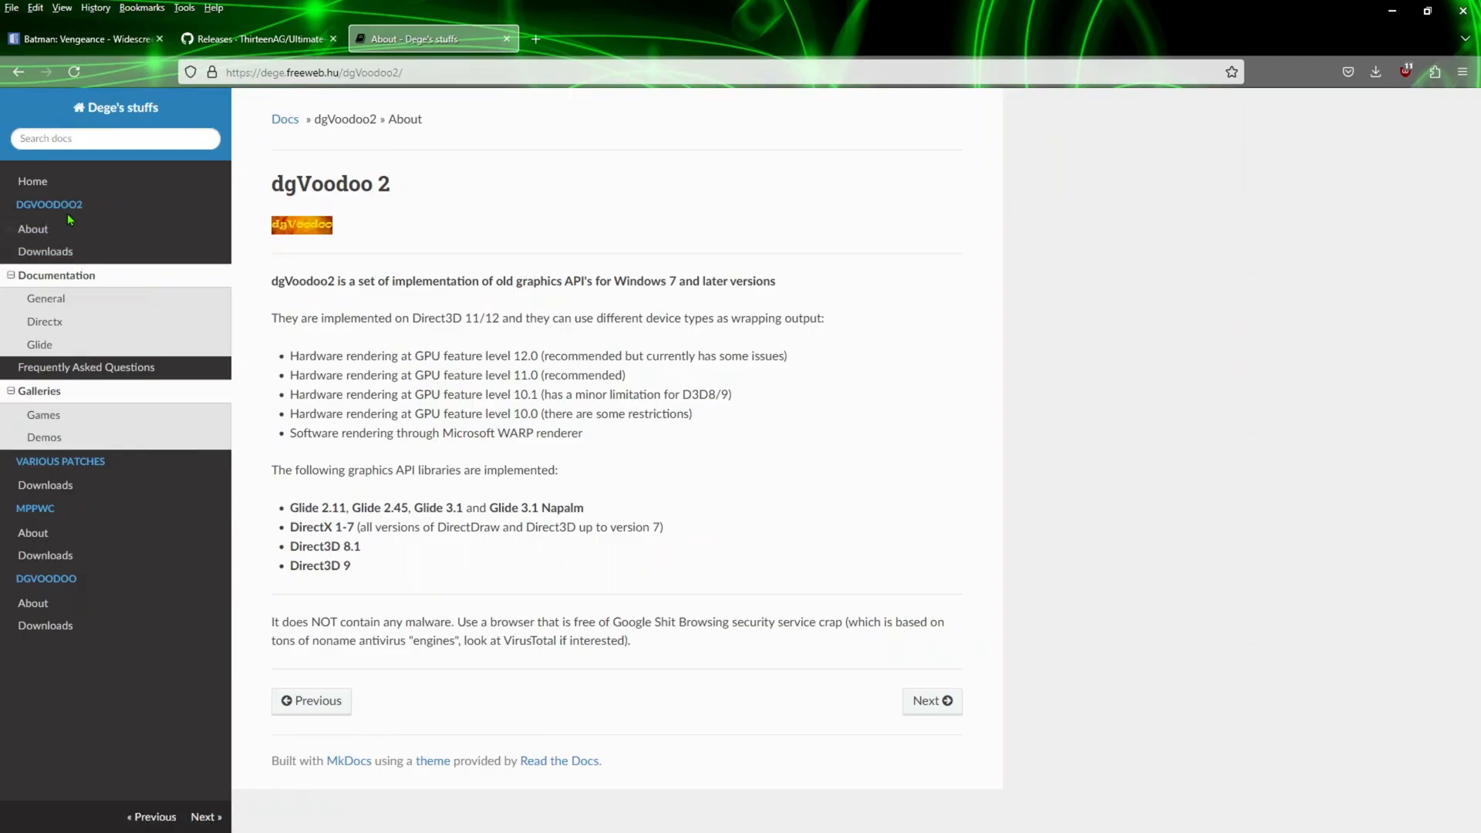
Open the DGVOODOO2 Downloads page listing v2.86.1 as the latest stable version
left_click(45, 251)
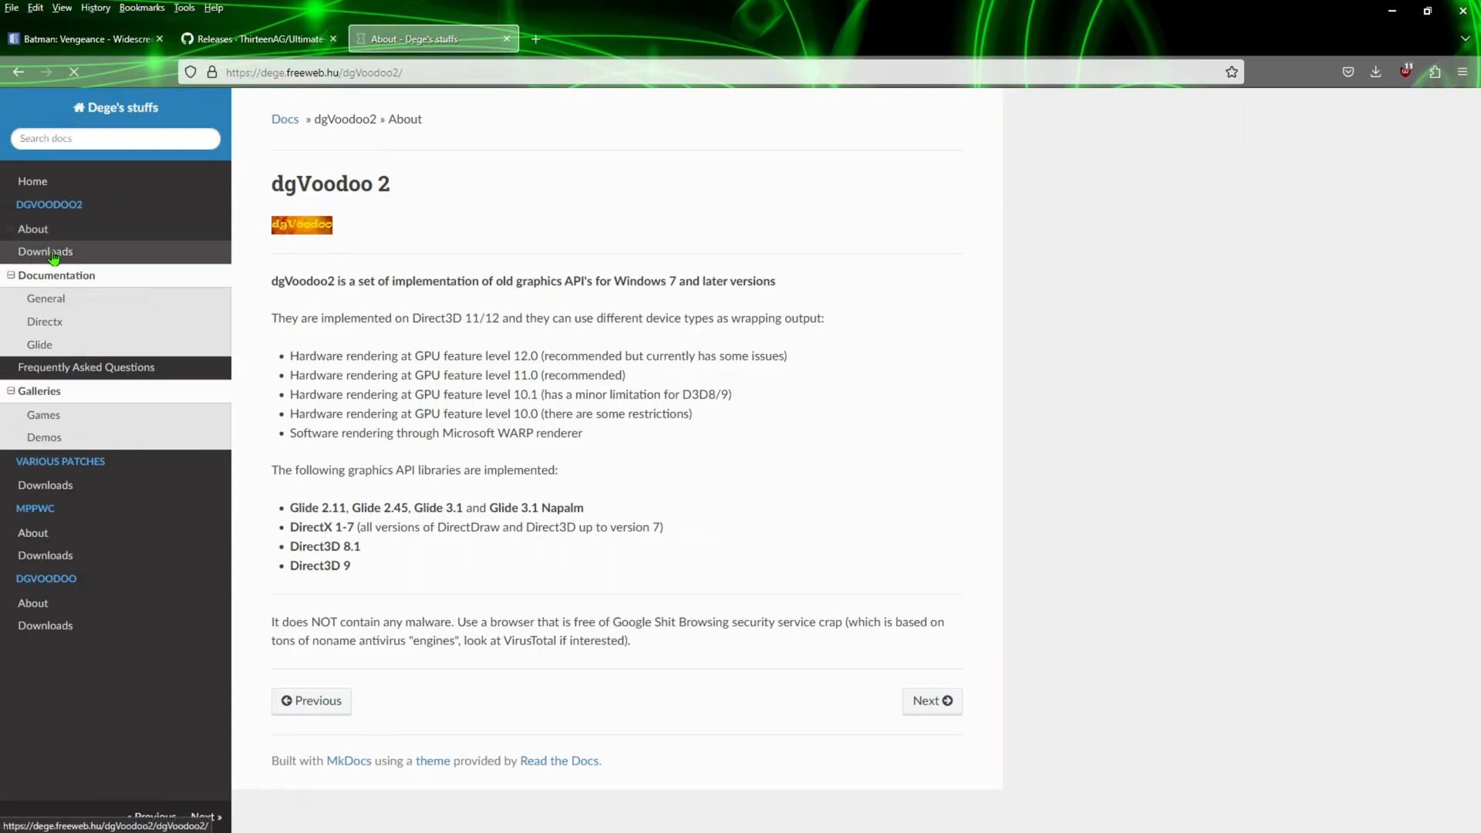
left_click(44, 251)
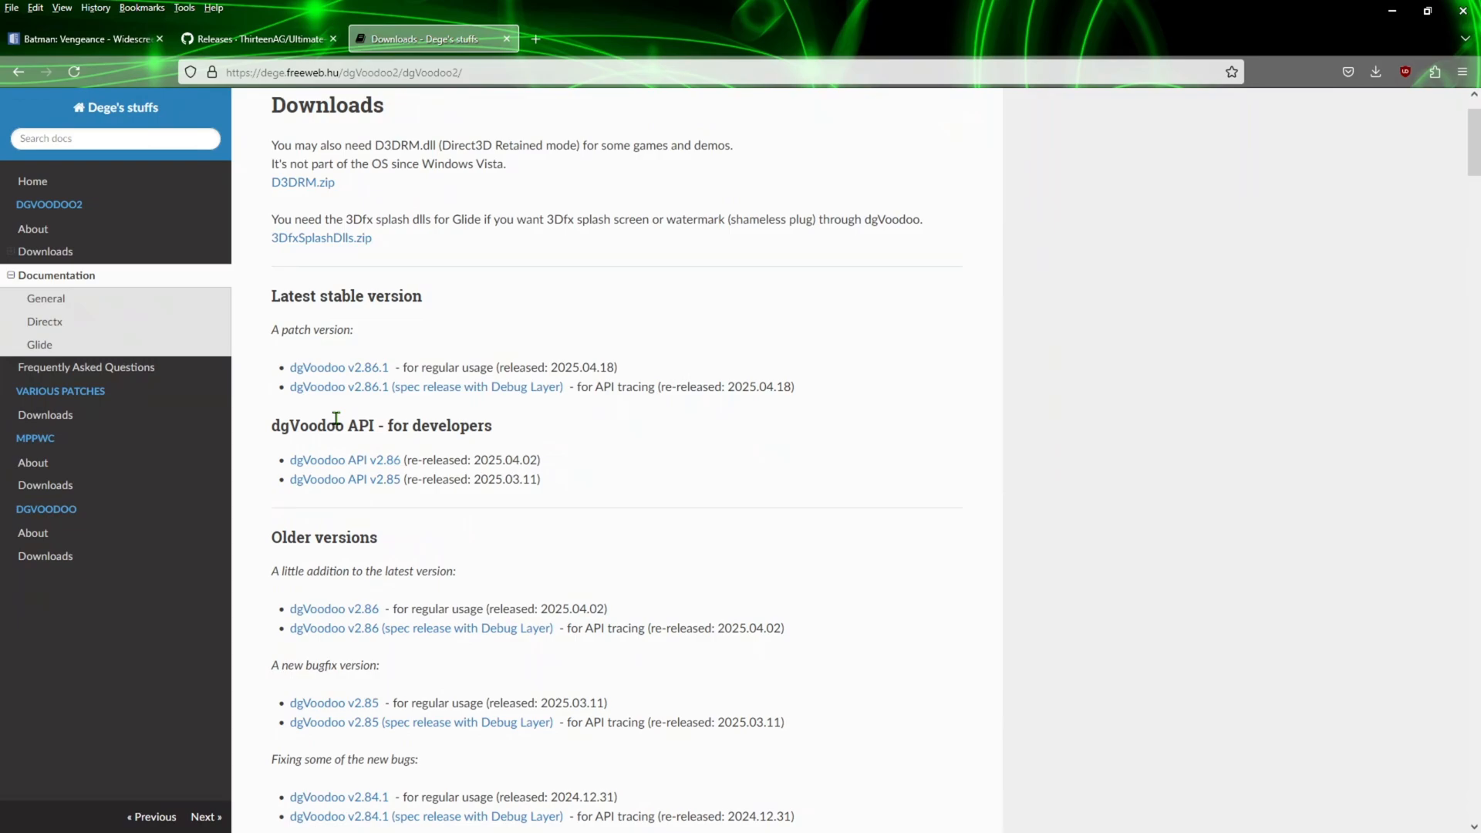
mouse_move(369, 381)
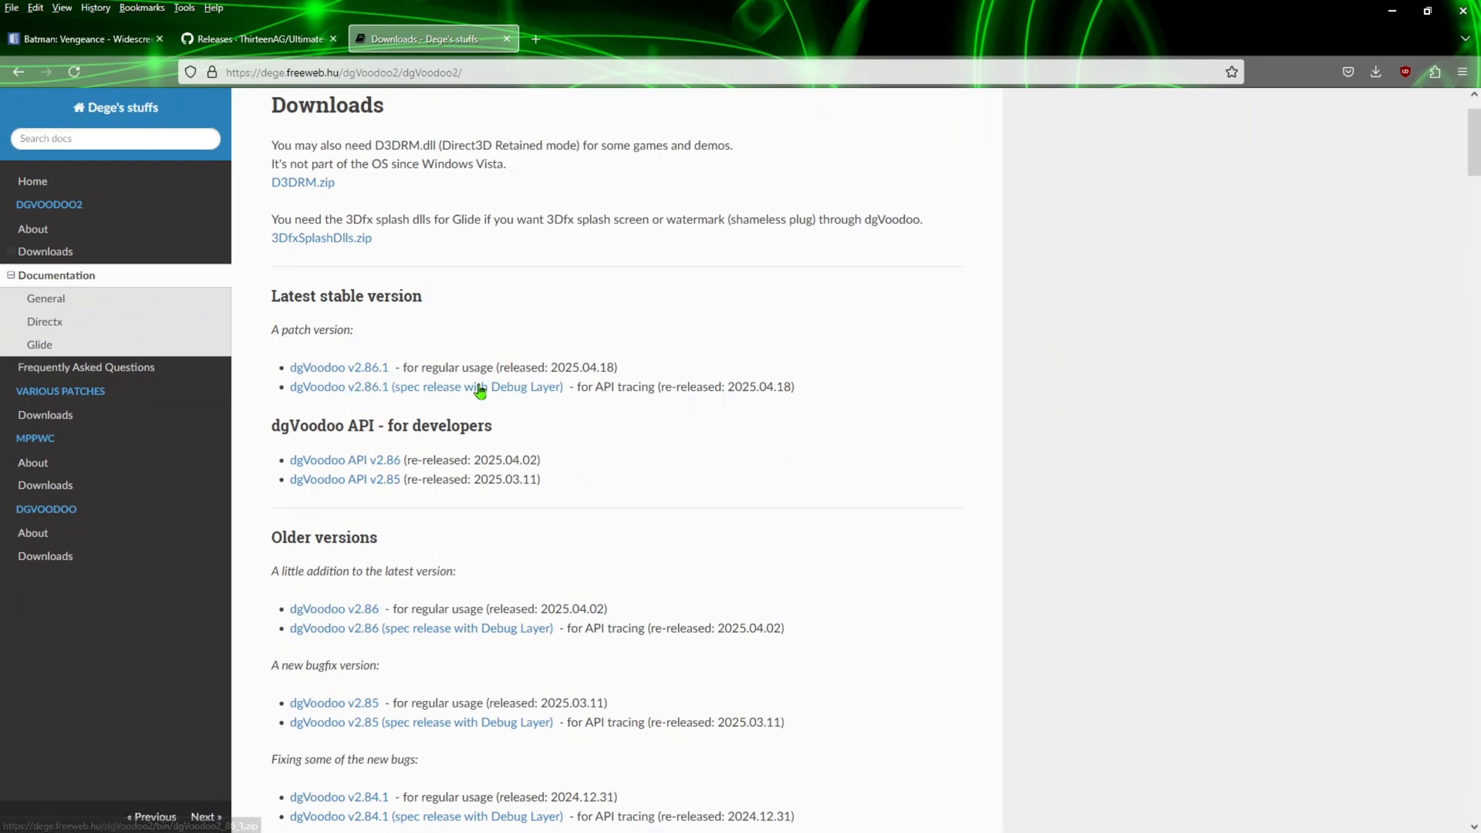
mouse_move(512, 37)
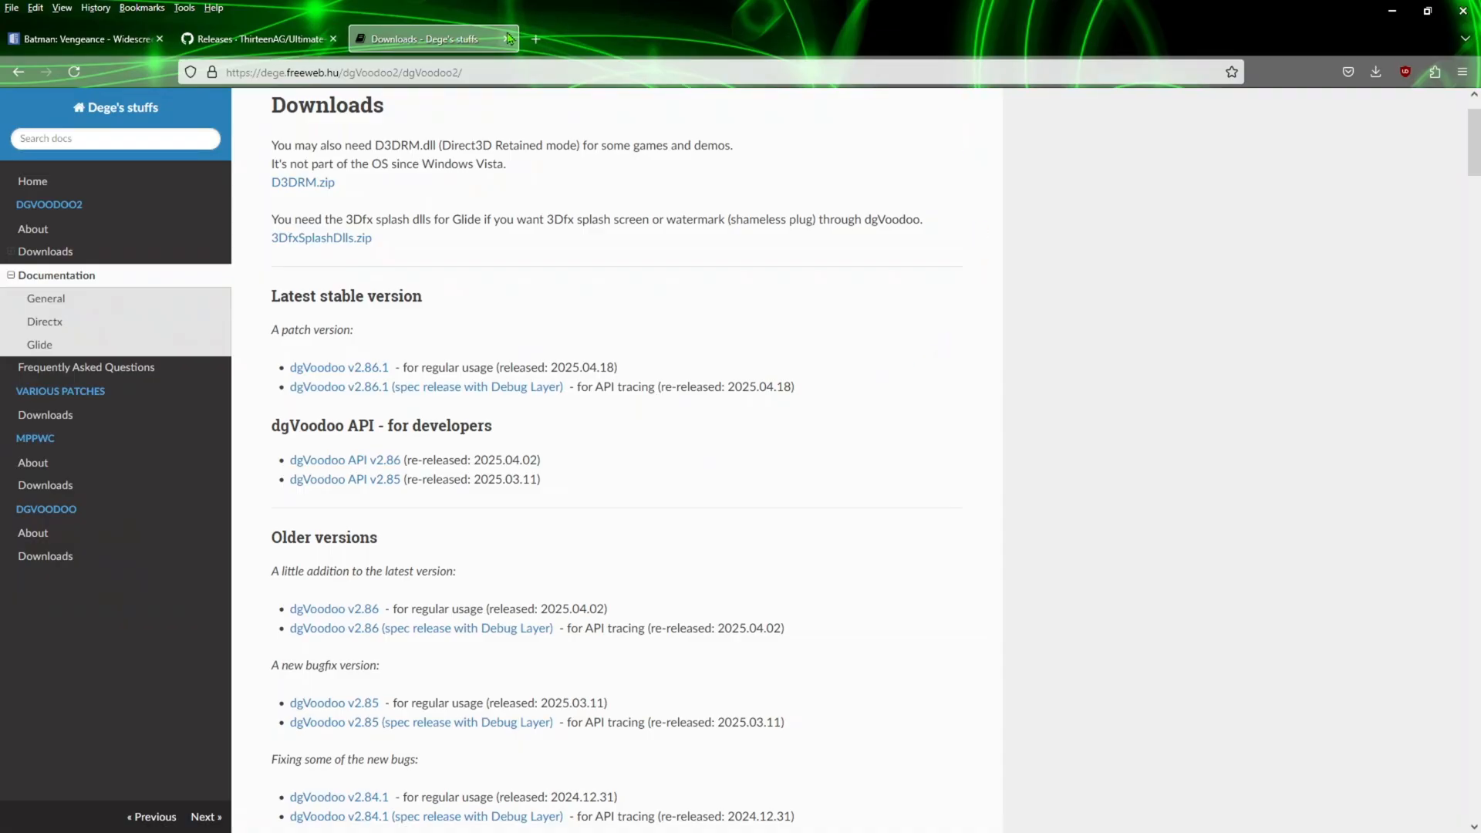
left_click(506, 39)
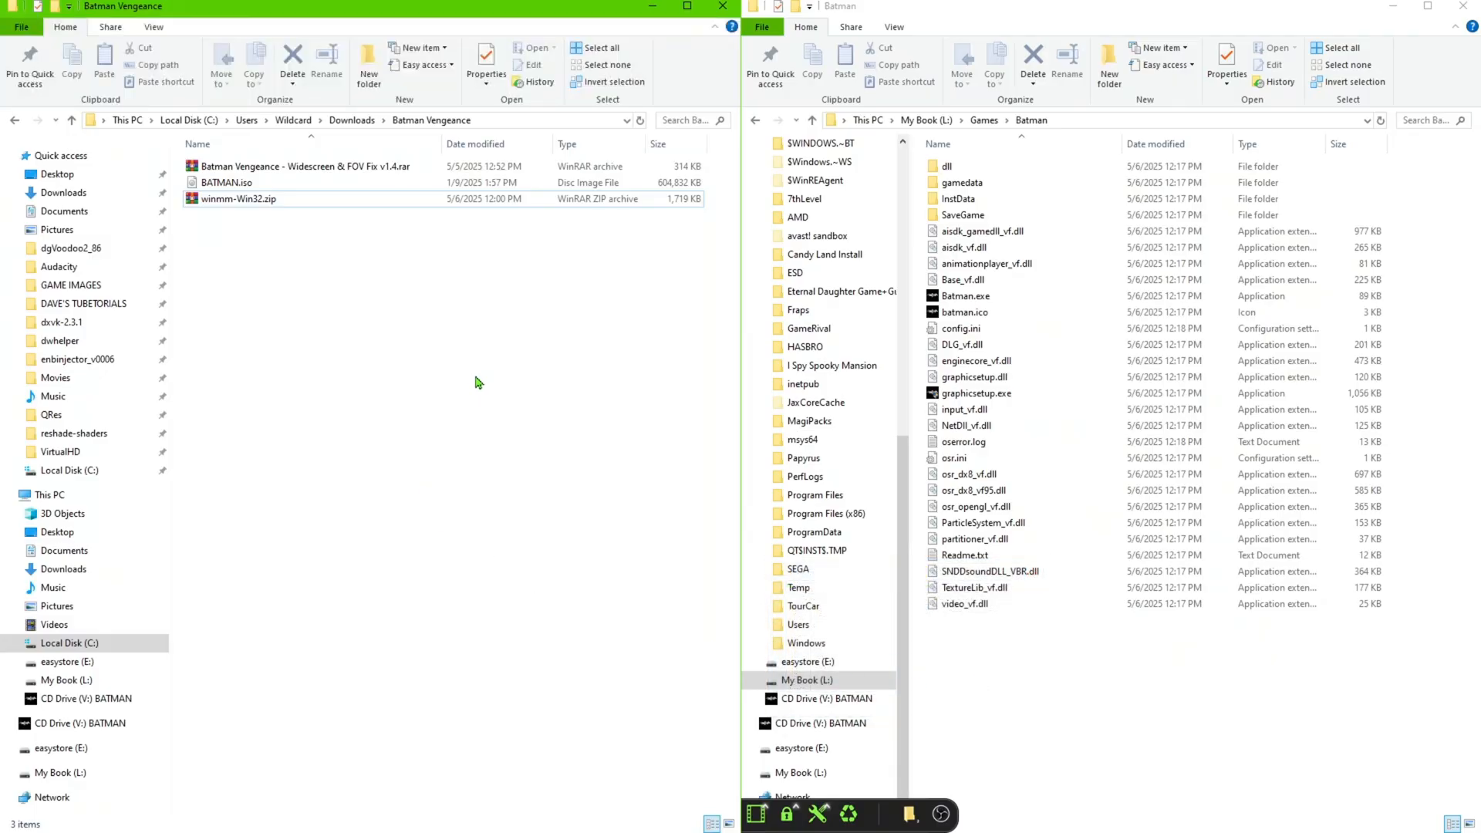
Extract the Widescreen & FOV Fix and winmm-Win32 archives into their own folders with WinRAR
left_click(273, 167)
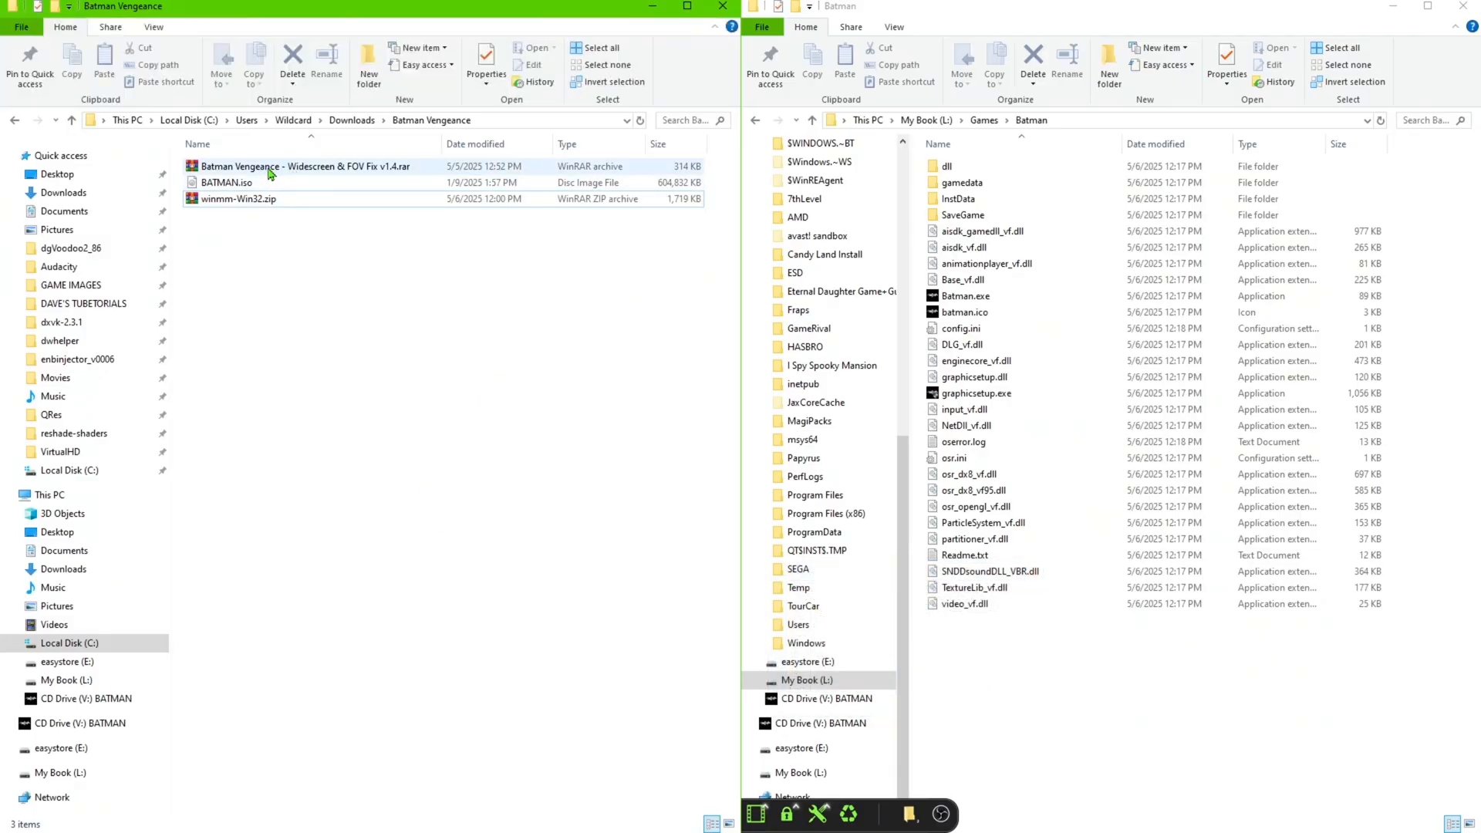
right_click(271, 167)
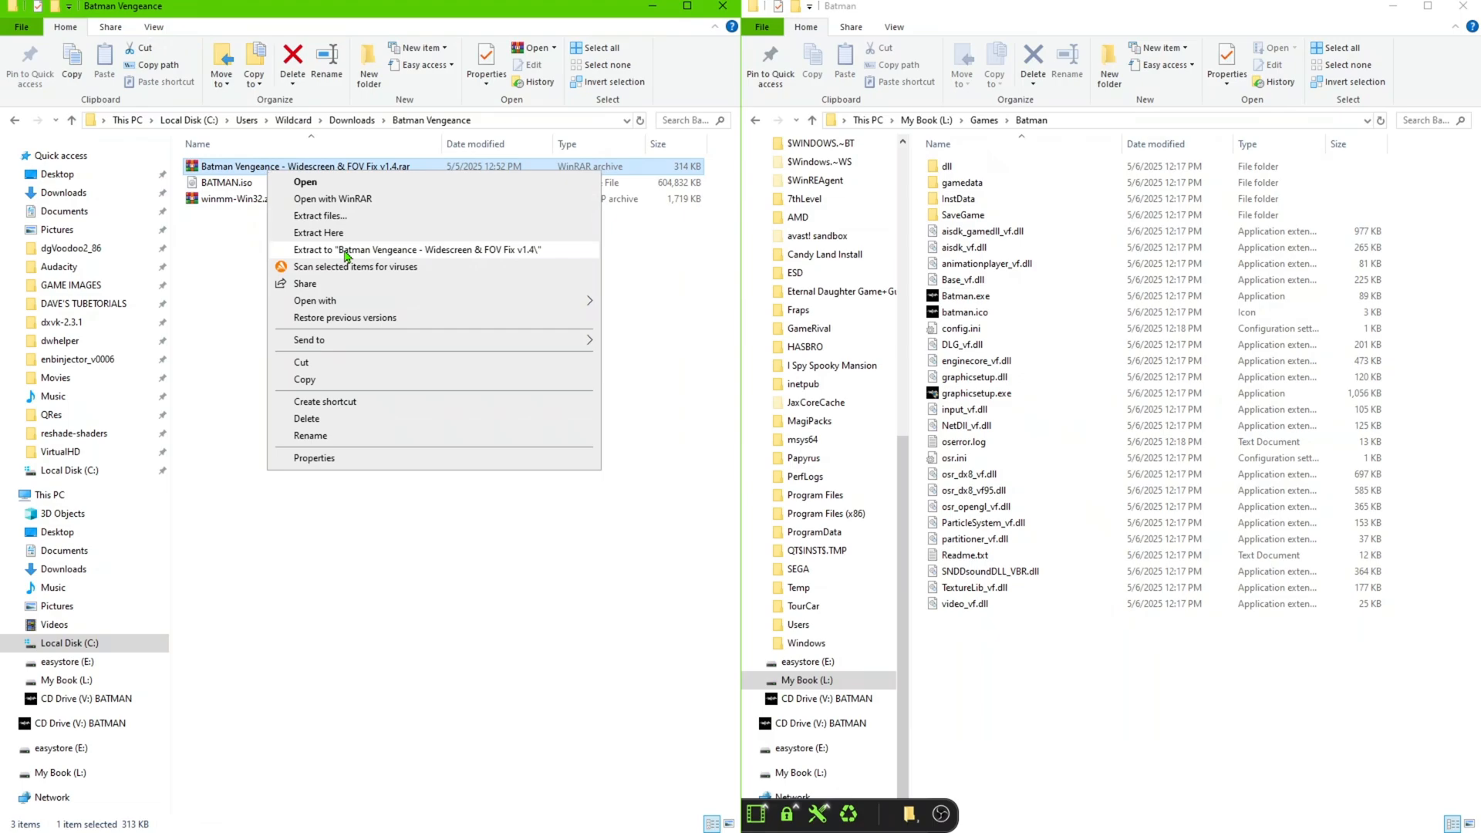
left_click(318, 232)
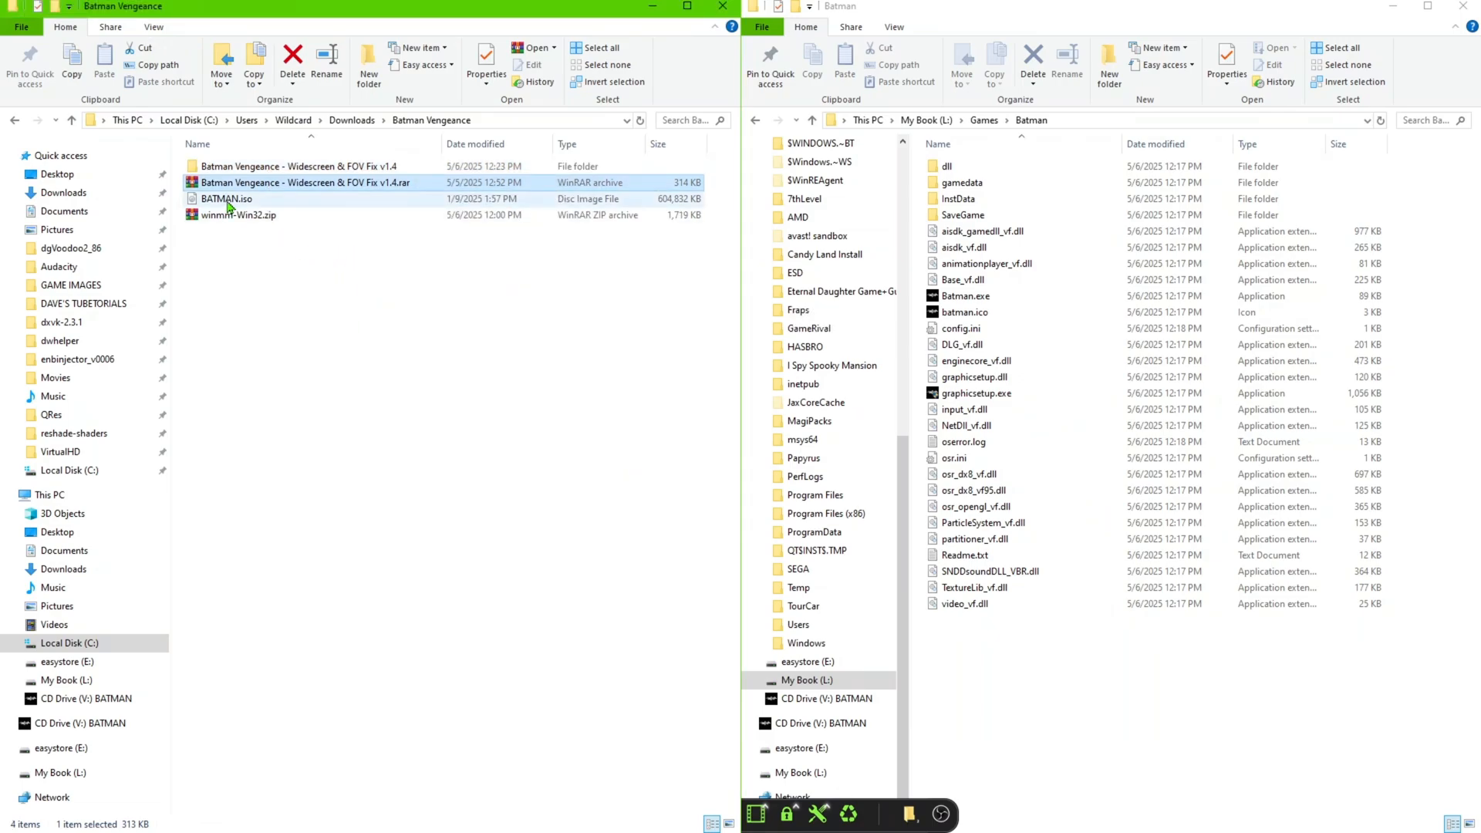
right_click(231, 215)
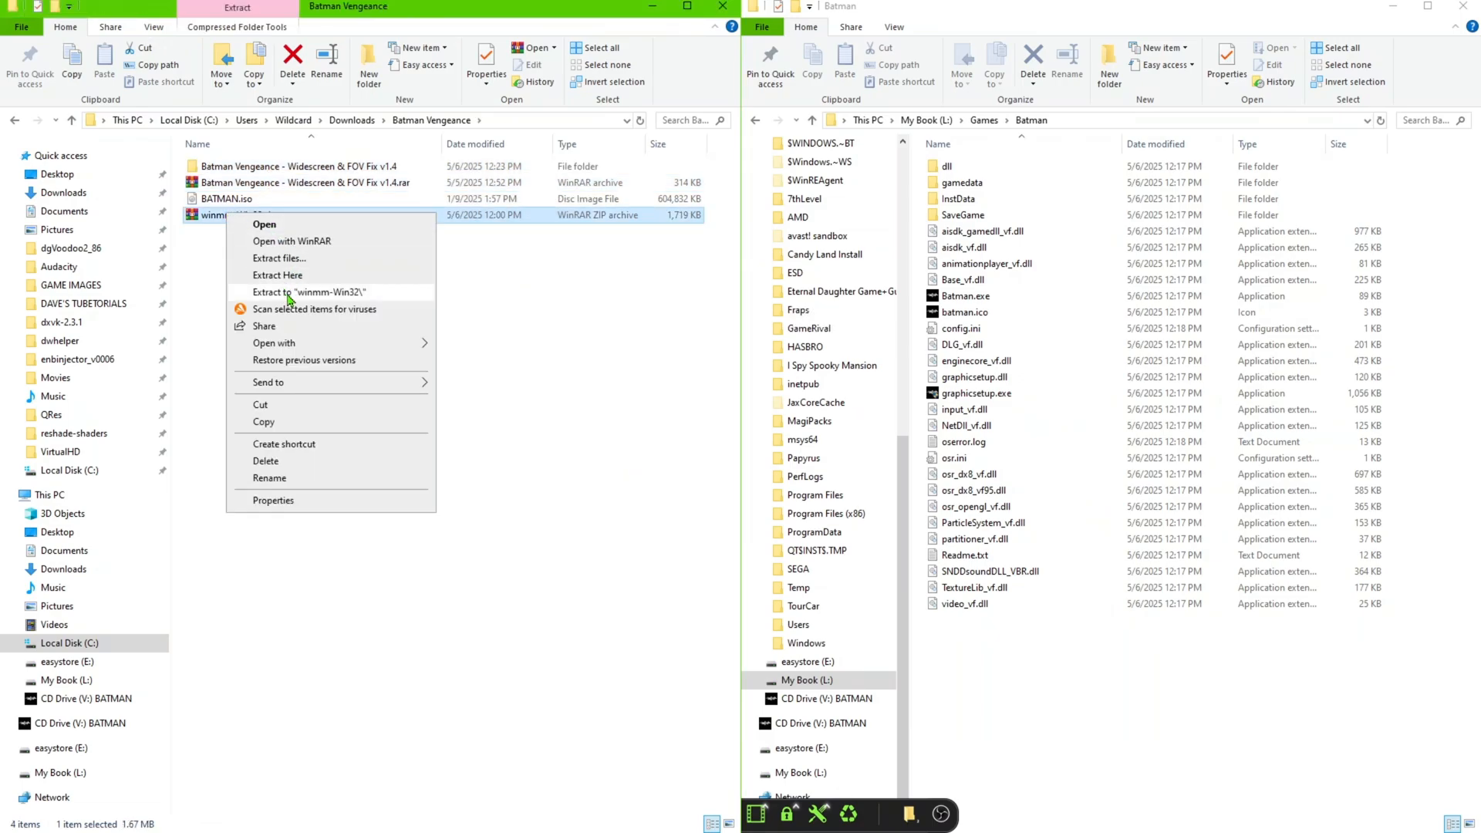
left_click(285, 292)
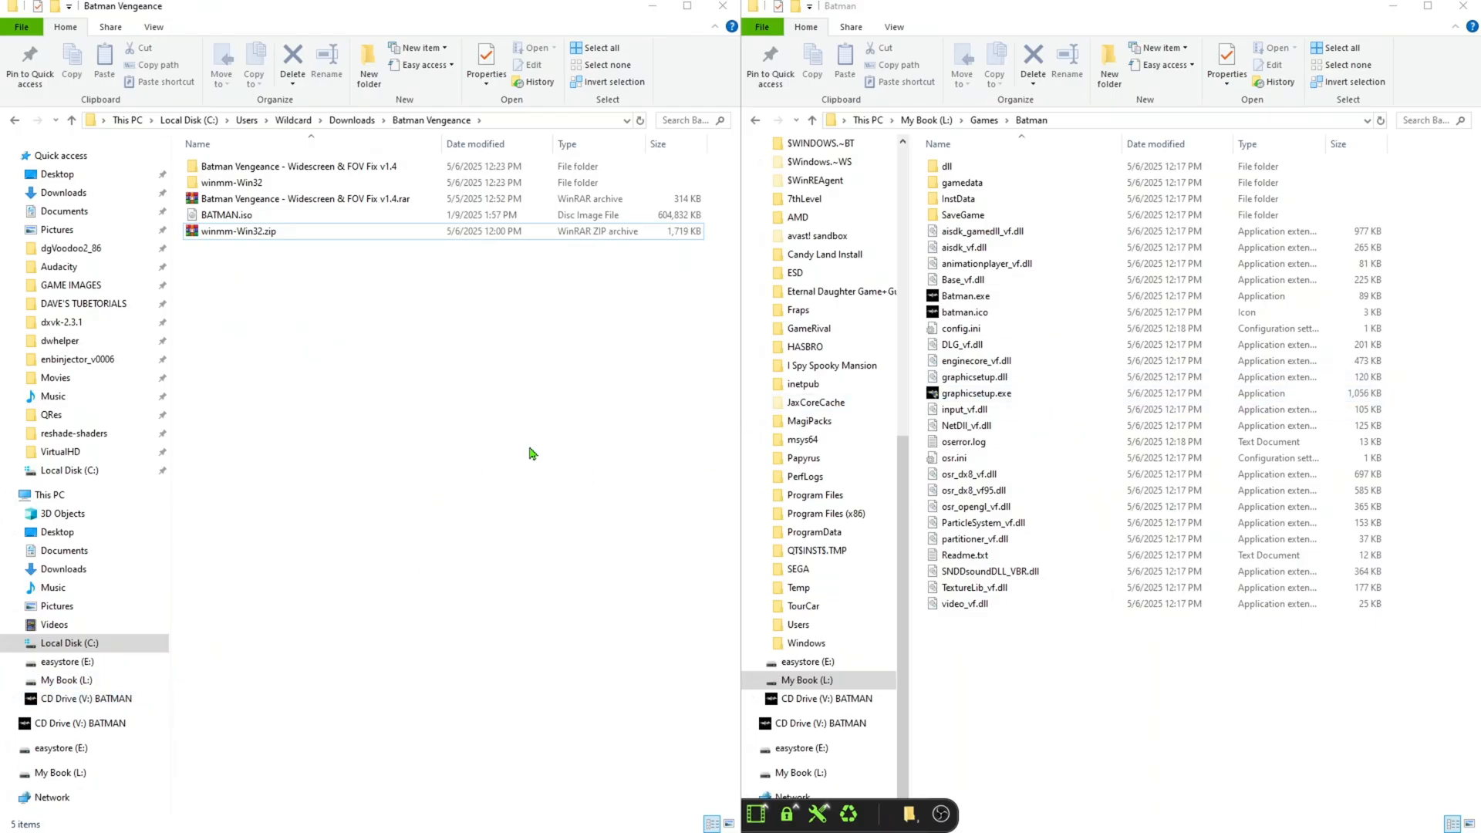
mouse_move(557, 392)
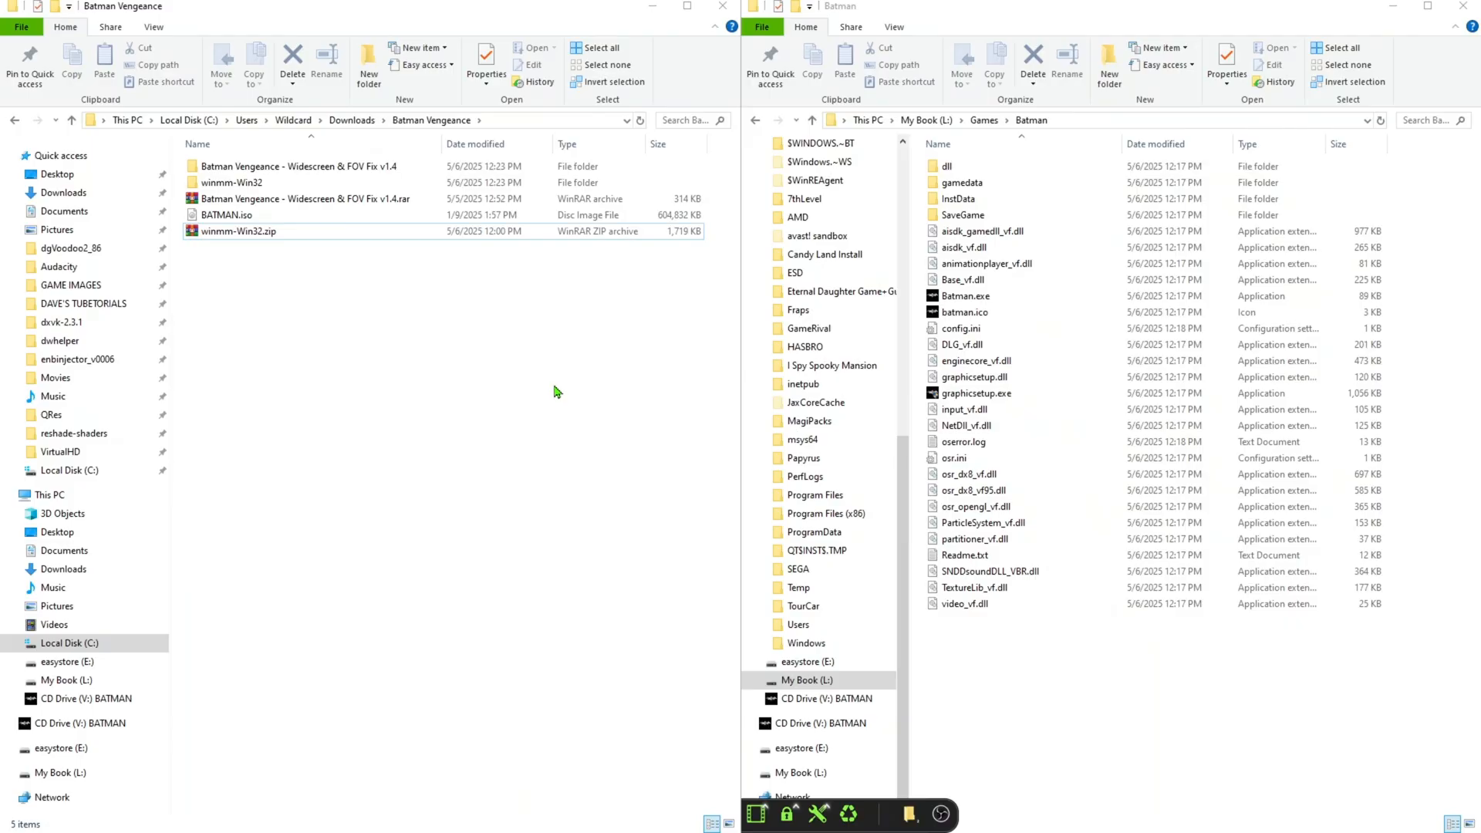
Copy the widescreen fix's .asi and .ini files into L:\Games\Batman, then return to downloads
left_click(308, 165)
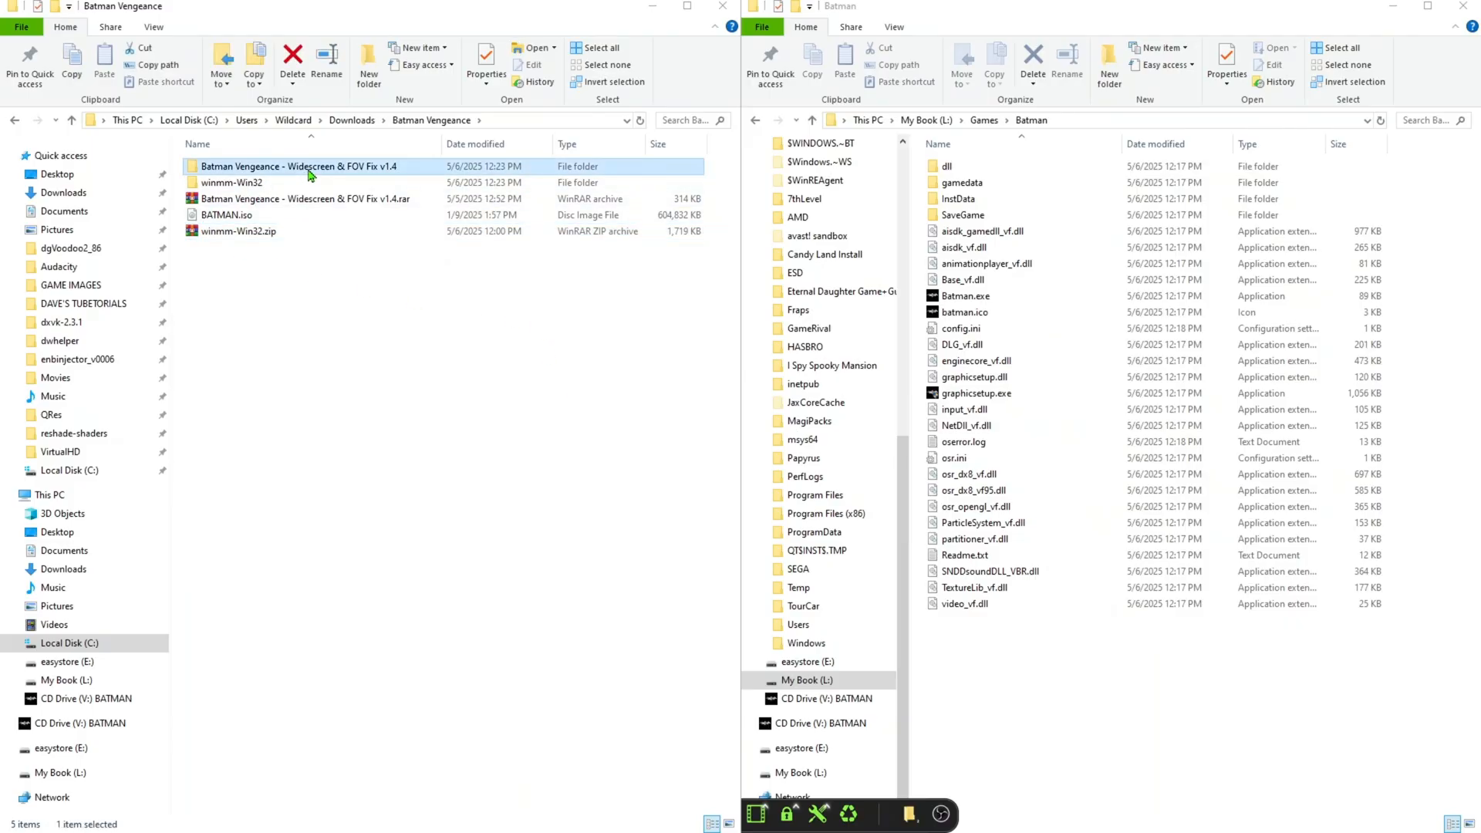
double_click(291, 166)
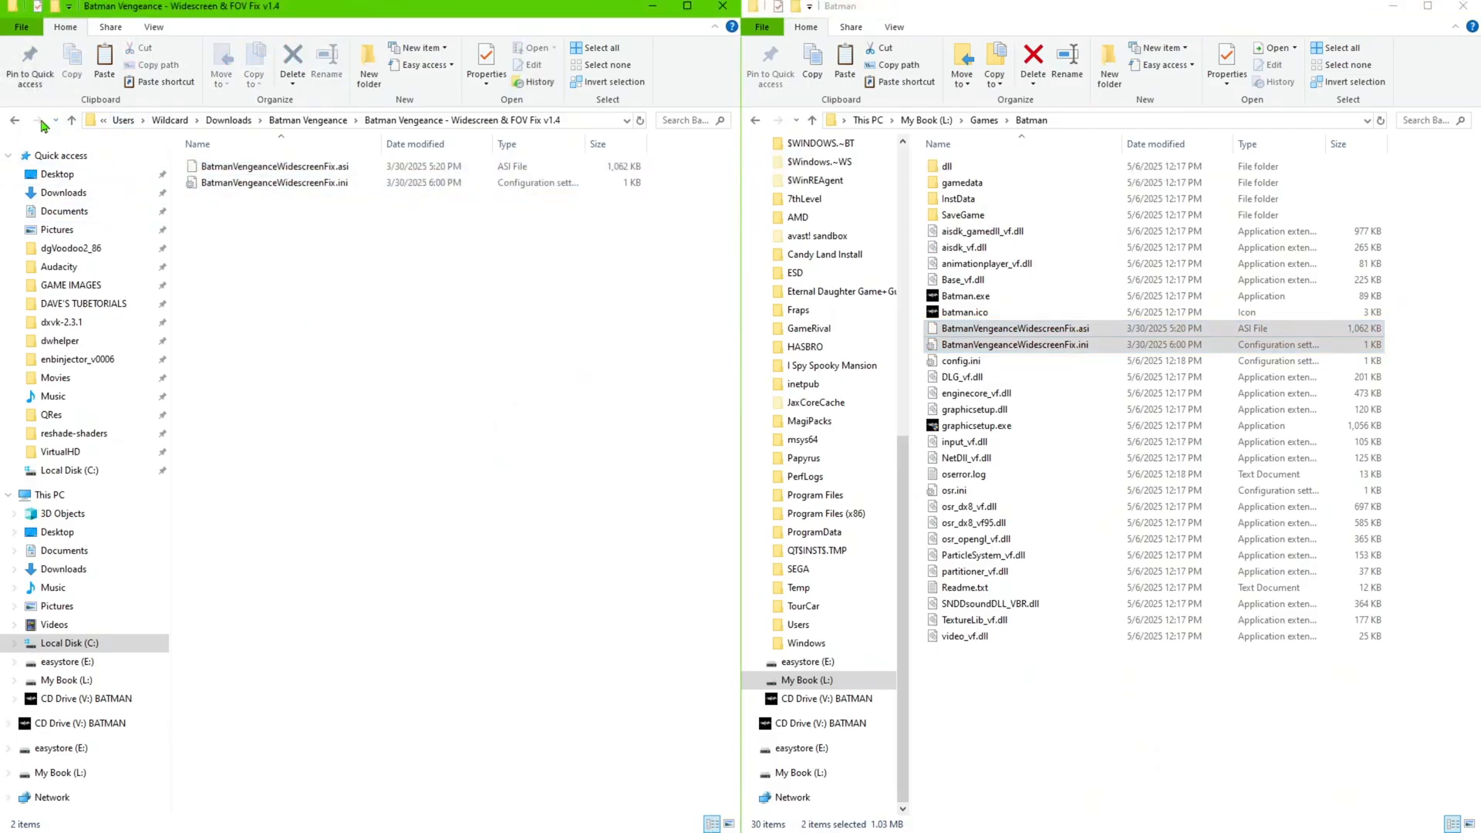
left_click(42, 121)
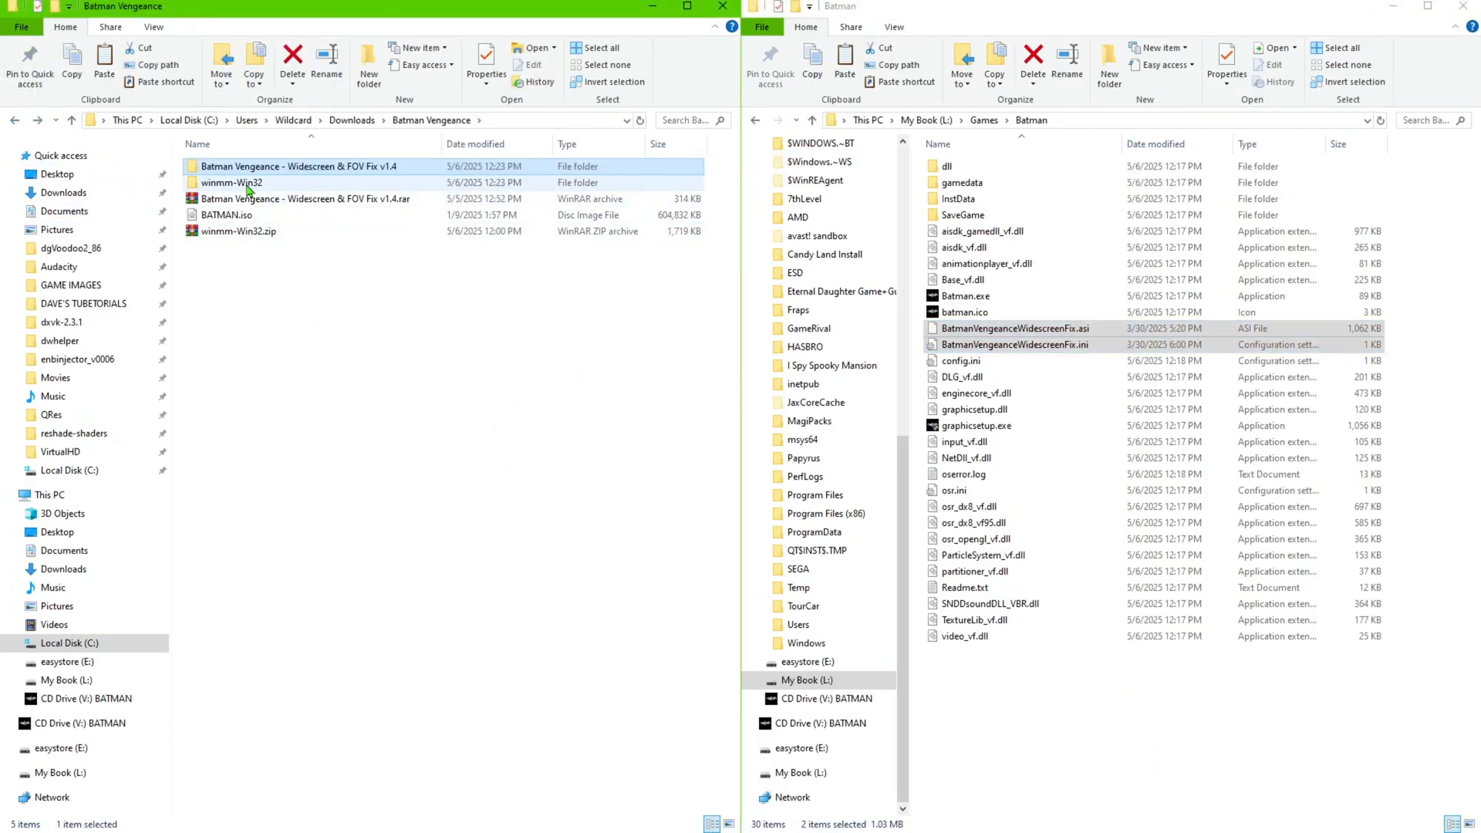
Open winmm-Win32 and pick winmm.dll to copy into the Batman game folder
double_click(233, 182)
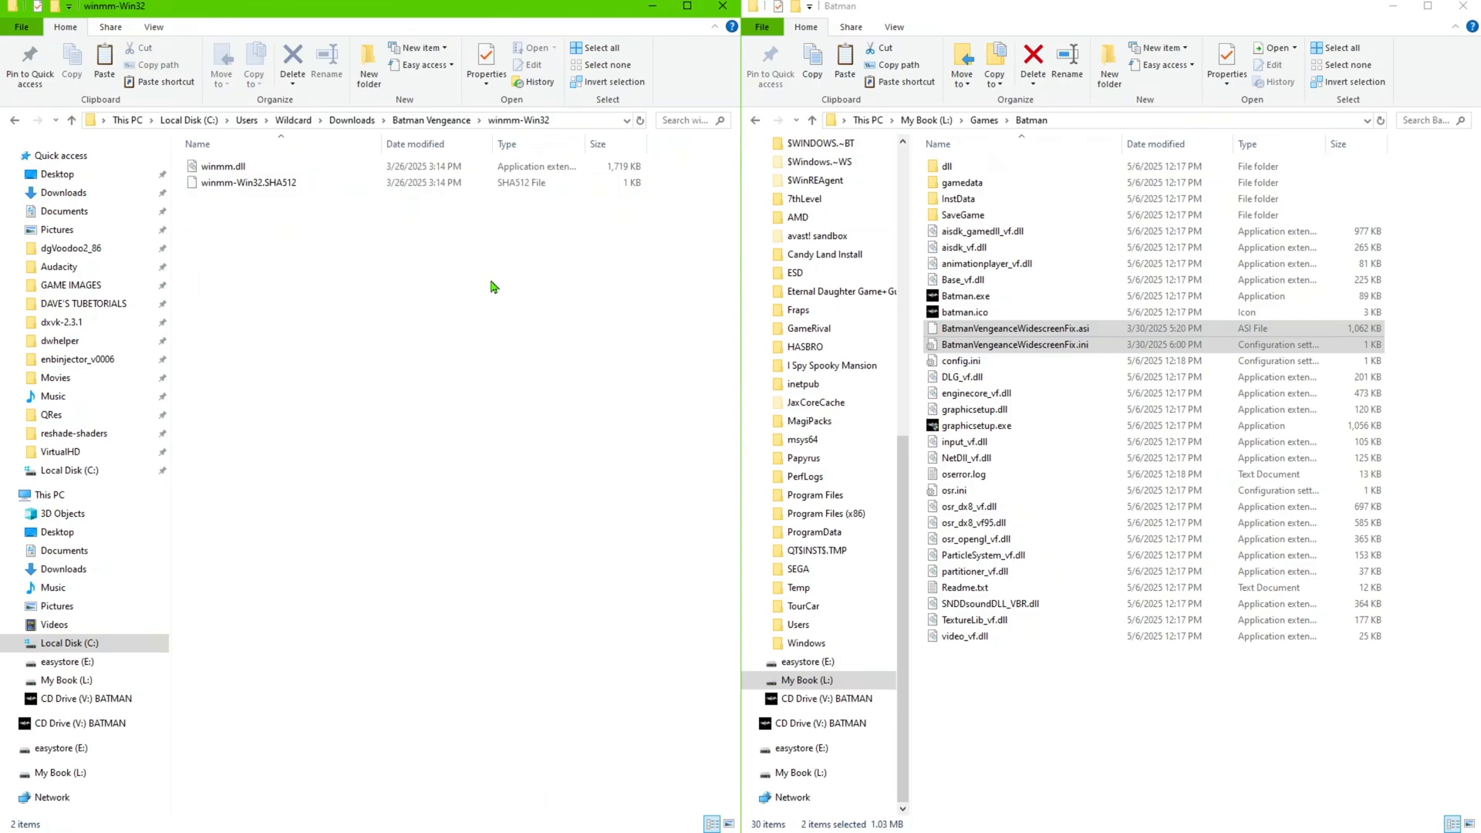
mouse_move(511, 268)
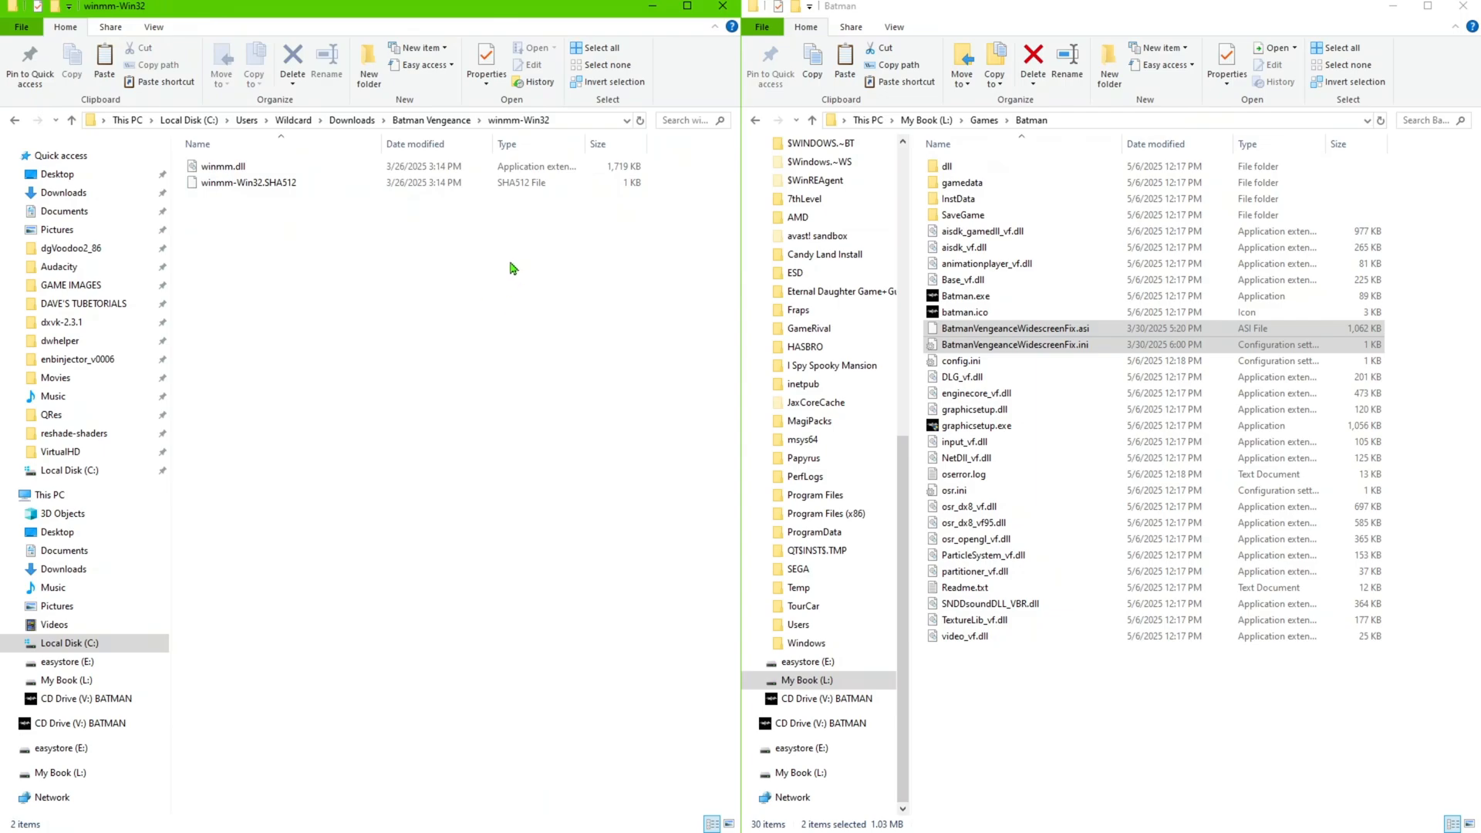
left_click(223, 165)
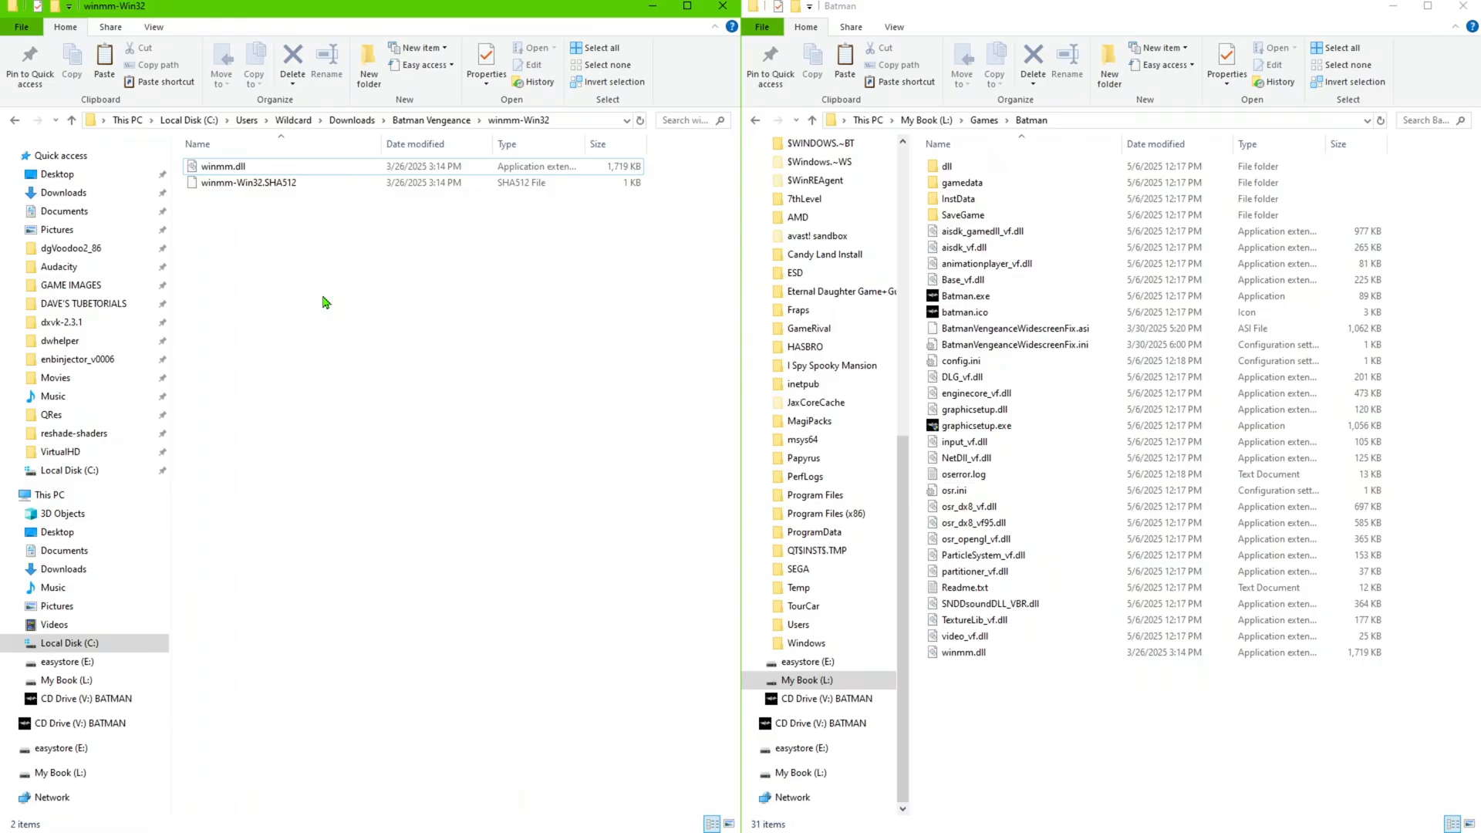
mouse_move(562, 271)
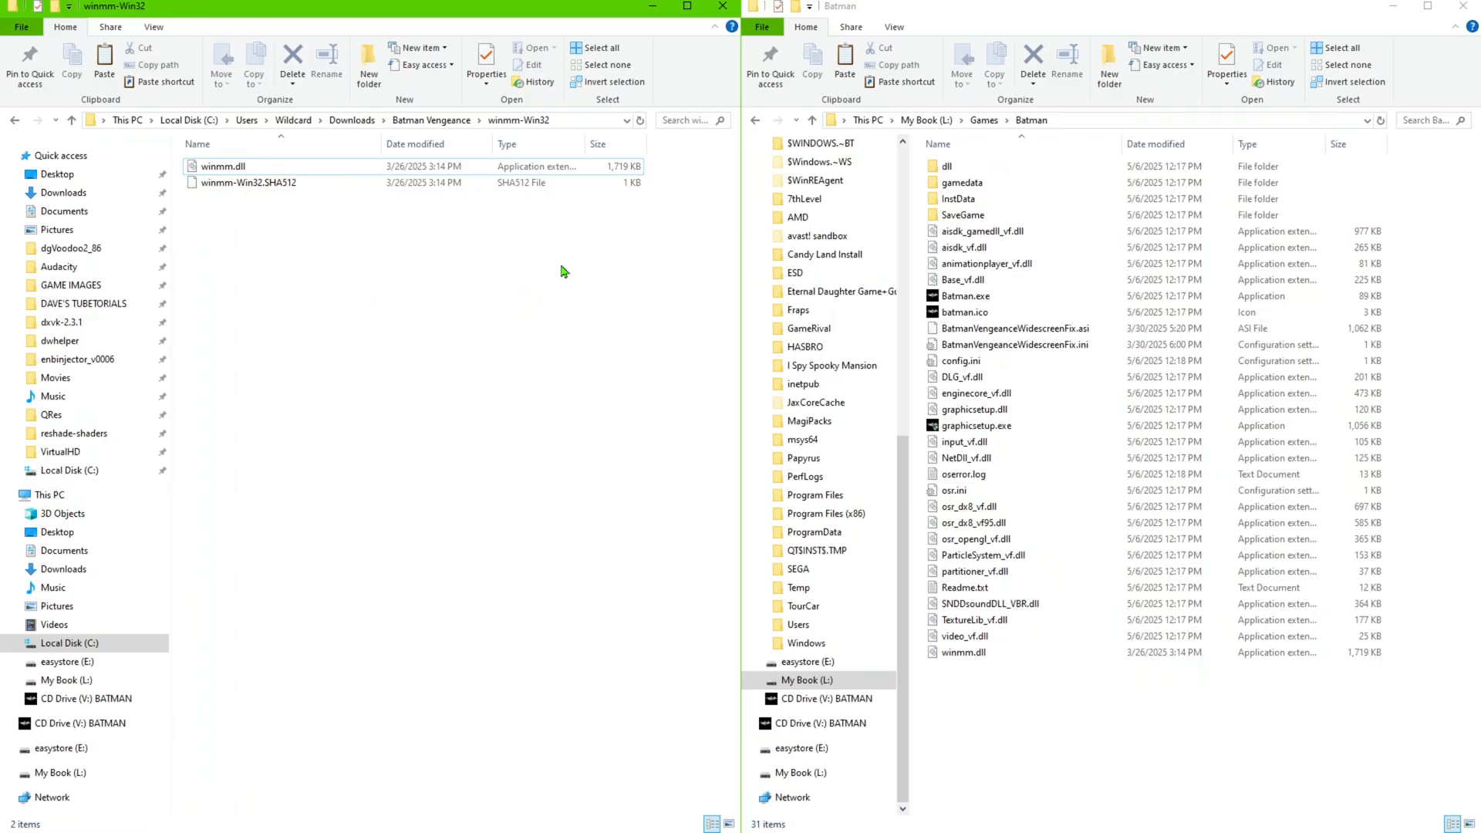
mouse_move(563, 276)
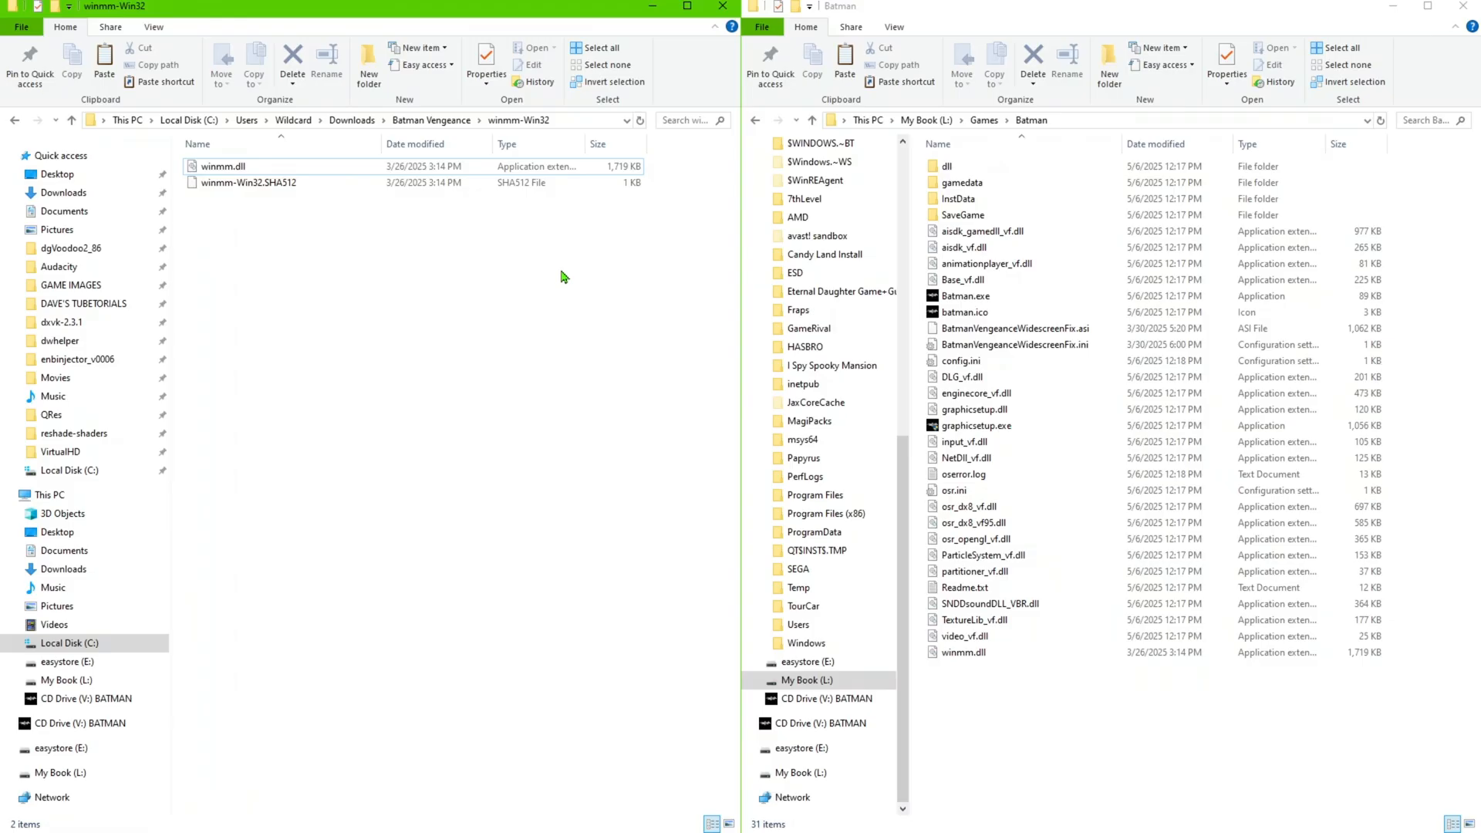
mouse_move(606, 362)
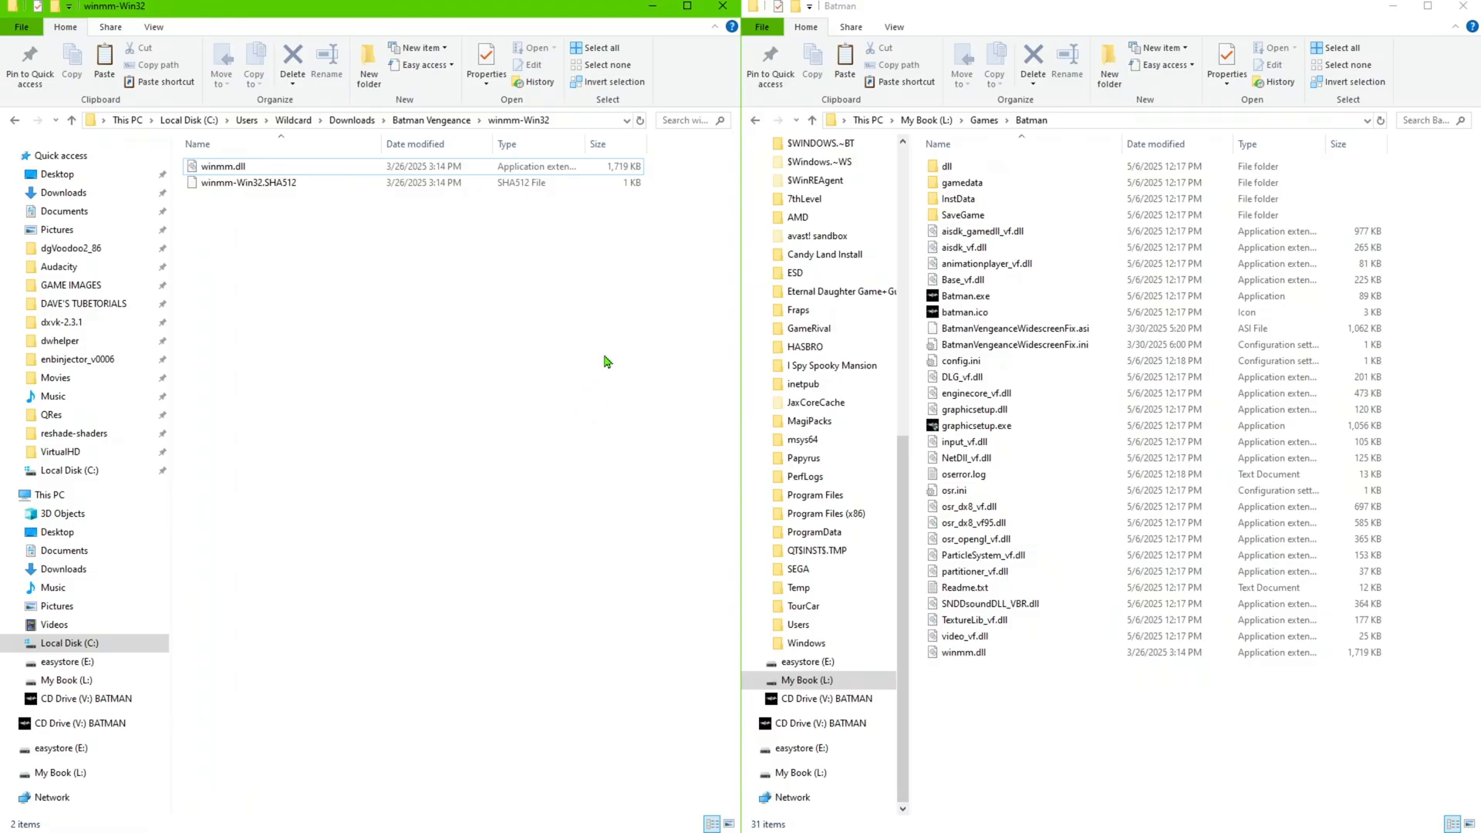
mouse_move(374, 533)
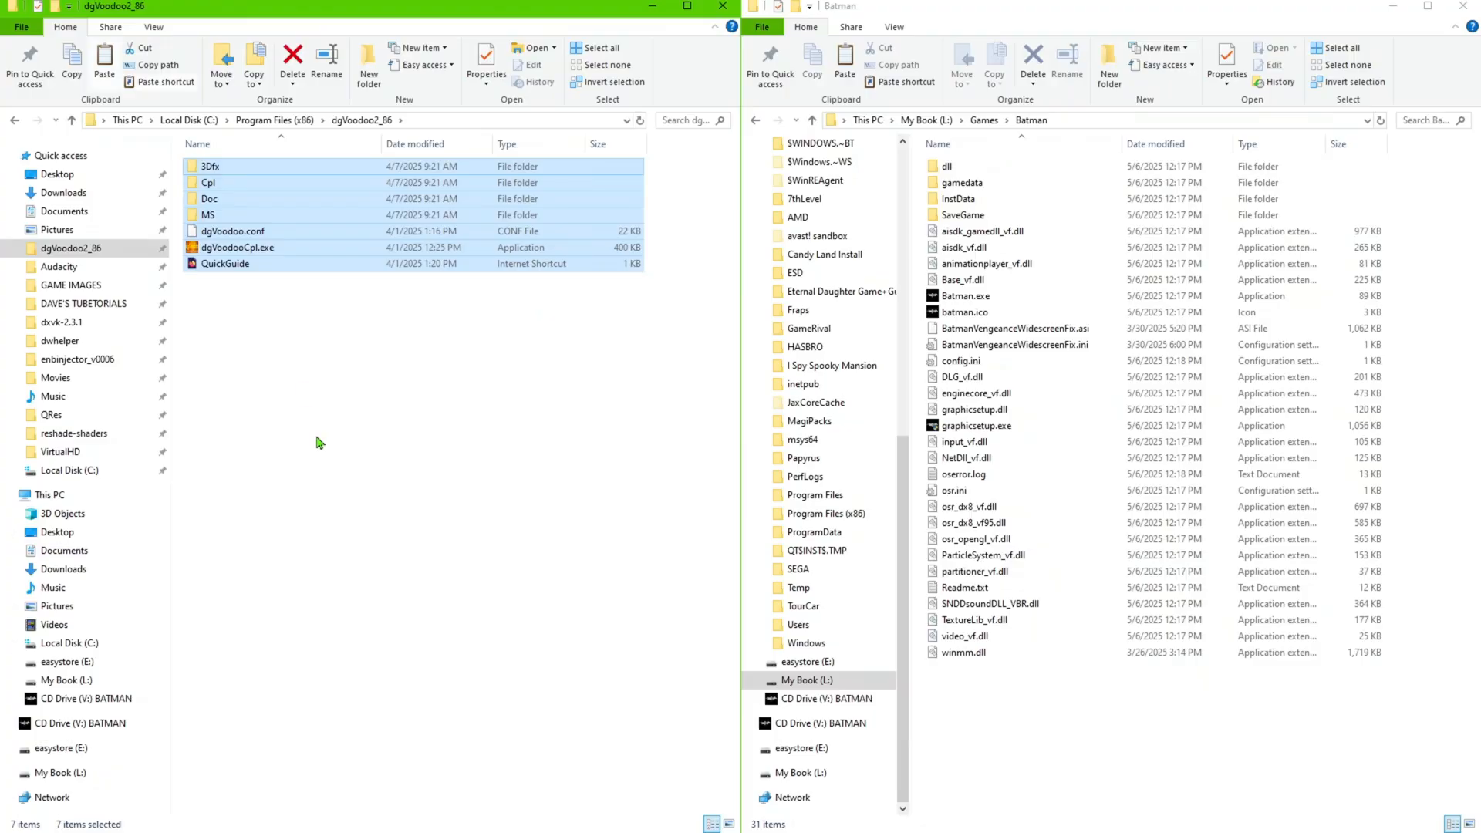
Paste dgVoodoo2_86's MS folder, dgVoodoo.conf and dgVoodooCpl.exe into the game folder
left_click(418, 486)
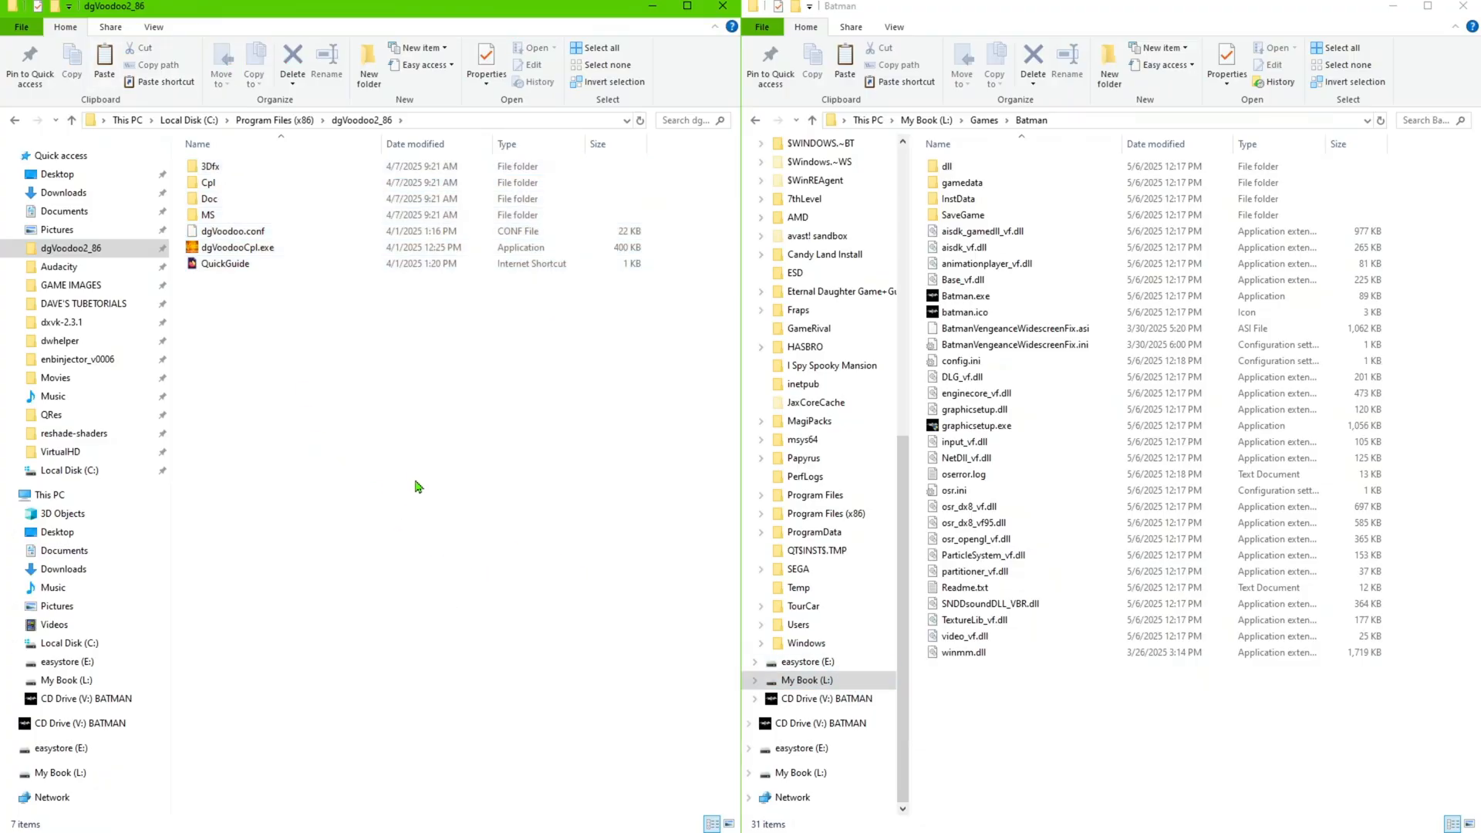
left_click(231, 231)
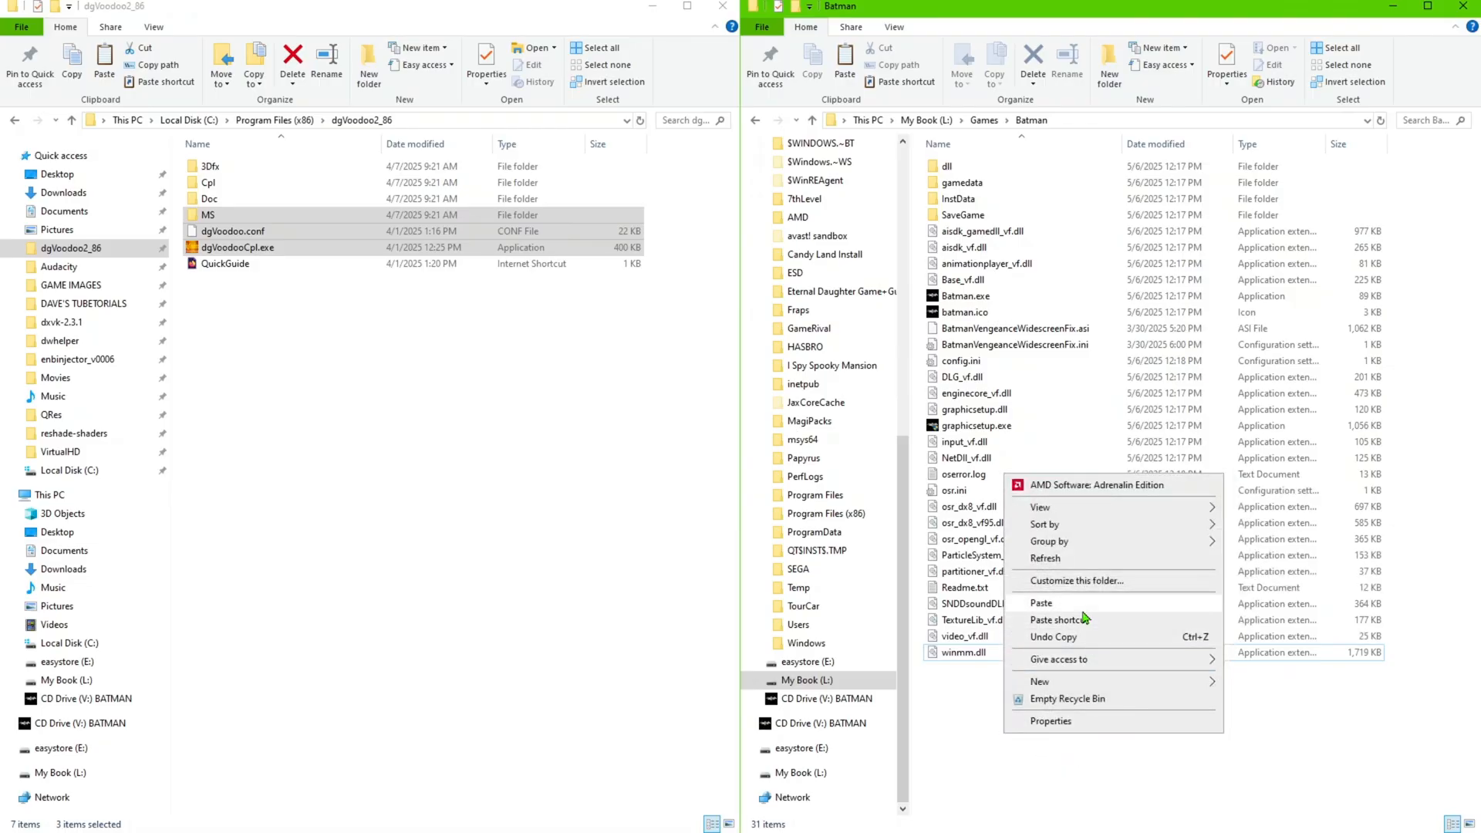
left_click(1040, 602)
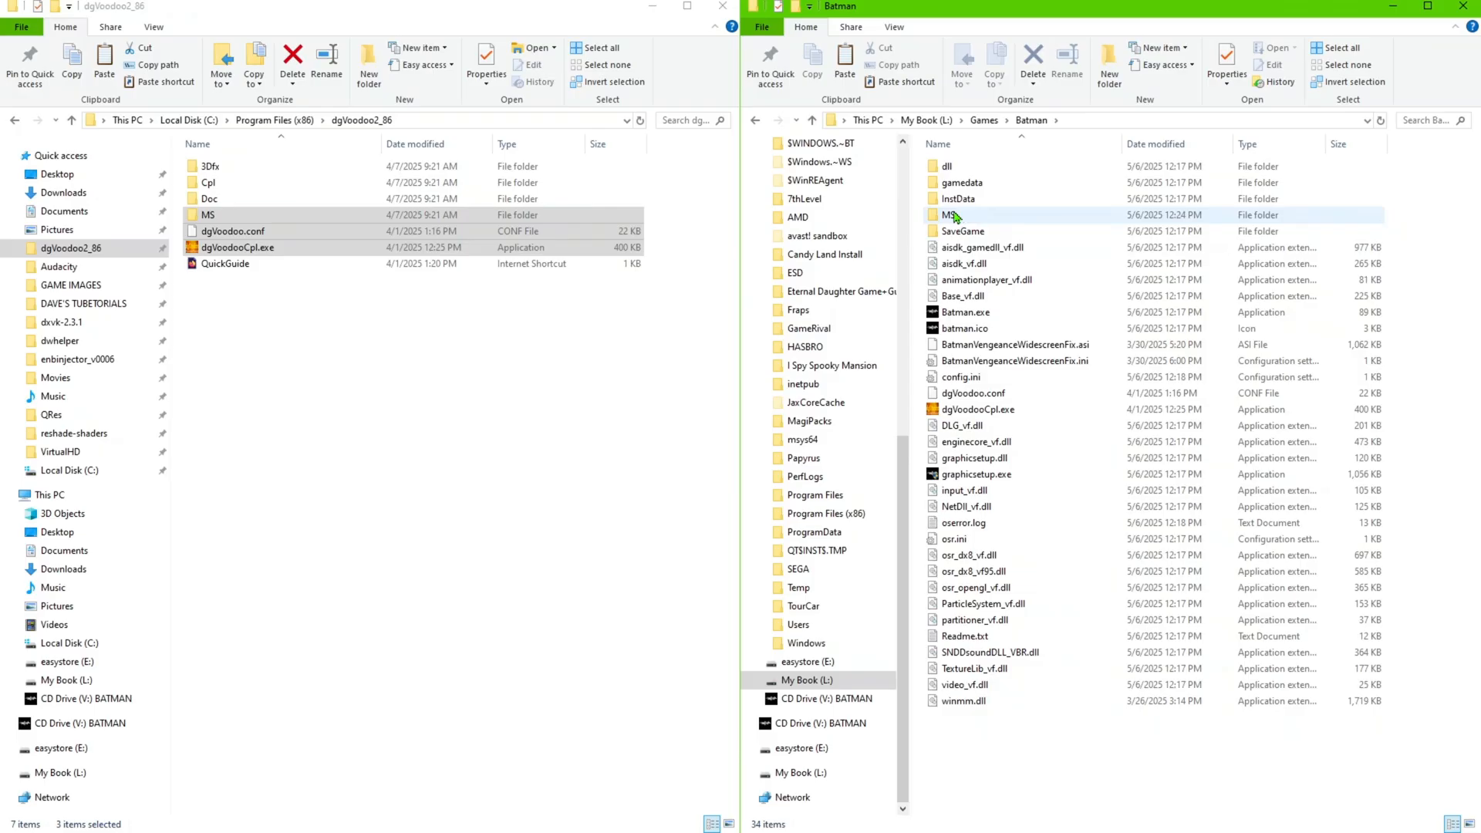
double_click(948, 214)
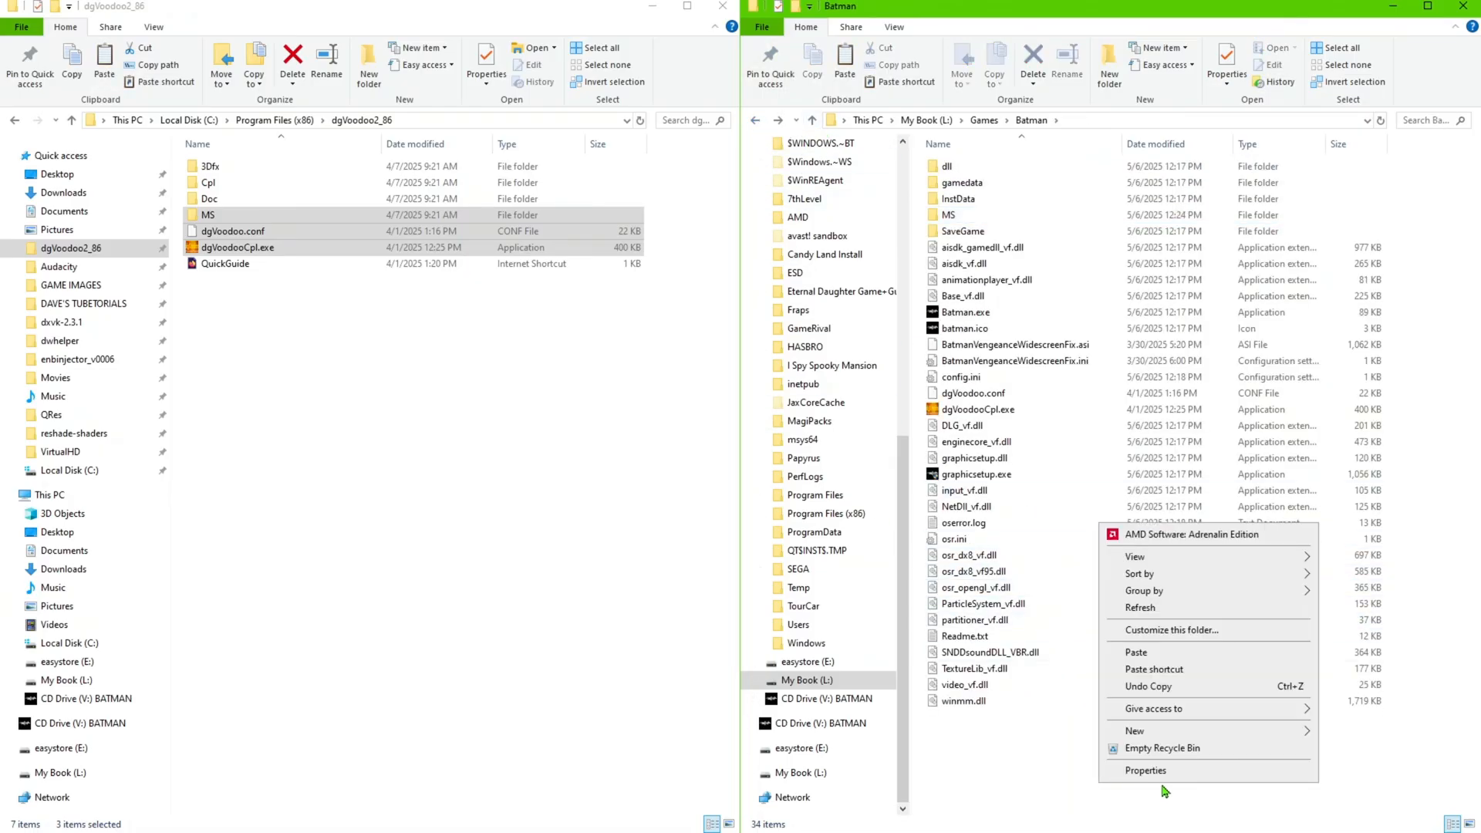
mouse_move(1133, 652)
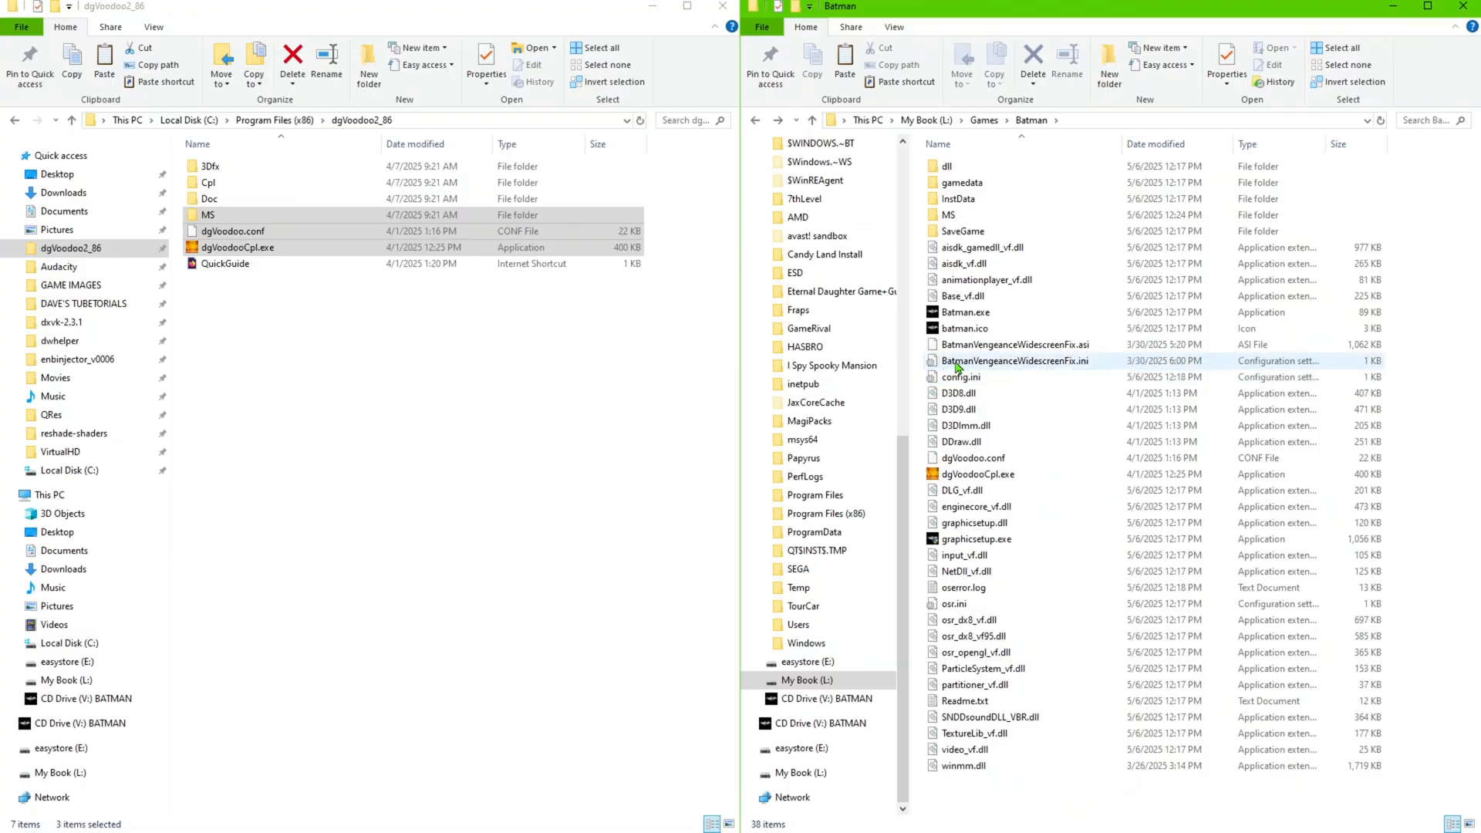
mouse_move(953, 368)
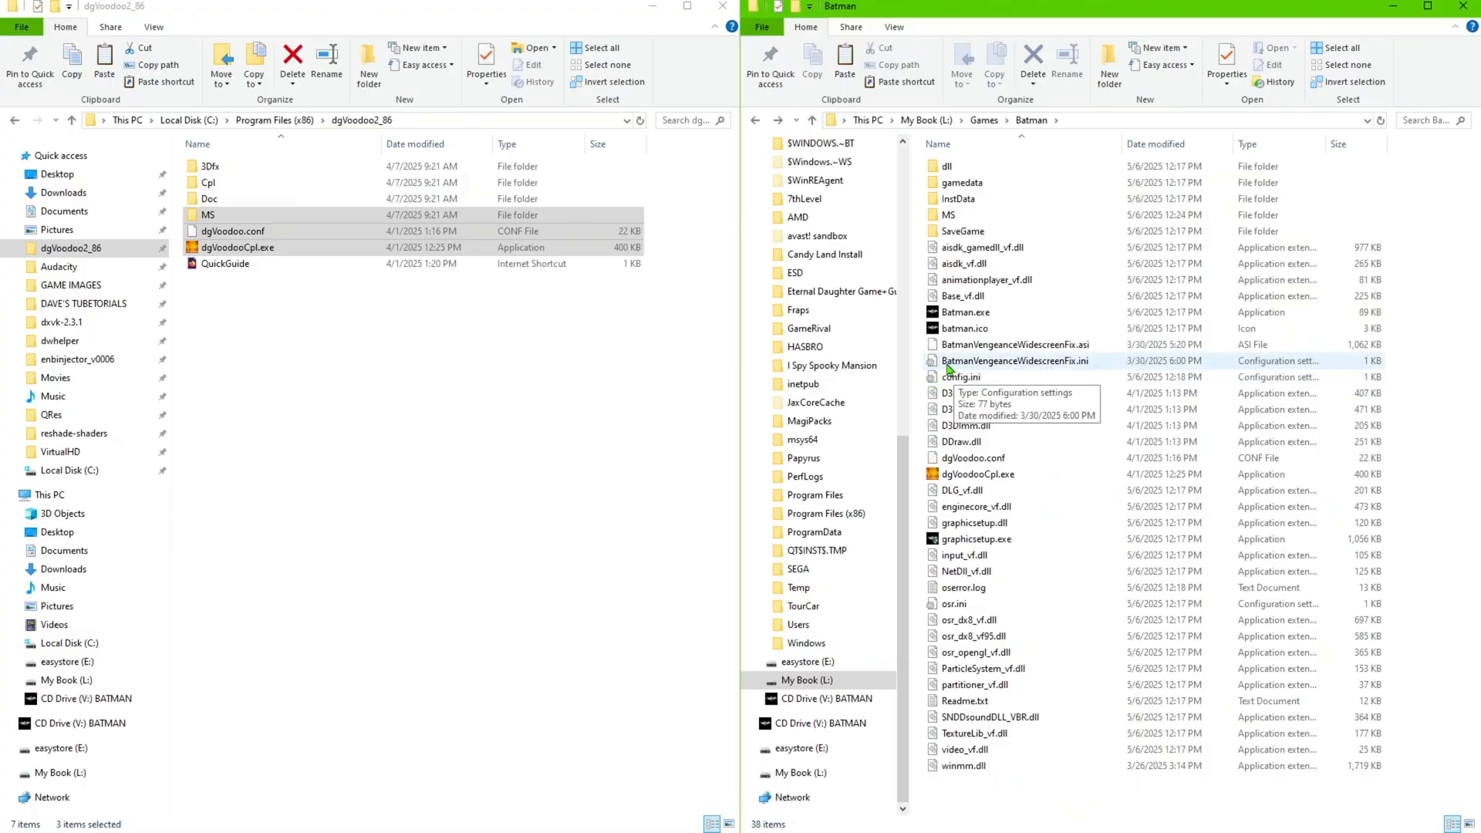
Set Width=1920 and Height=1080 in BatmanVengeanceWidescreenFix.ini, save, and close Notepad
double_click(1014, 360)
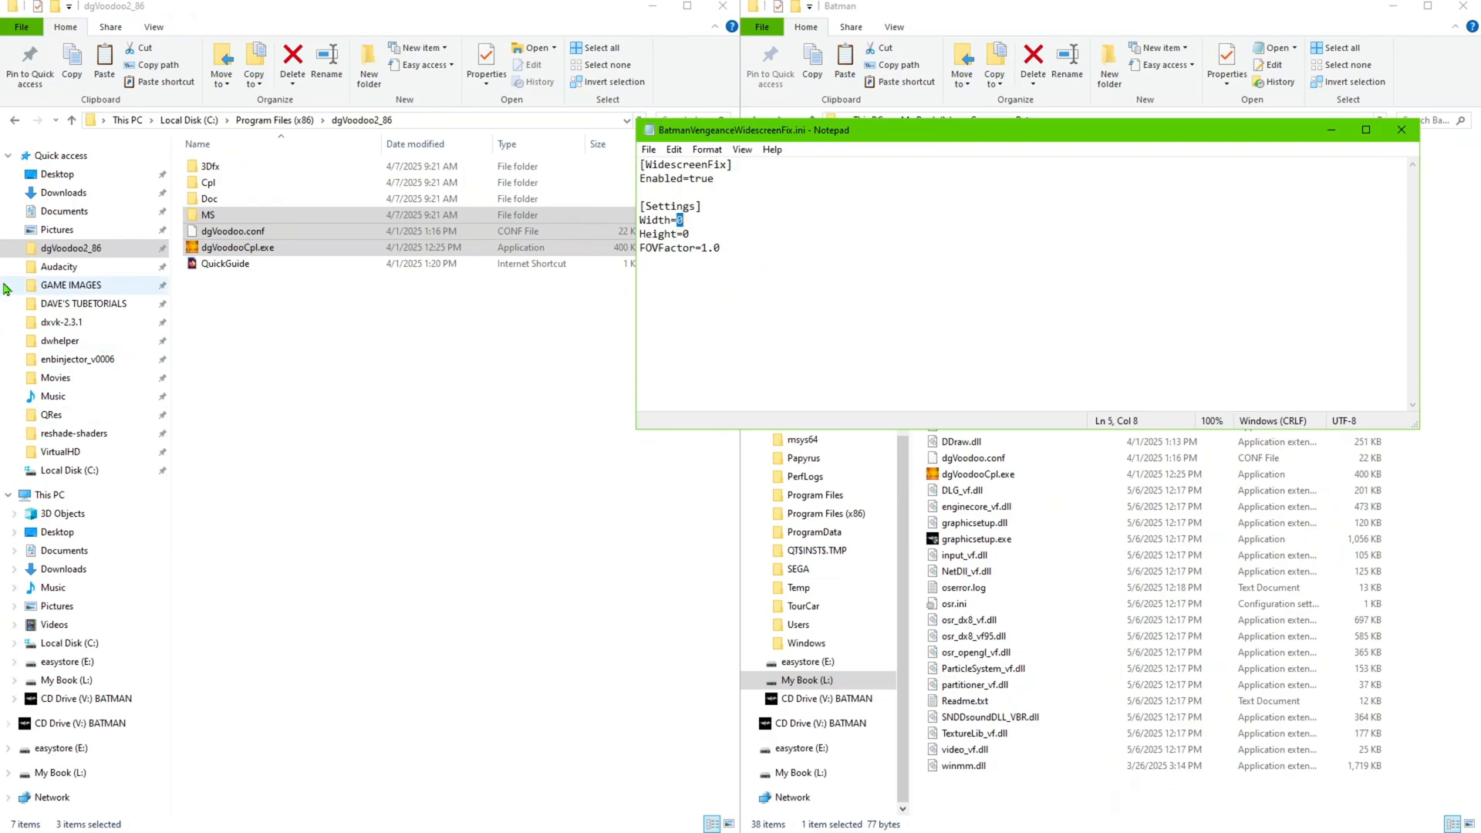
type("1920")
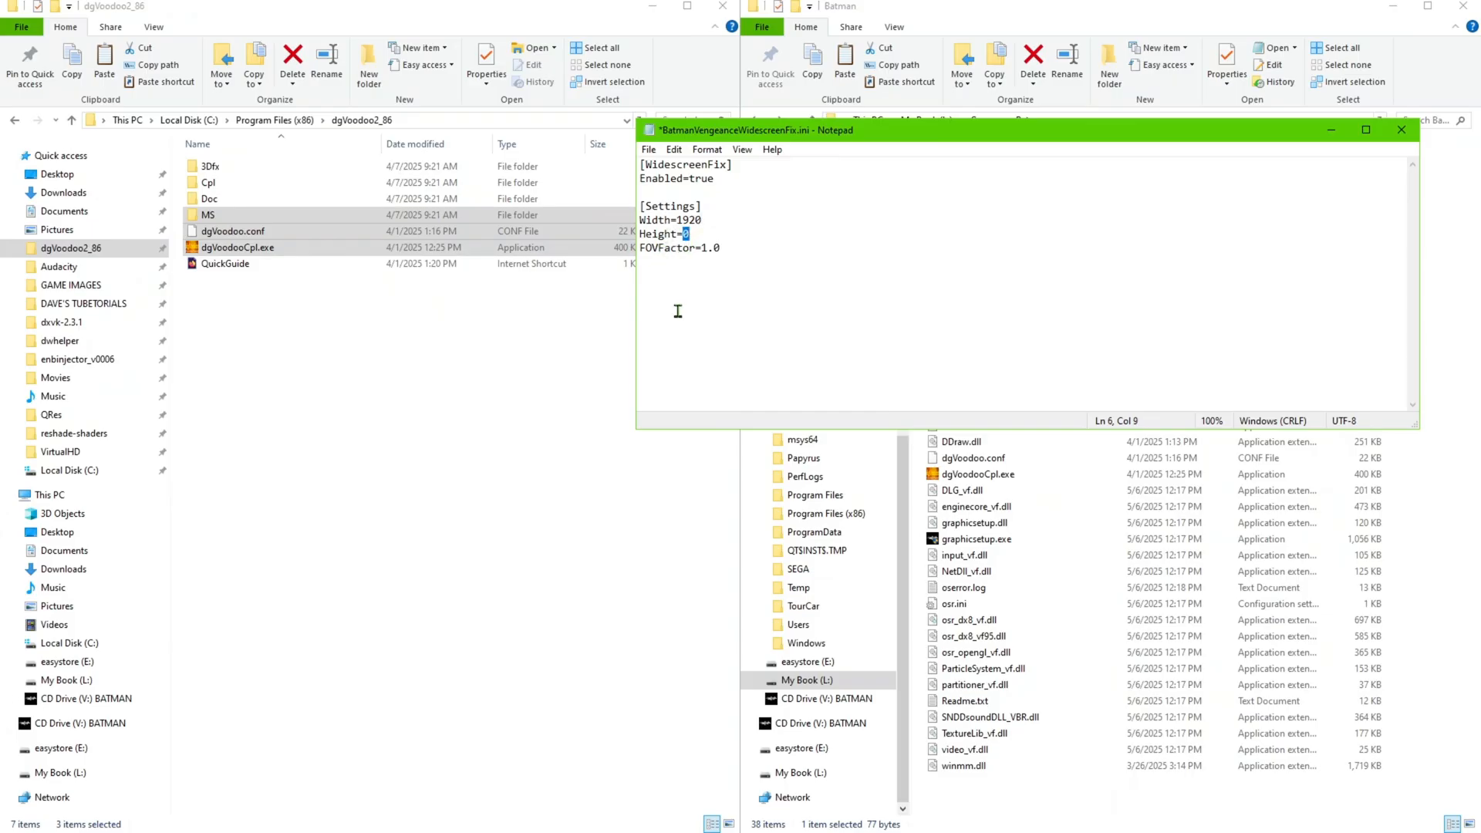
type("1080")
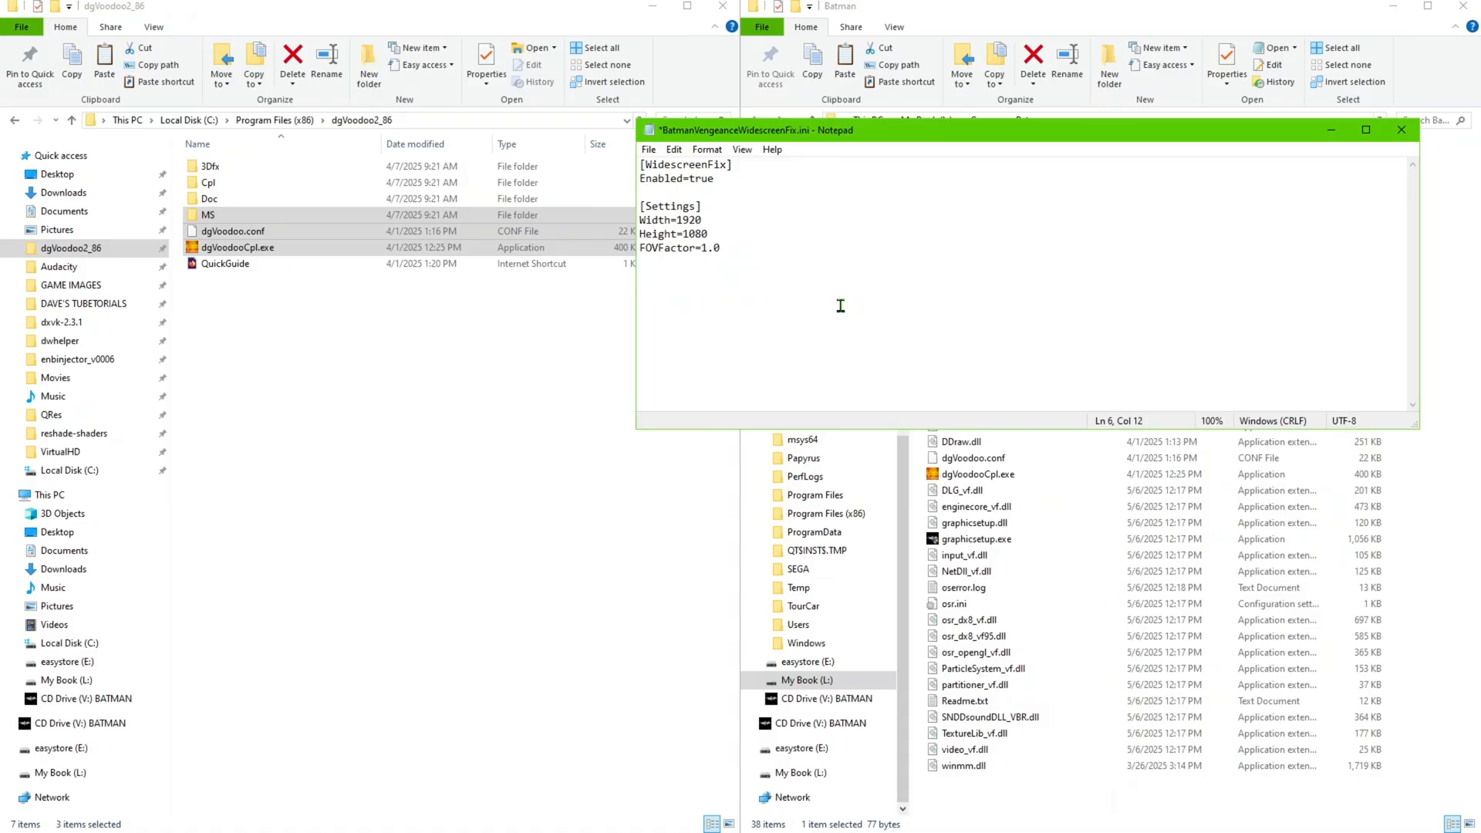
left_click(648, 149)
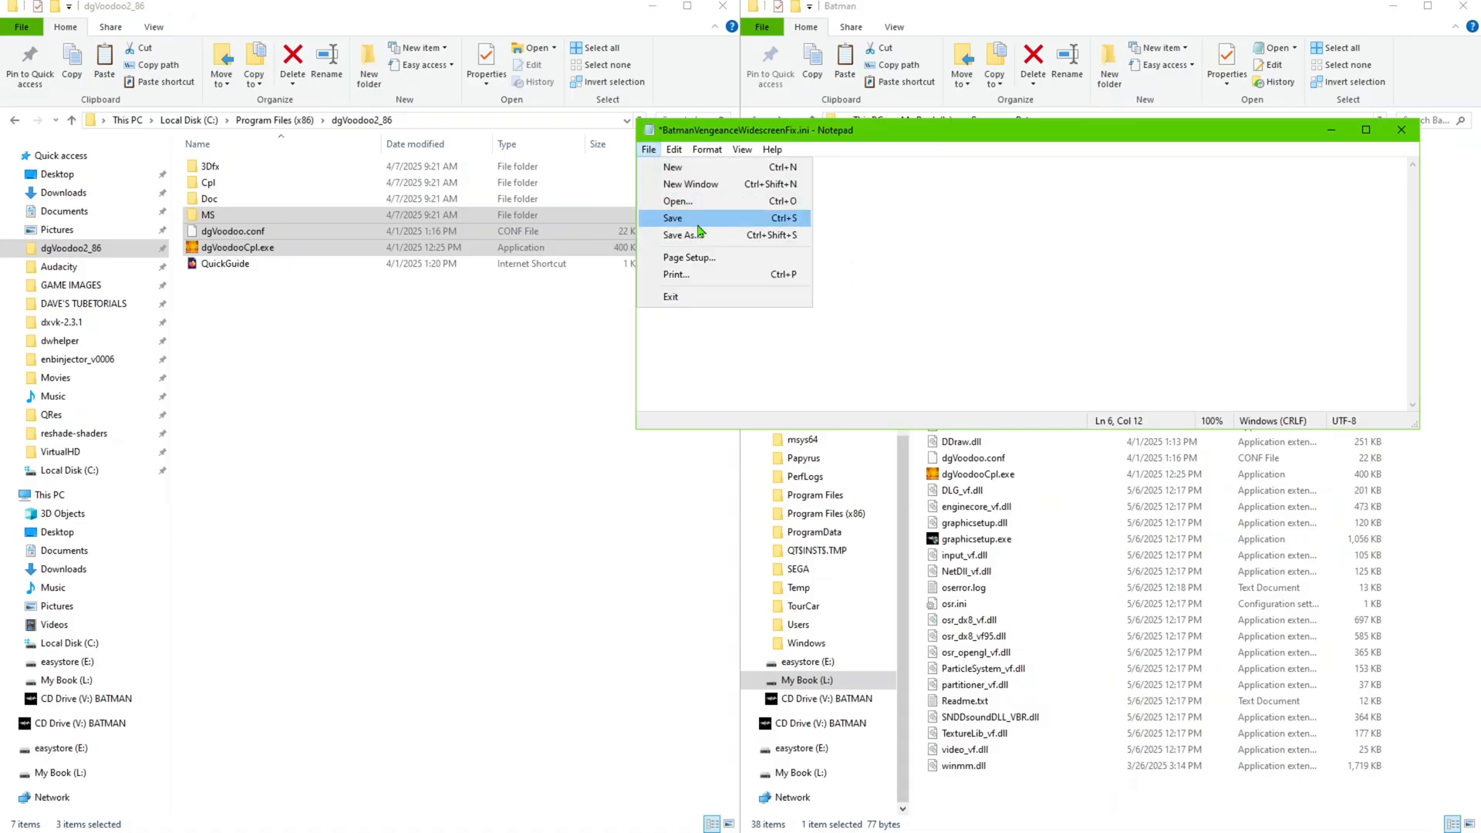
left_click(673, 219)
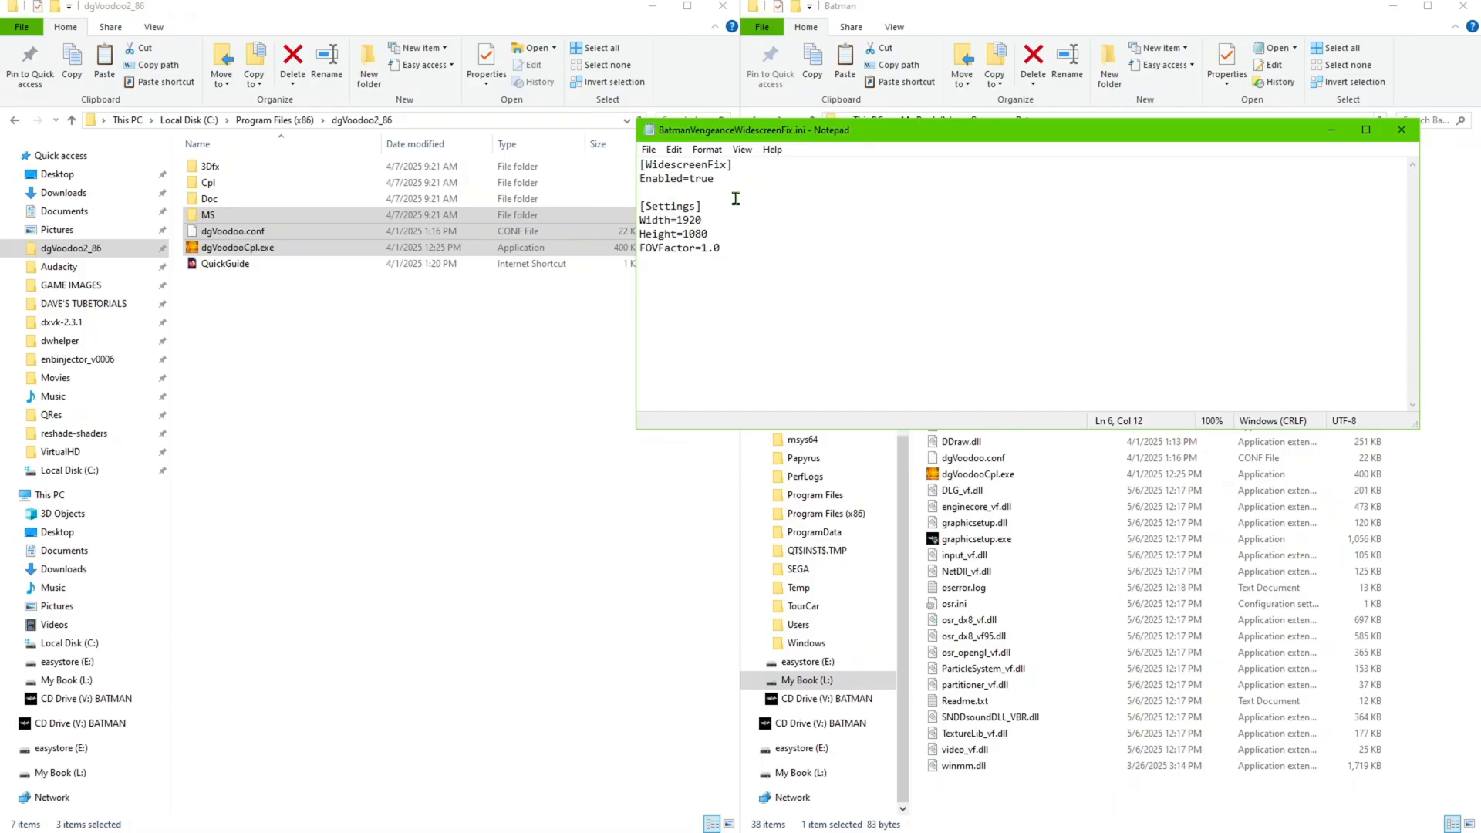
mouse_move(710, 249)
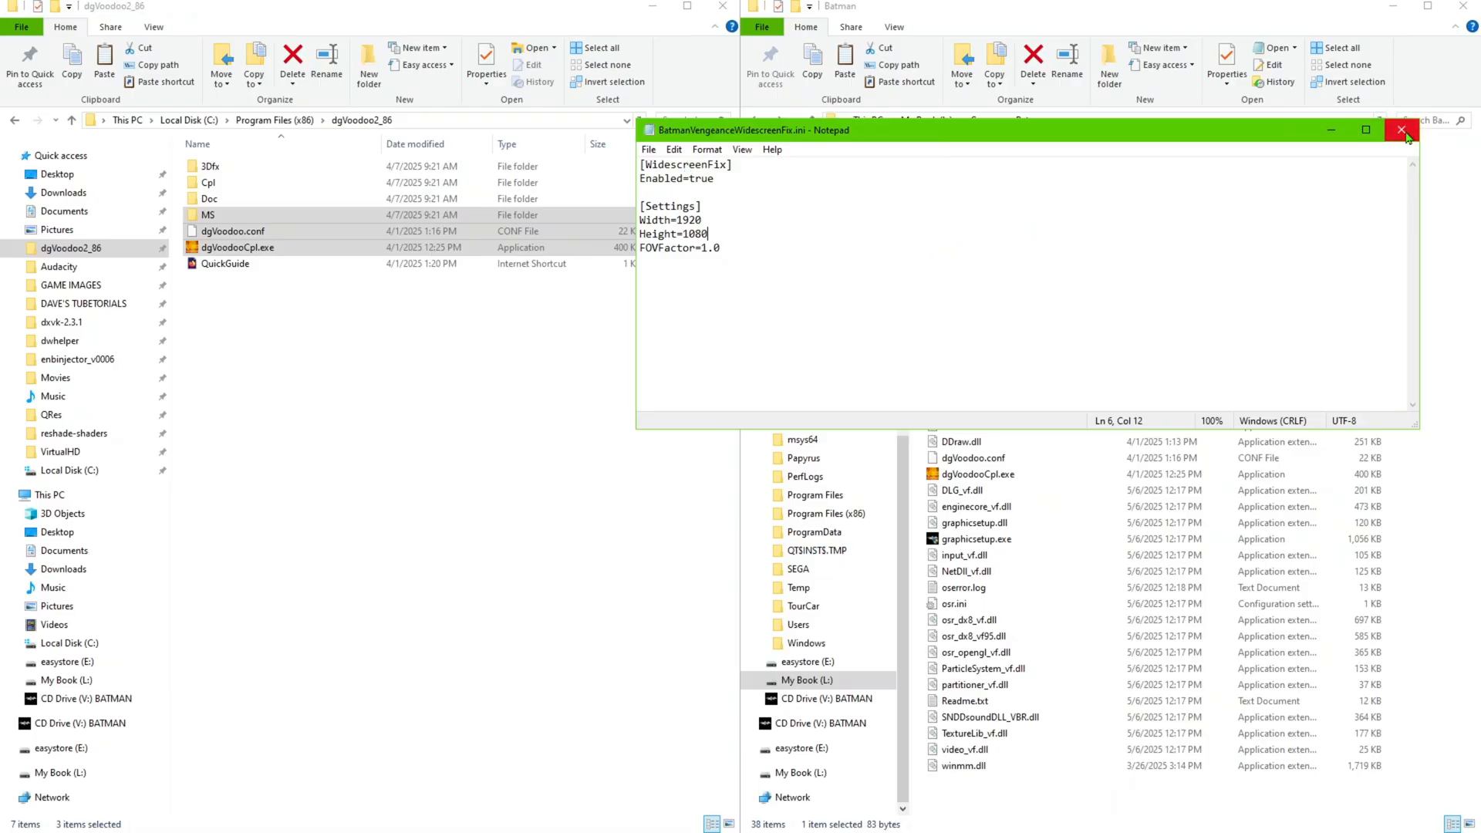
left_click(1400, 131)
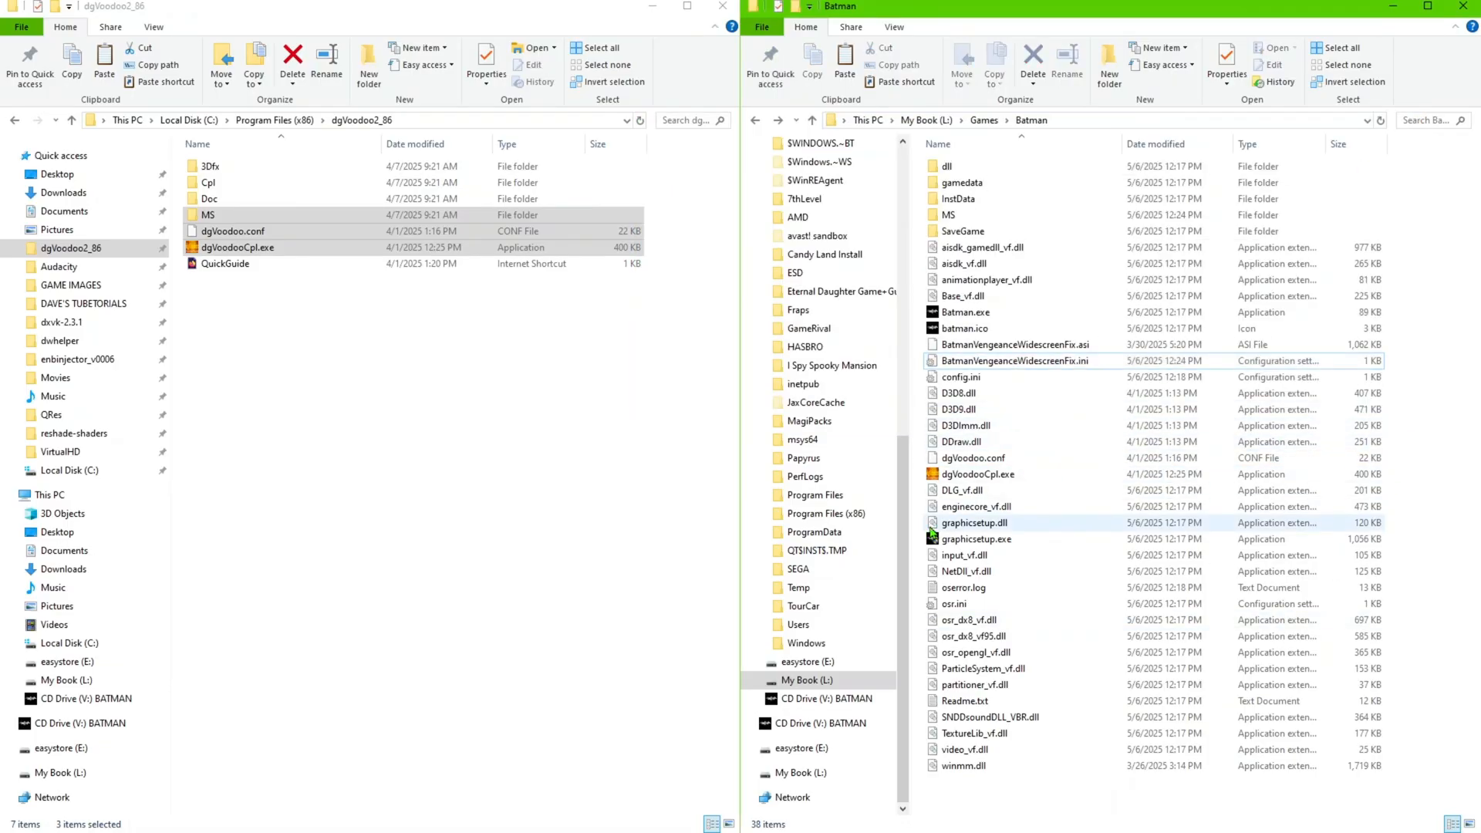
Enable 'Run this program as an administrator' in dgVoodooCpl.exe's Compatibility properties
right_click(976, 475)
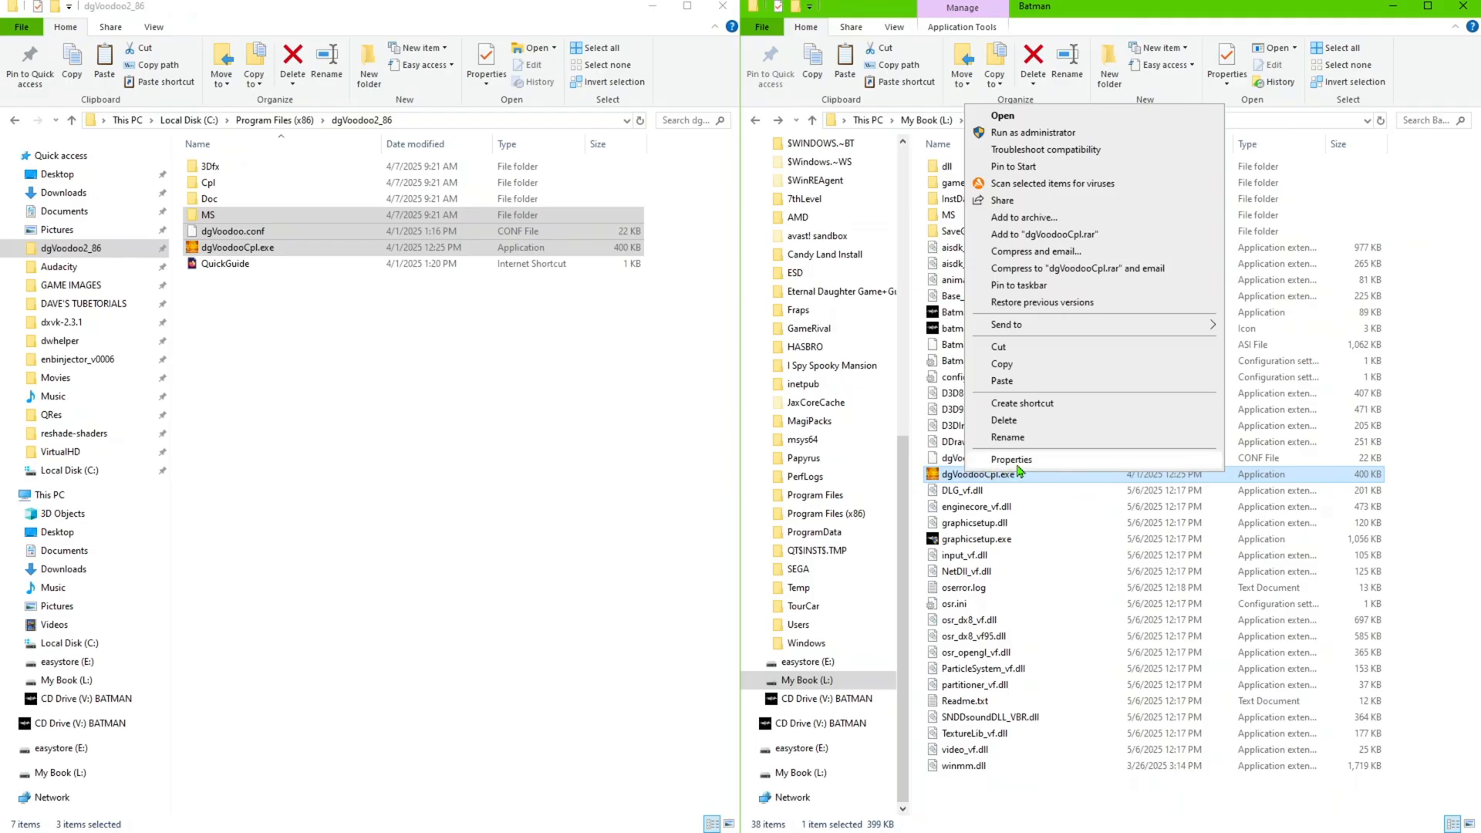
left_click(1011, 459)
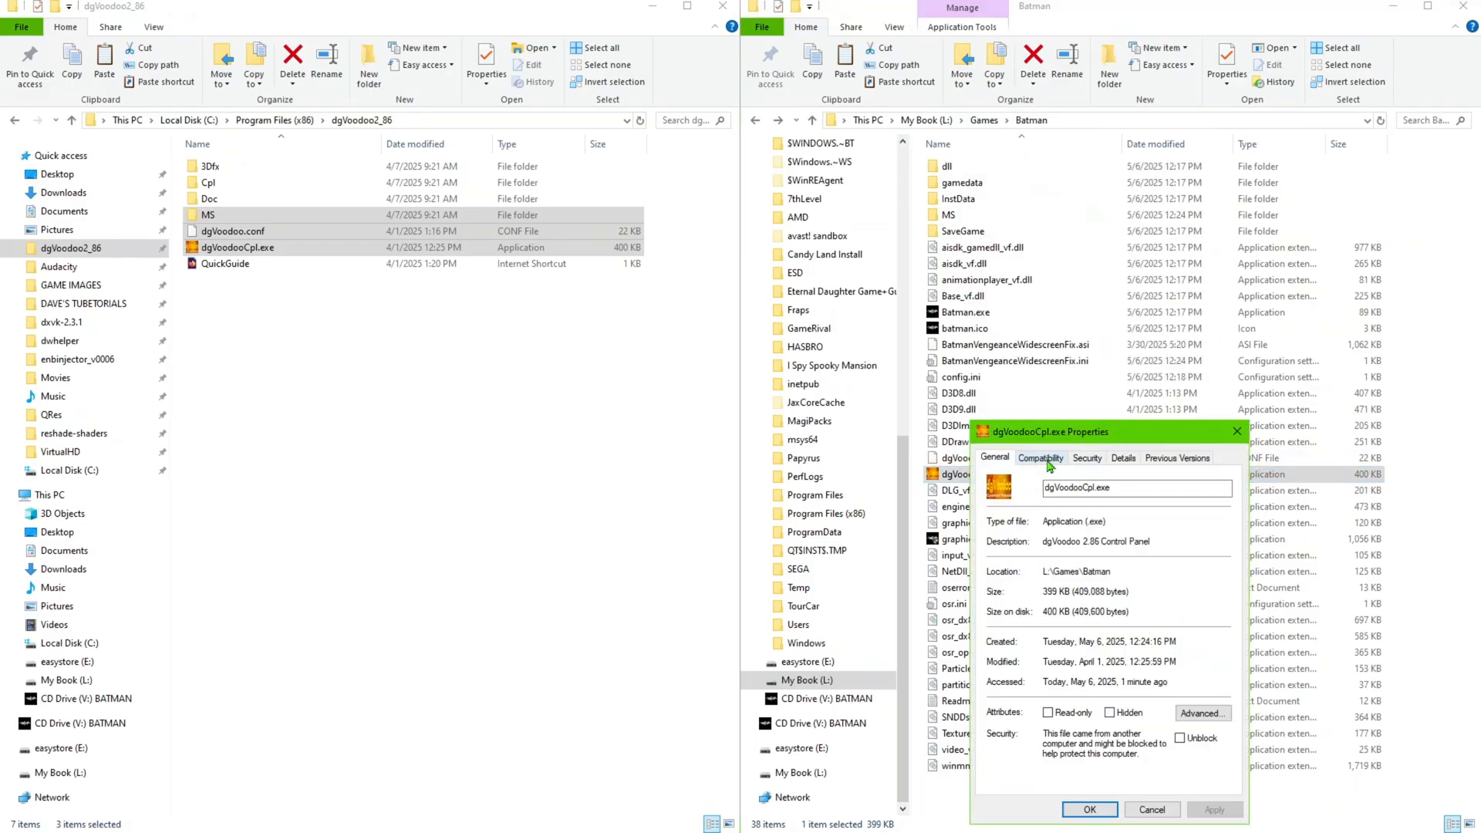
left_click(1041, 458)
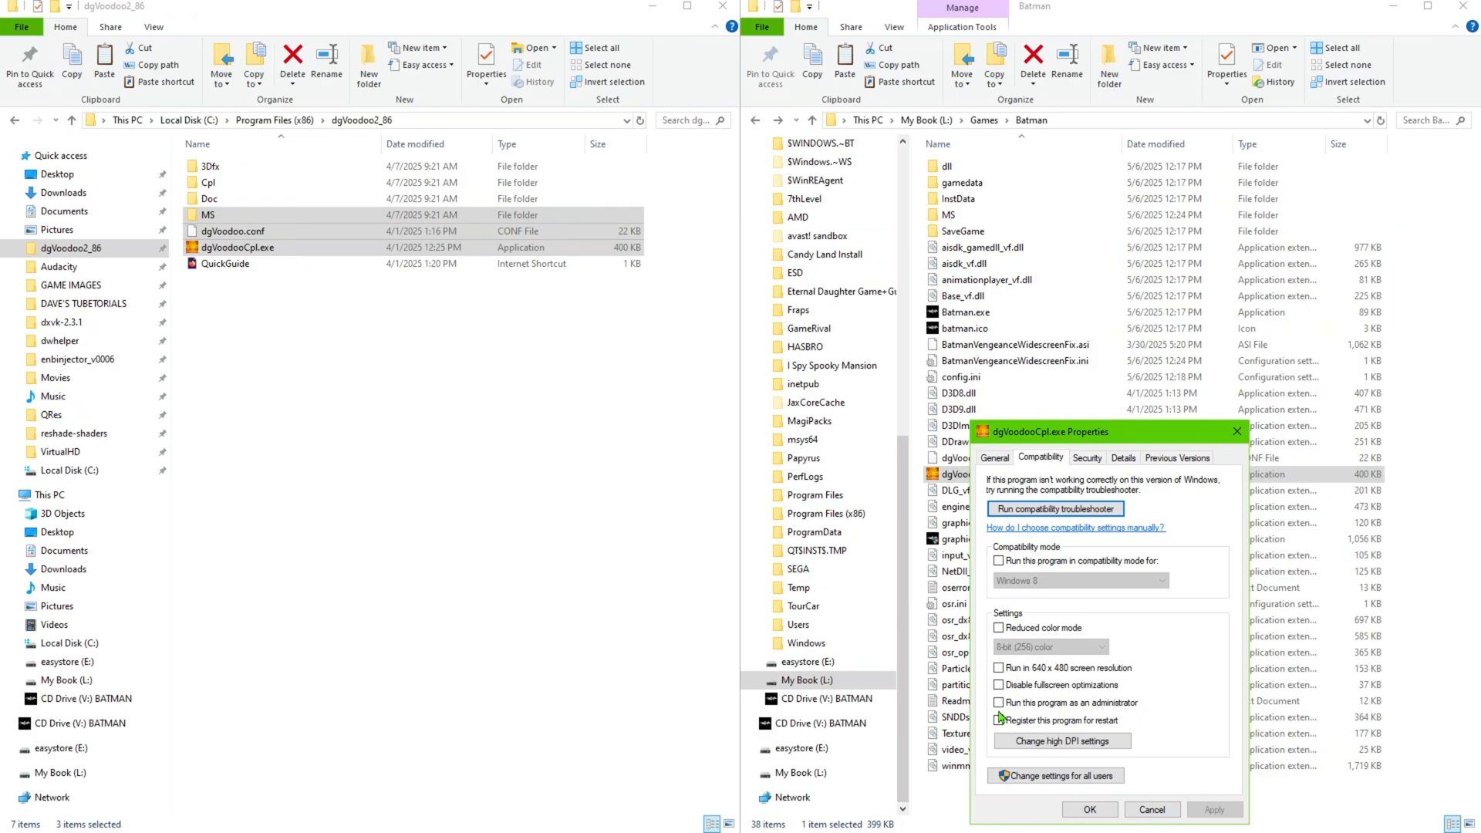
left_click(1001, 702)
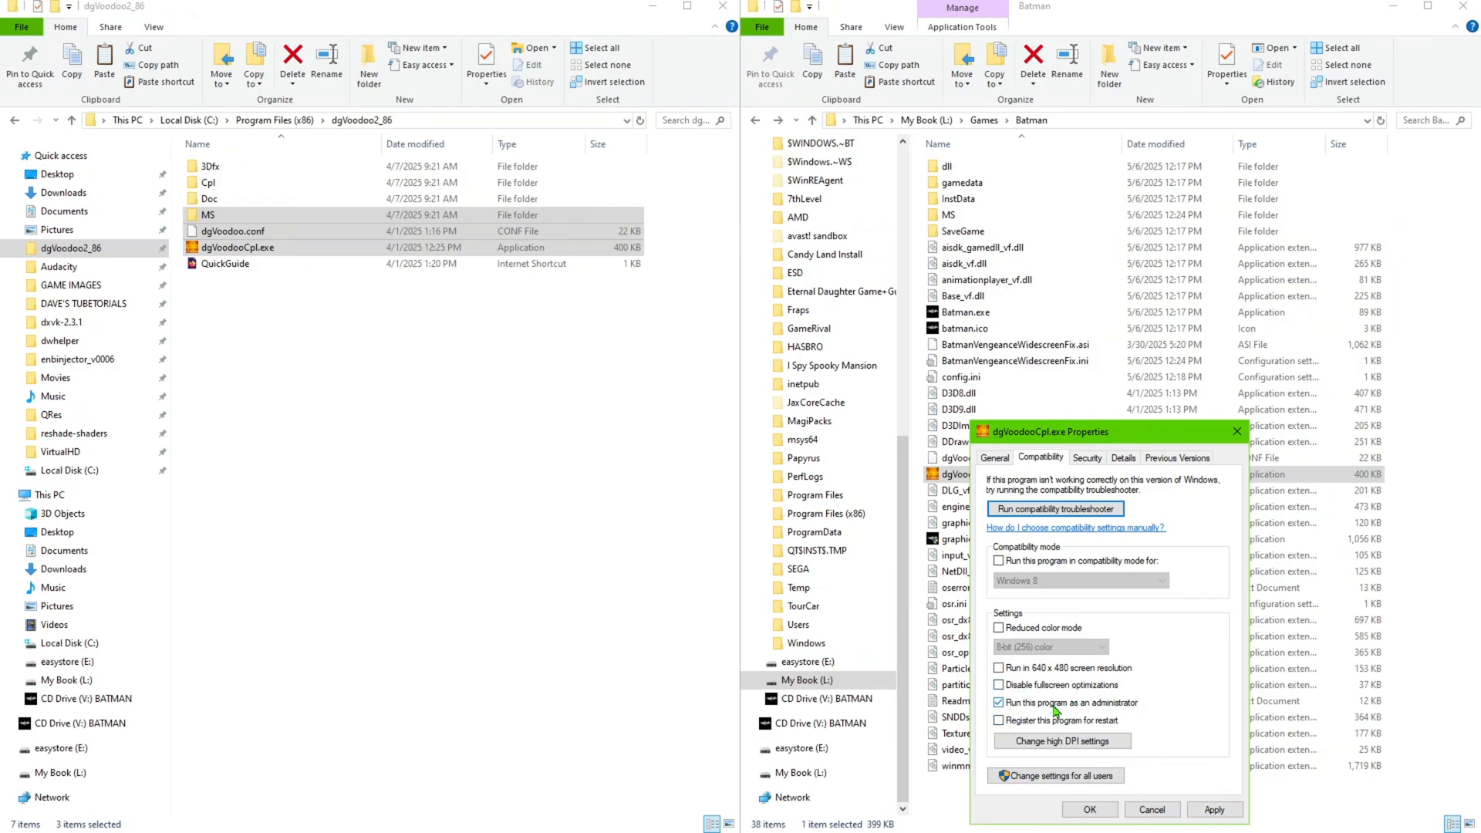
left_click(999, 702)
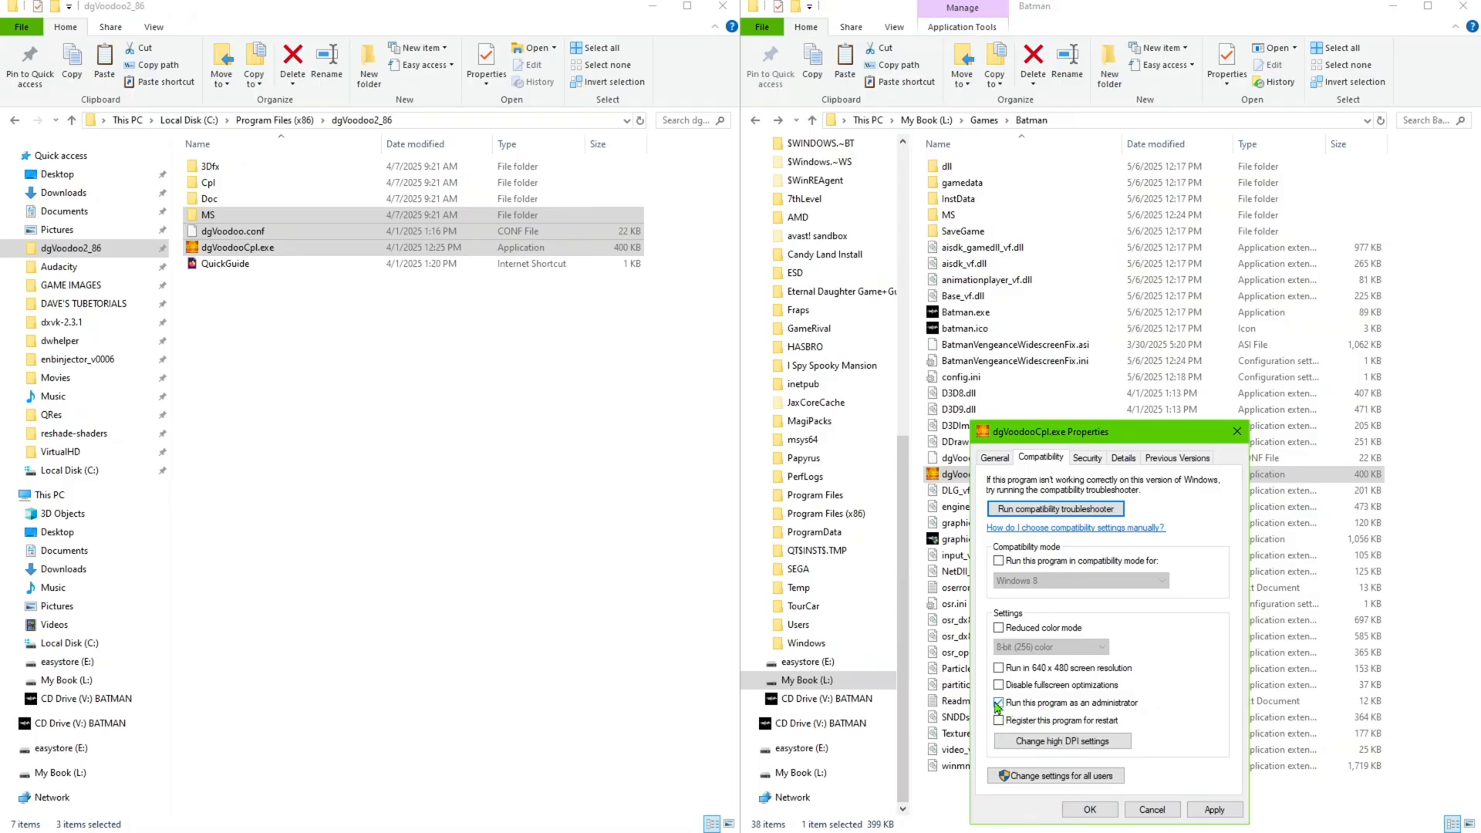
left_click(998, 703)
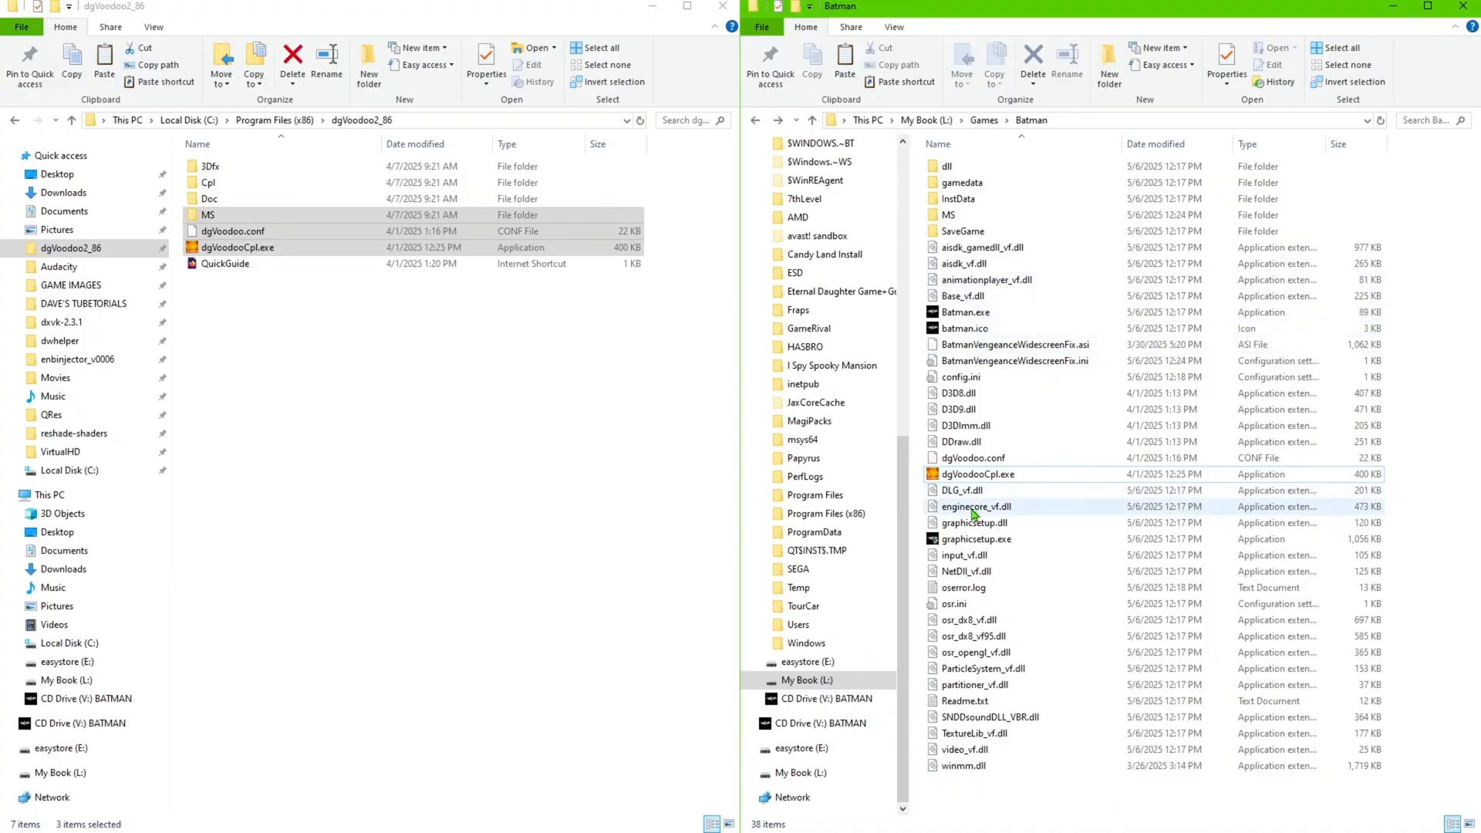
left_click(979, 473)
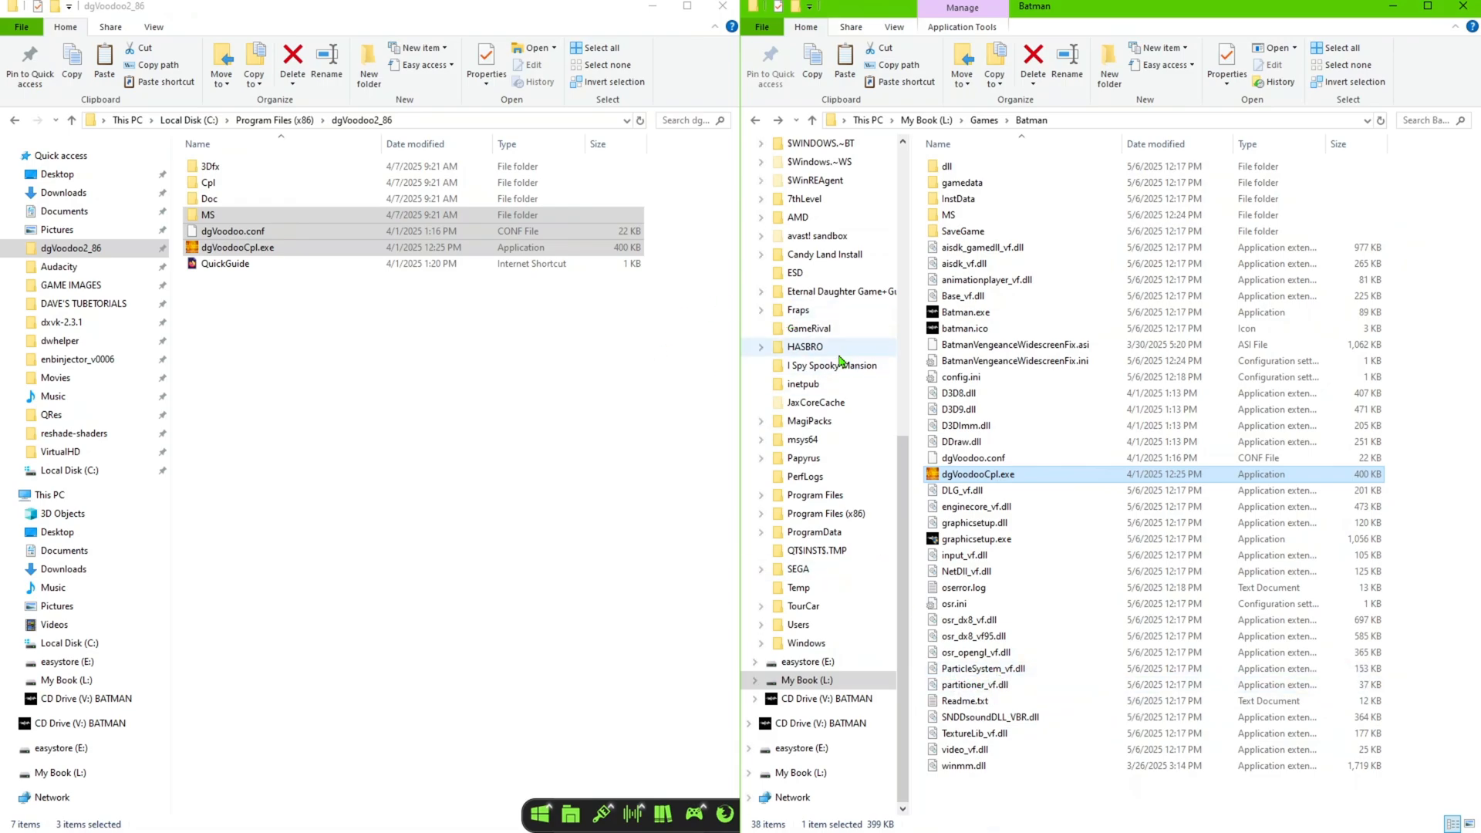
mouse_move(1460, 683)
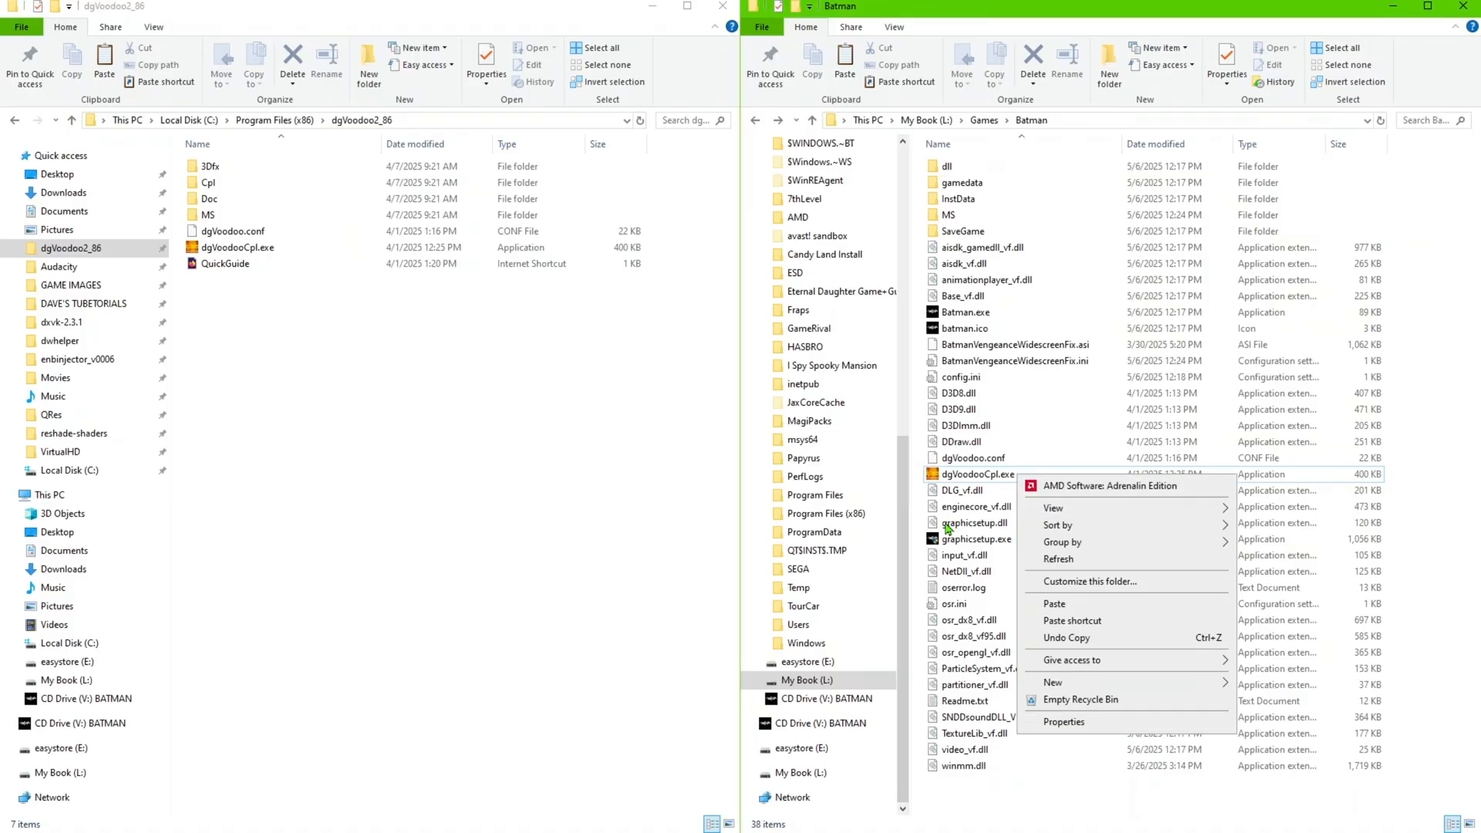
Set dgVoodooCpl.exe to Windows XP (Service Pack 3) compatibility mode and apply
right_click(975, 475)
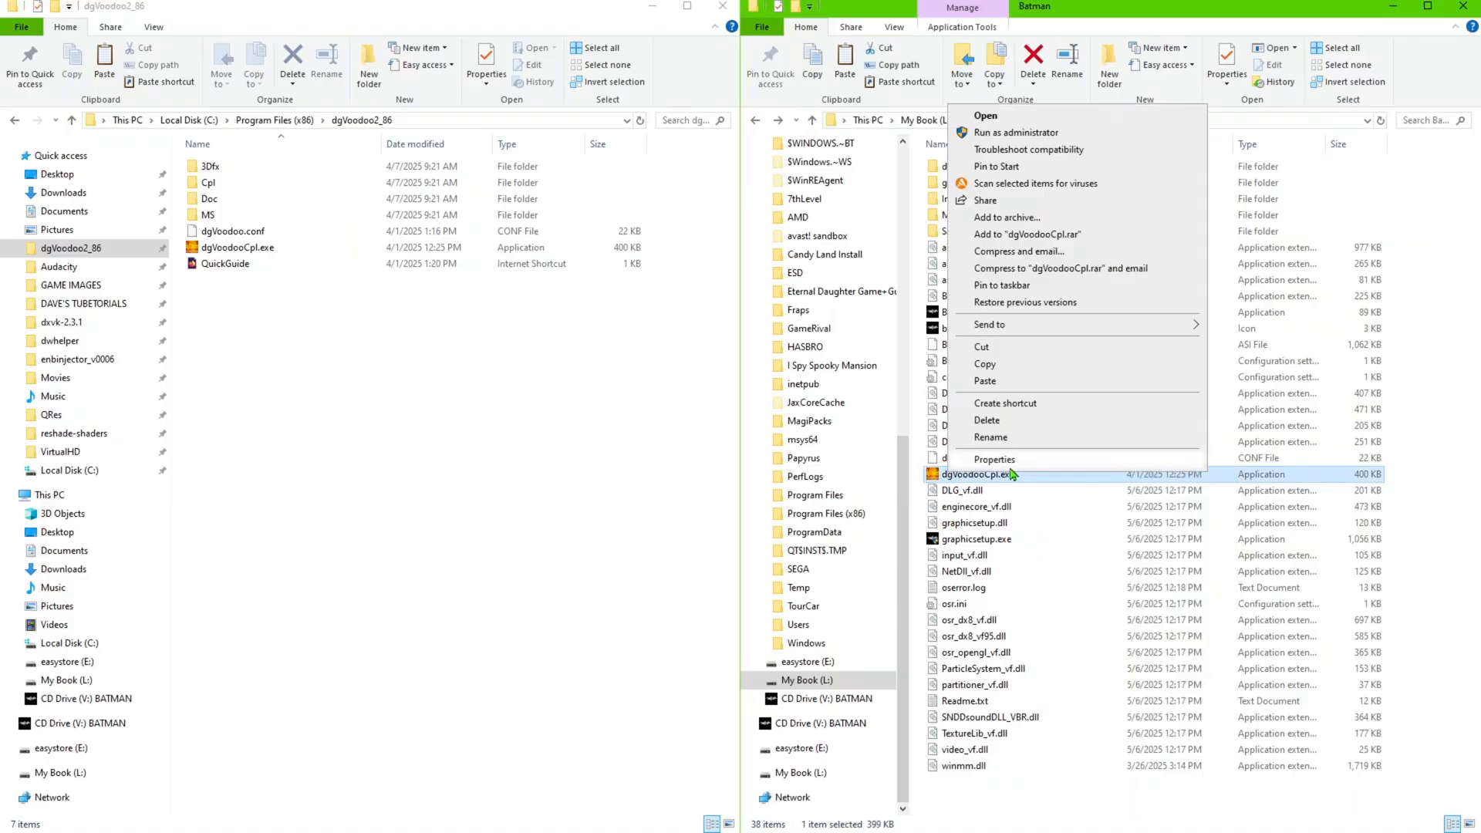
left_click(993, 459)
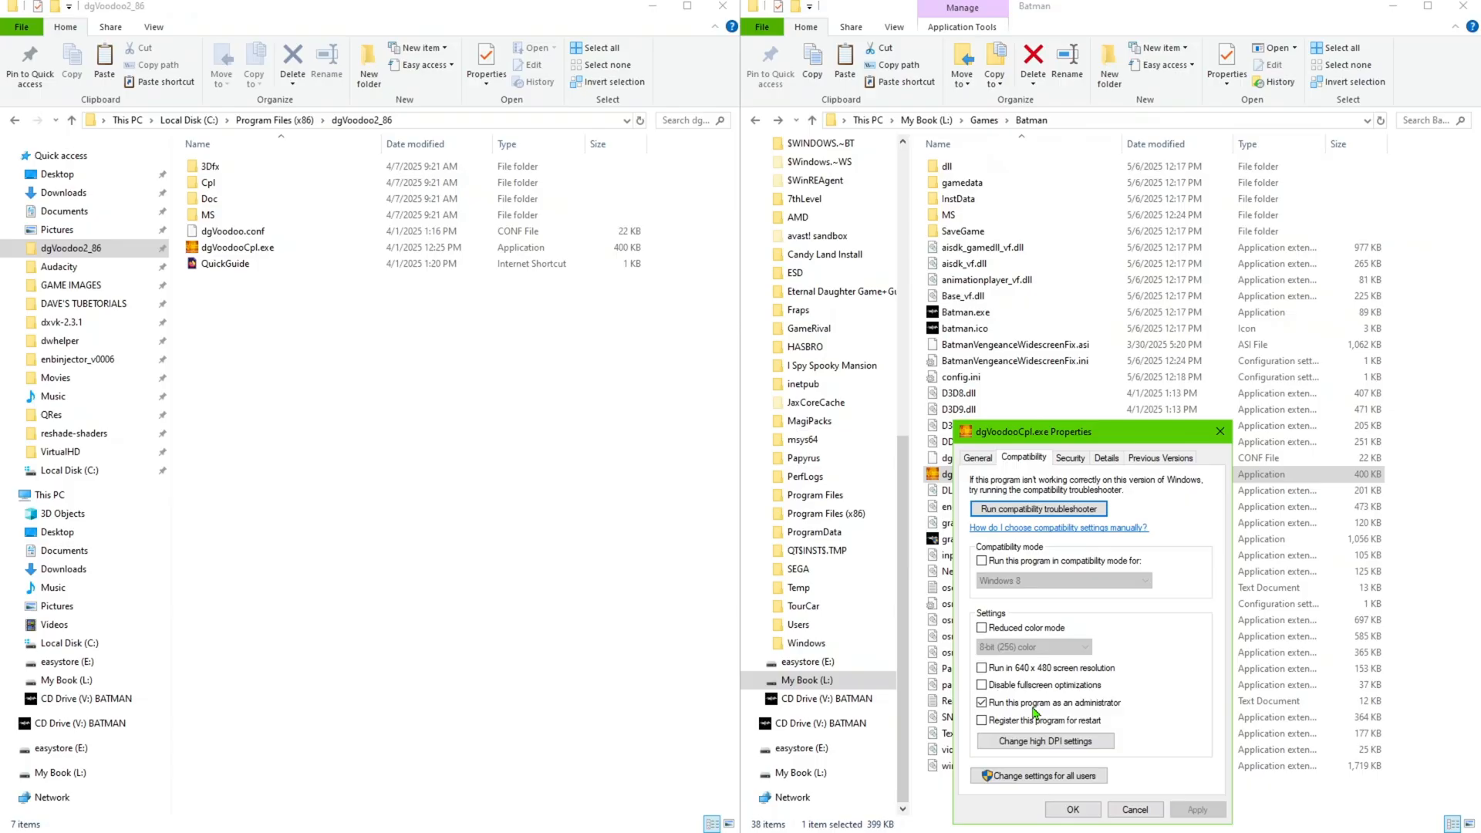
left_click(1140, 581)
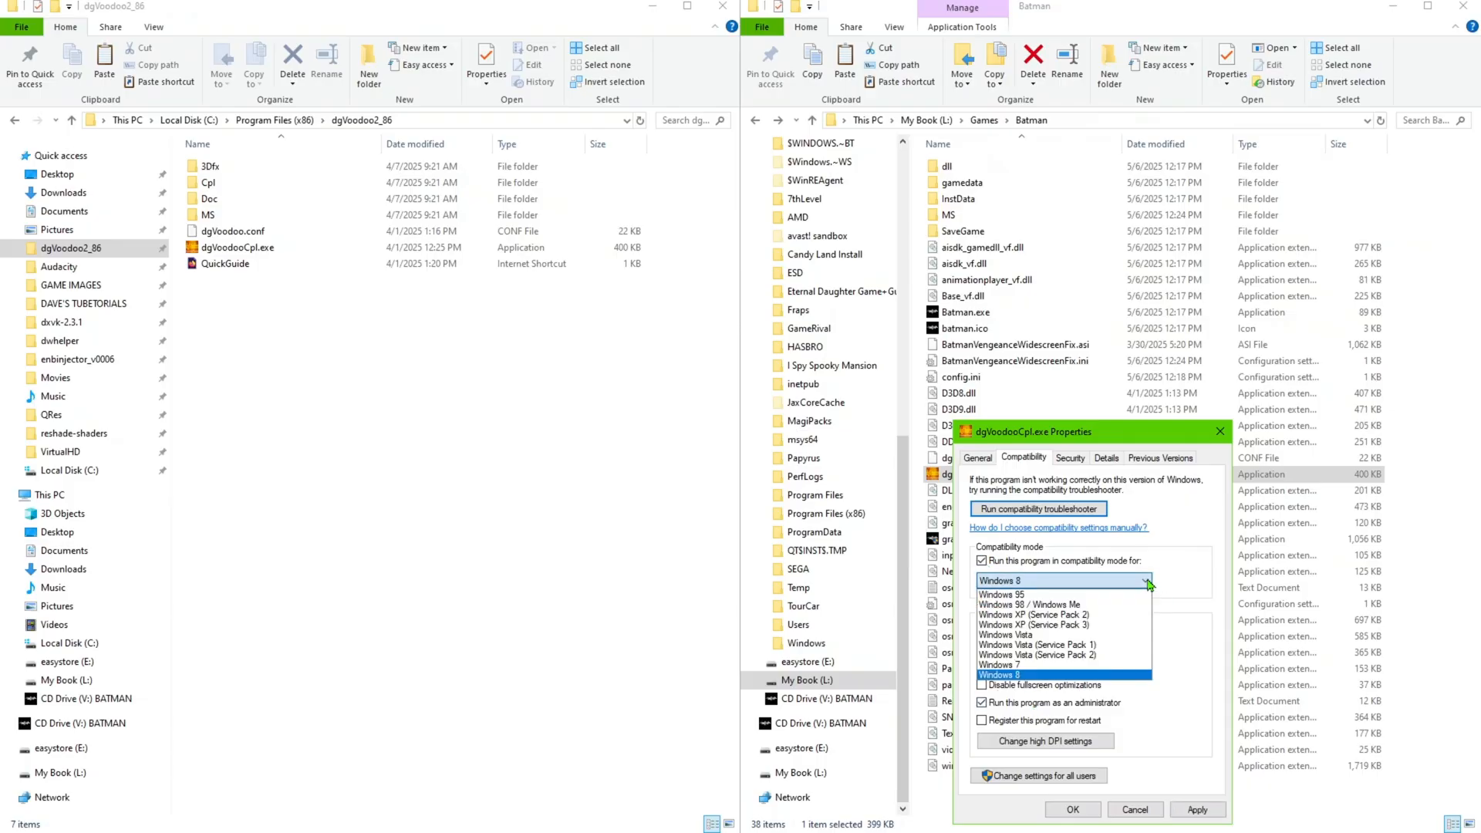
left_click(1036, 625)
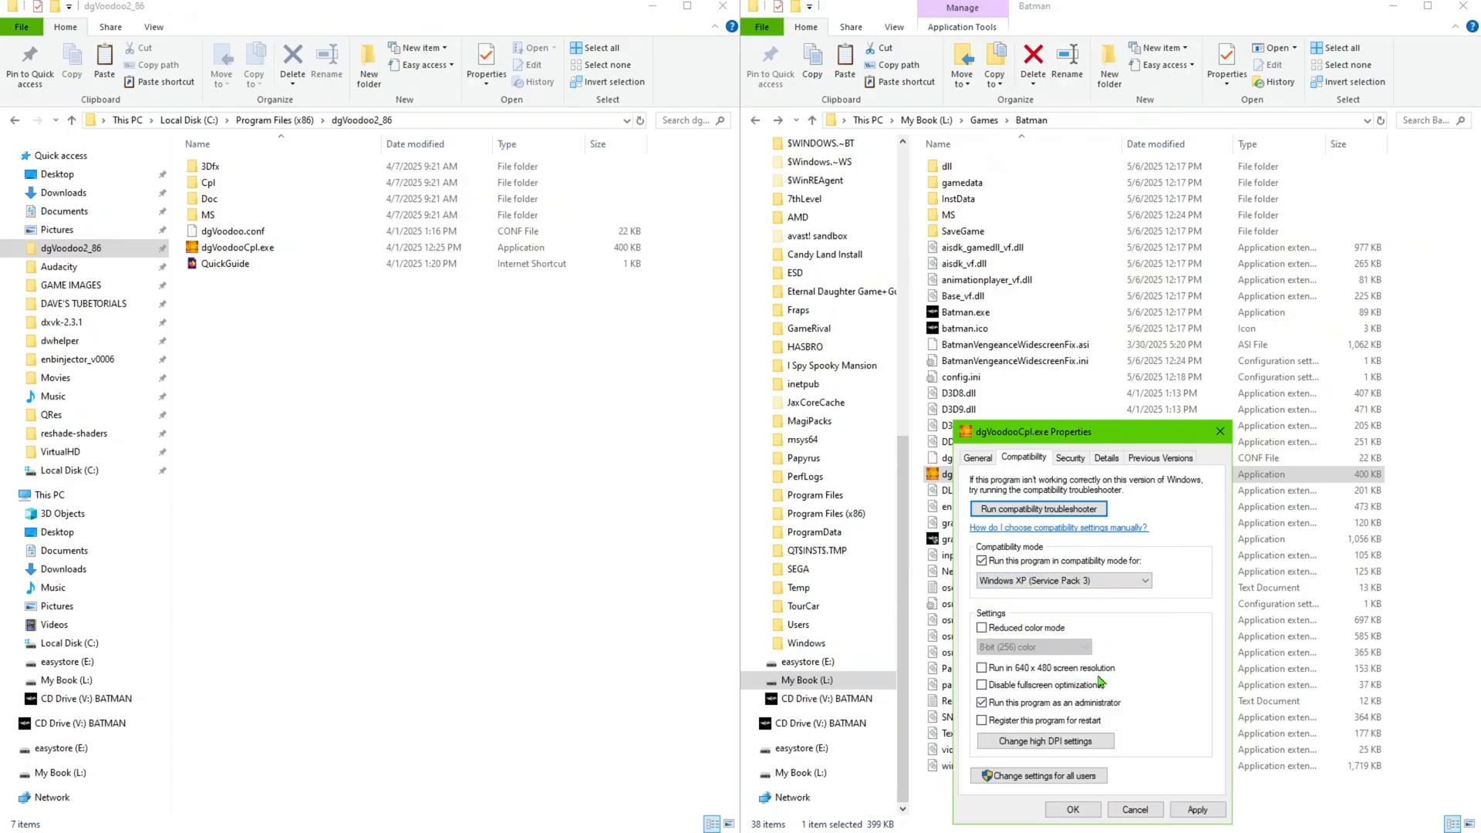
left_click(1072, 809)
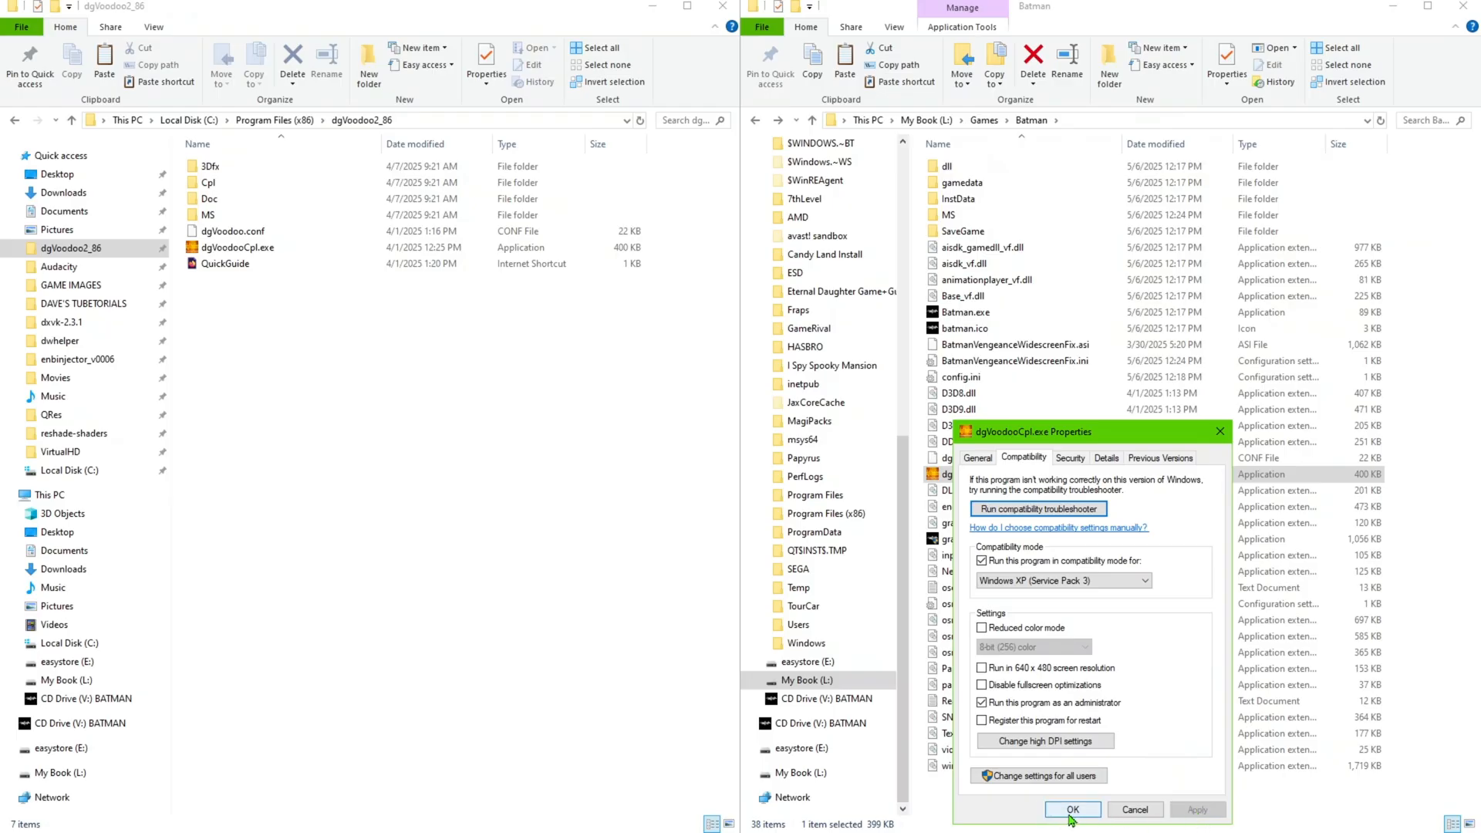
left_click(1093, 809)
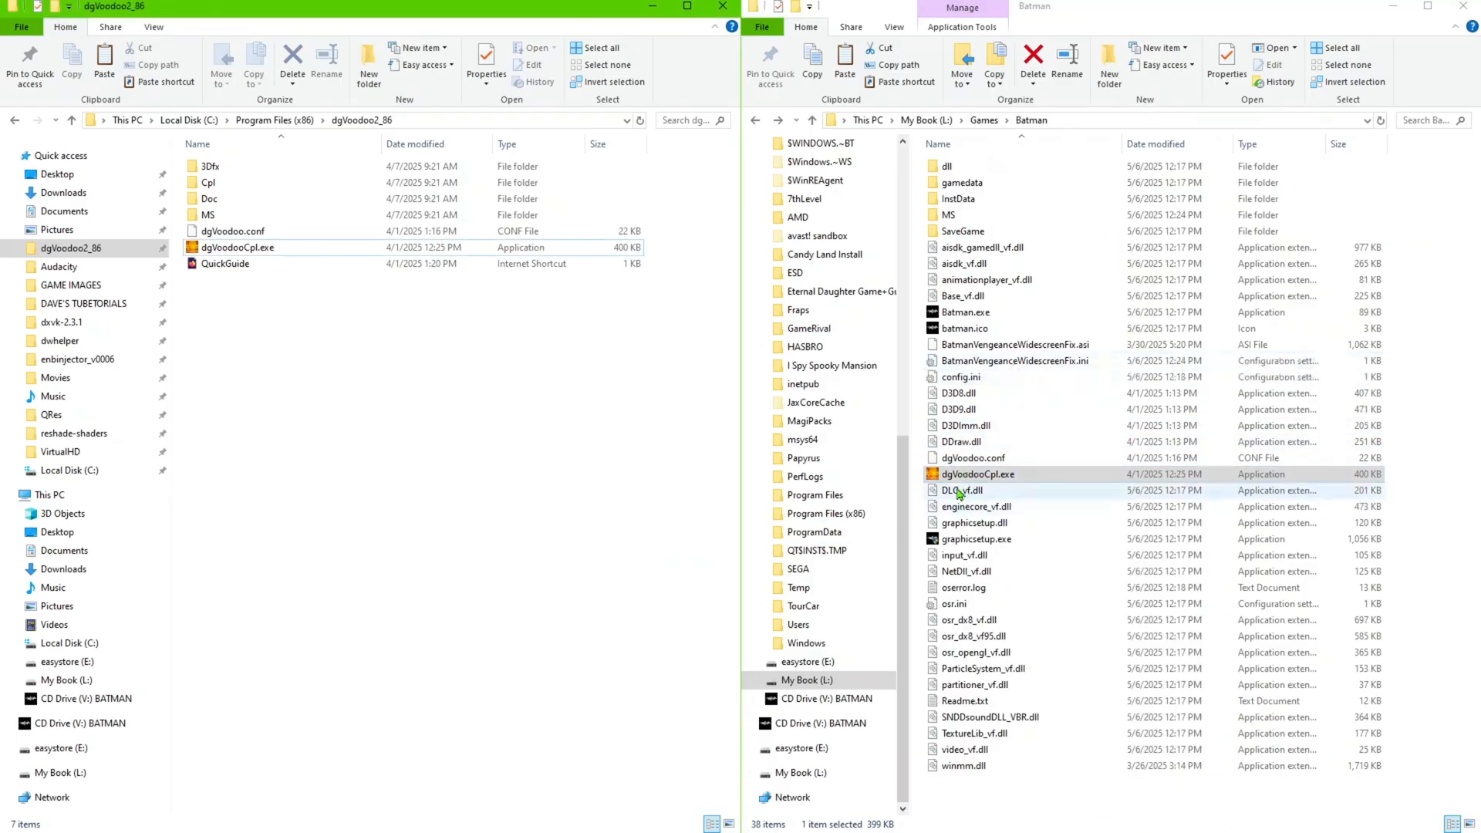
Launch Batman: Vengeance from the game folder to reach its main menu
left_click(978, 474)
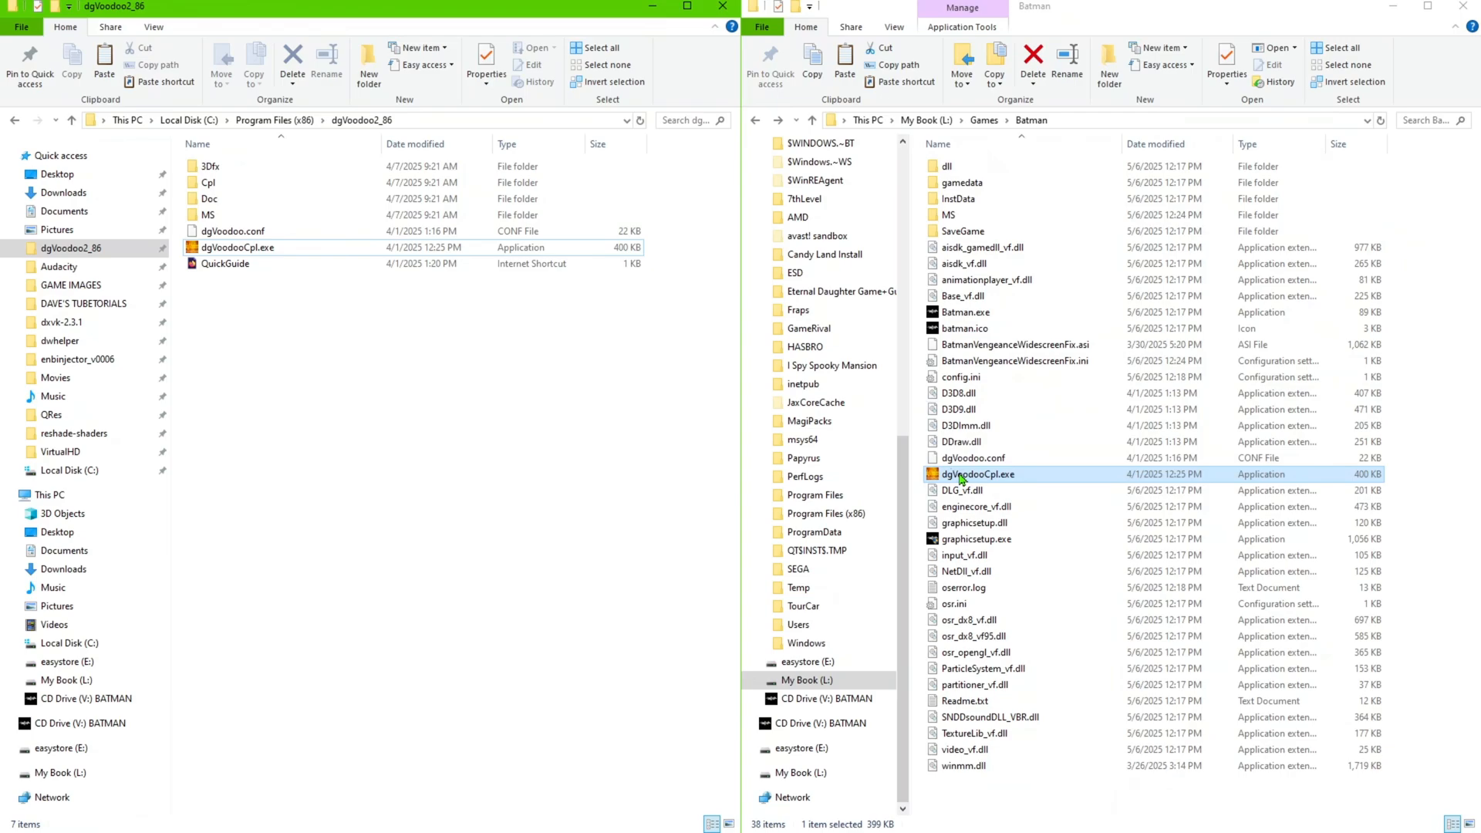
right_click(980, 473)
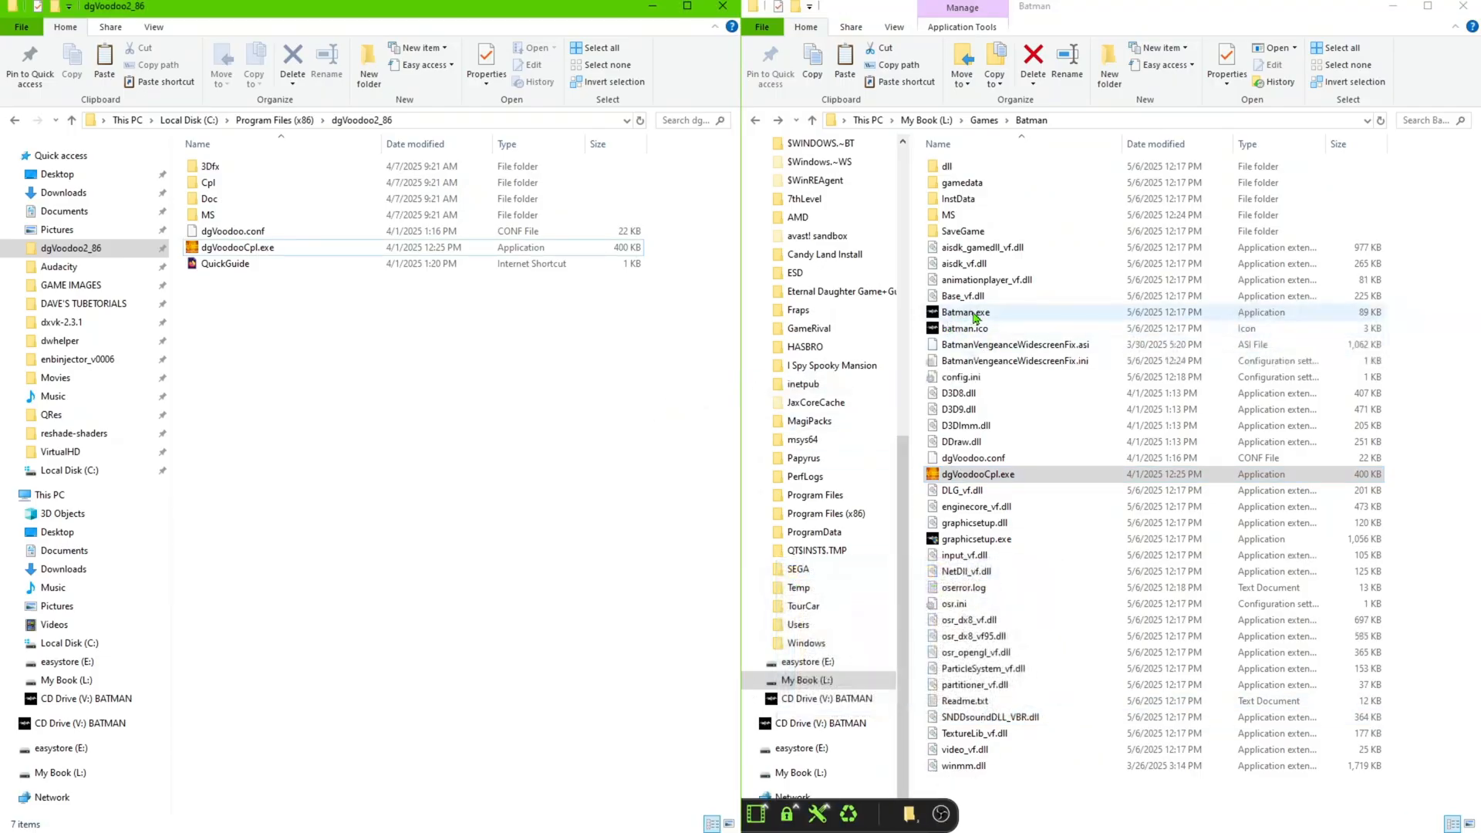
double_click(965, 312)
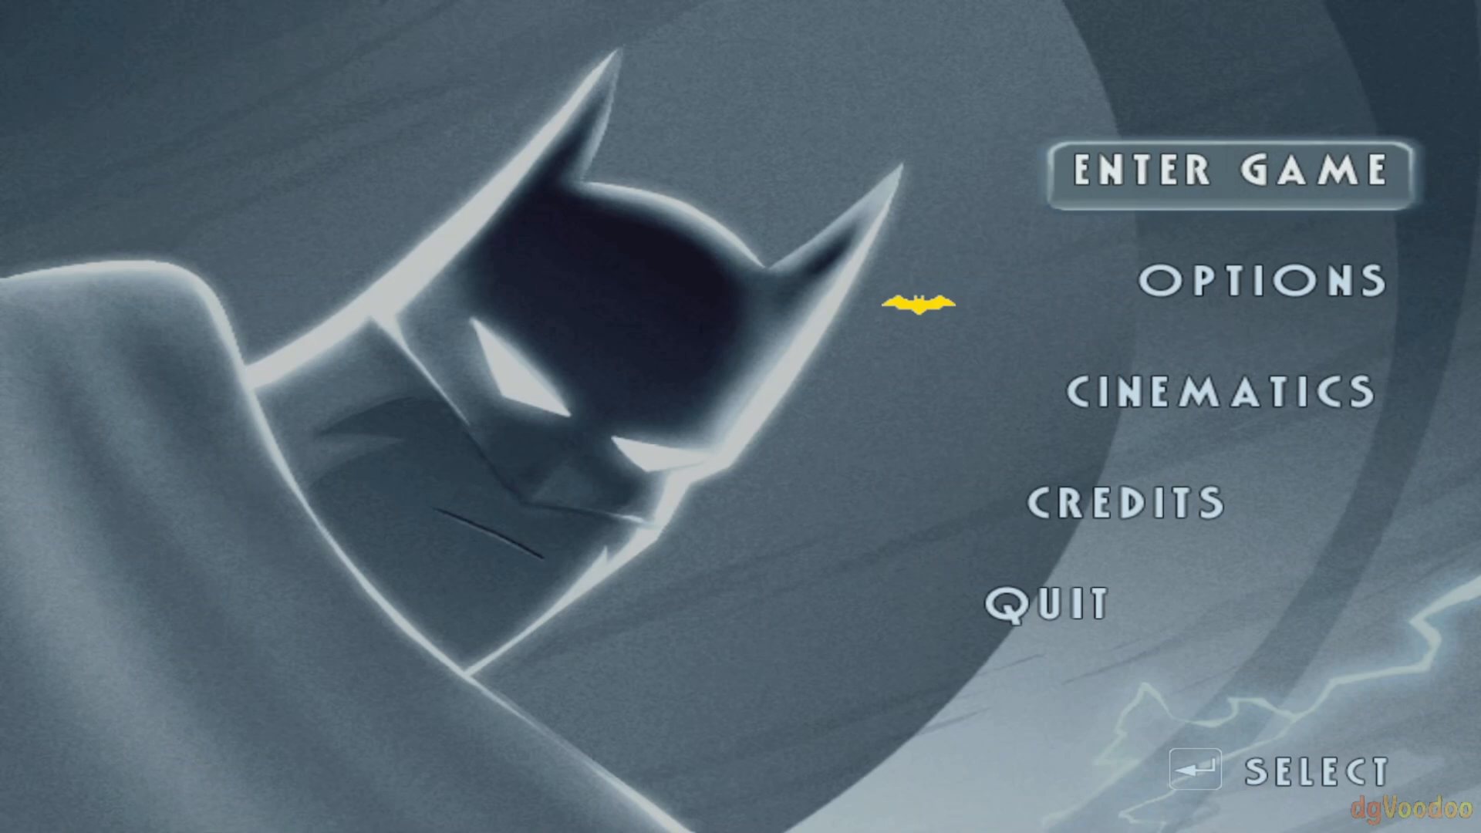
View the Brightness setting in Options, then back out to the main menu
left_click(1261, 284)
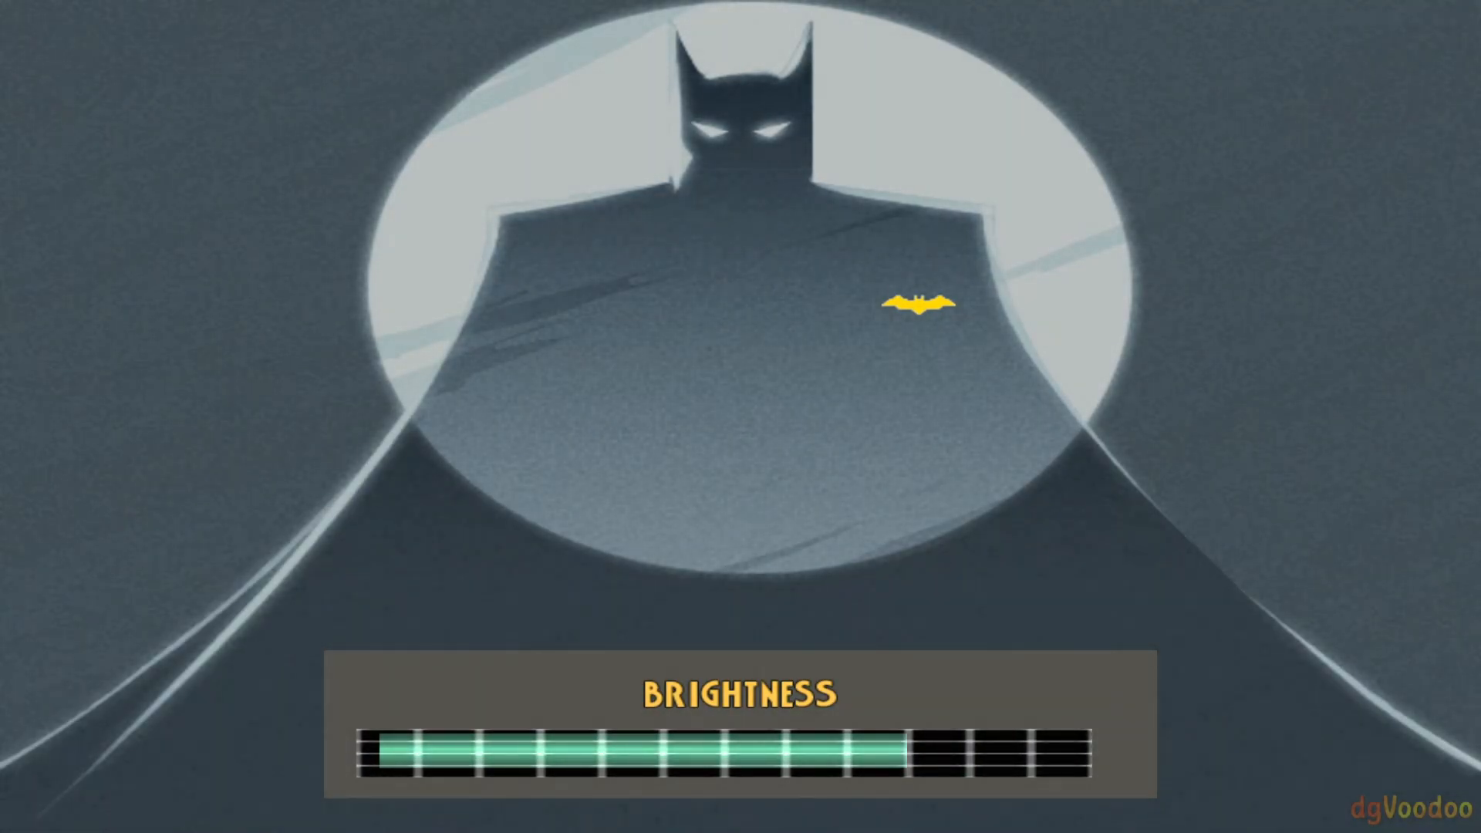
key("Escape")
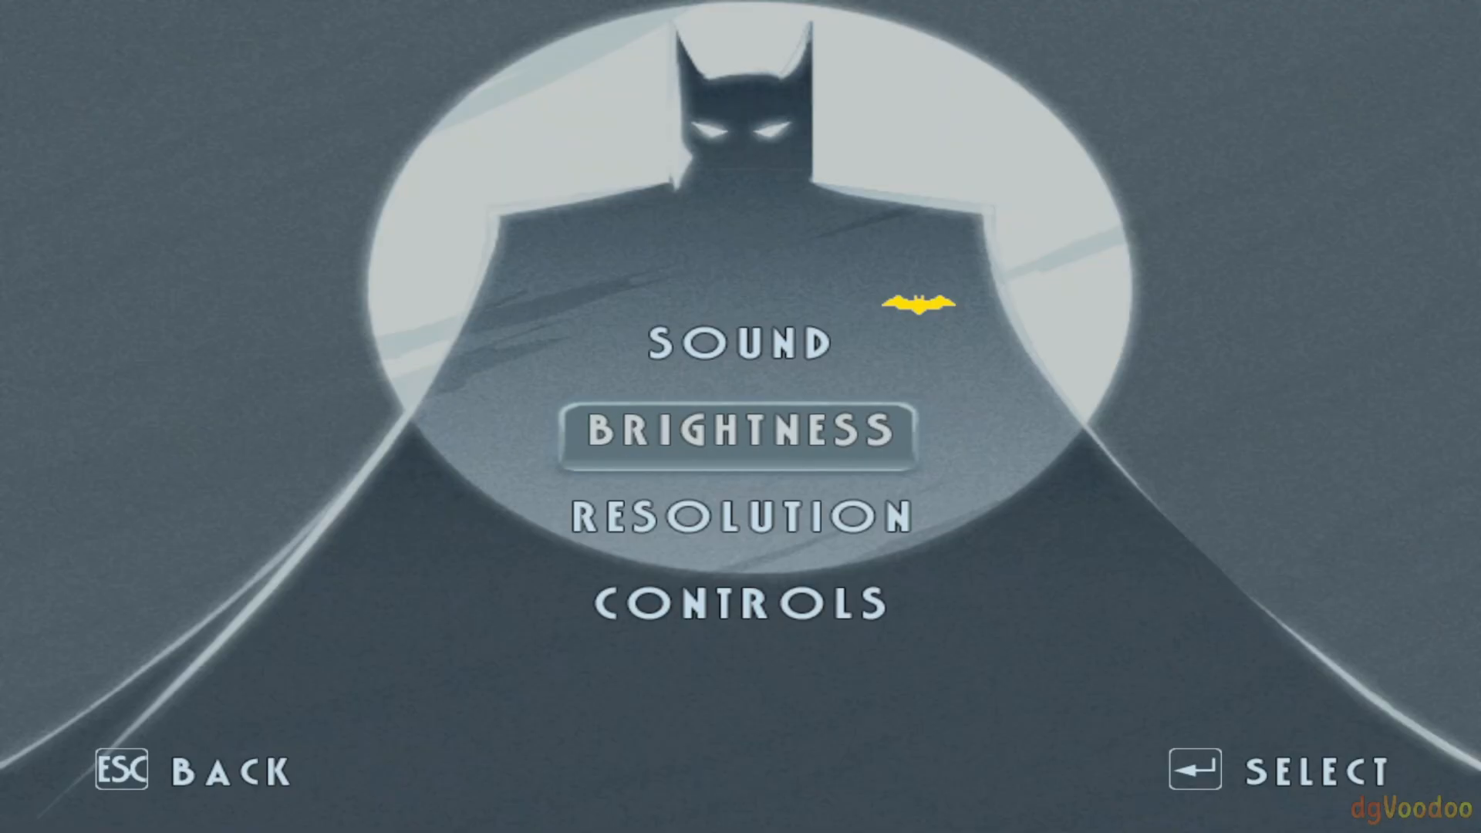
key("Escape")
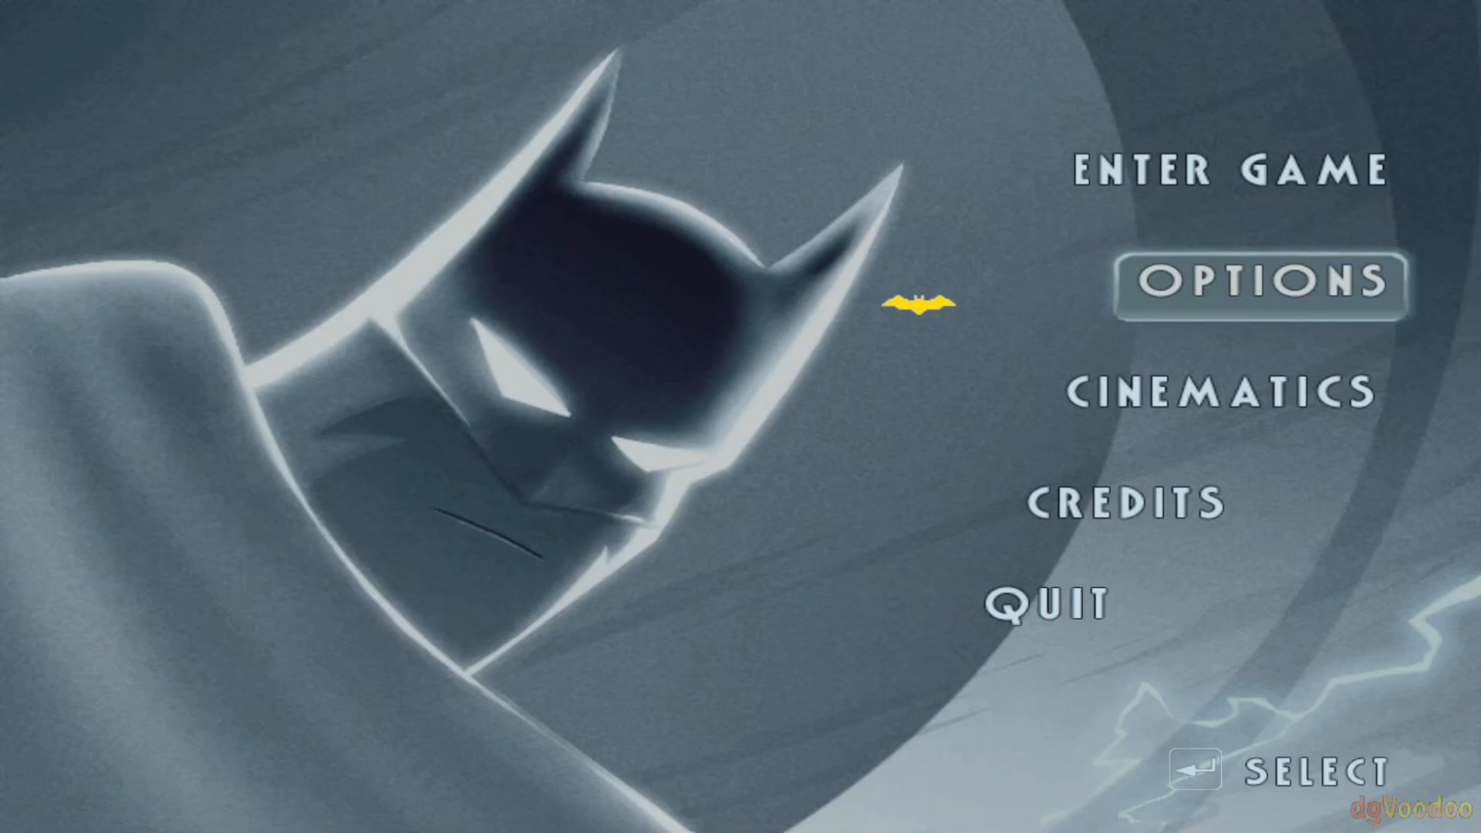
Enter the game on the rooftop level and bring up the items and information screen
key("Up")
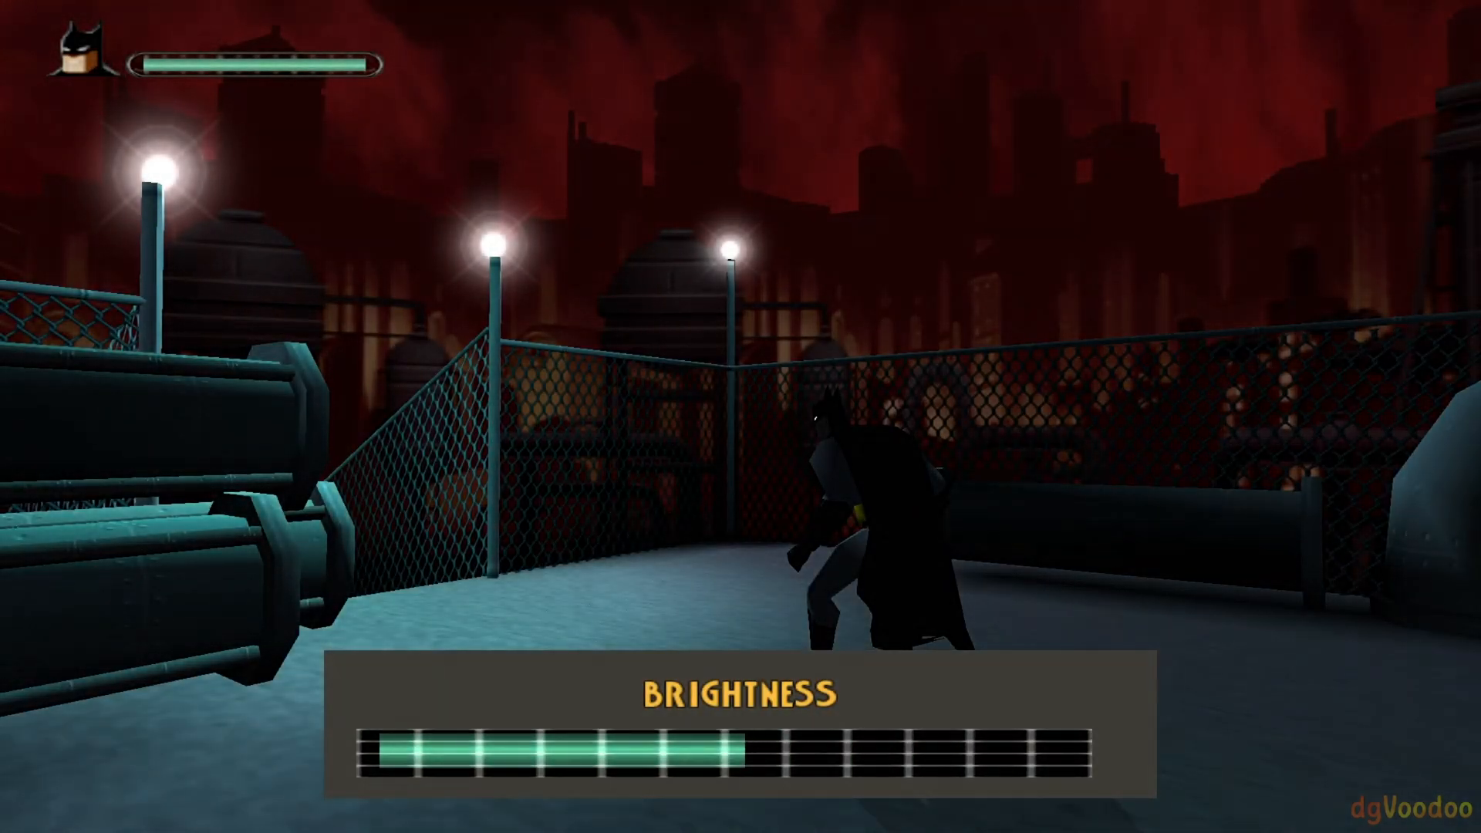
key("Right")
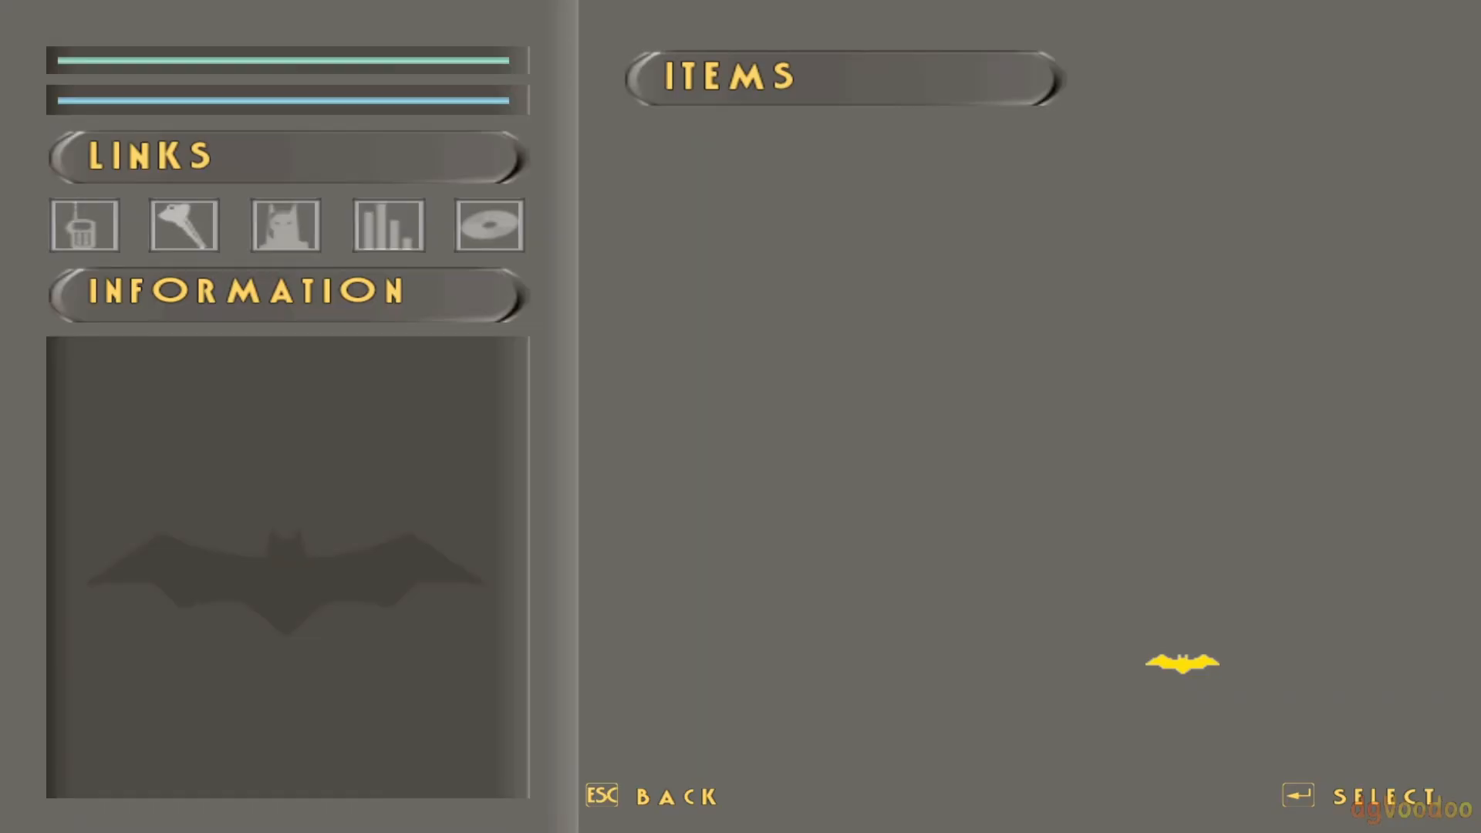
View the achievements page, then inspect and close the keyboard control bindings in Options
left_click(387, 226)
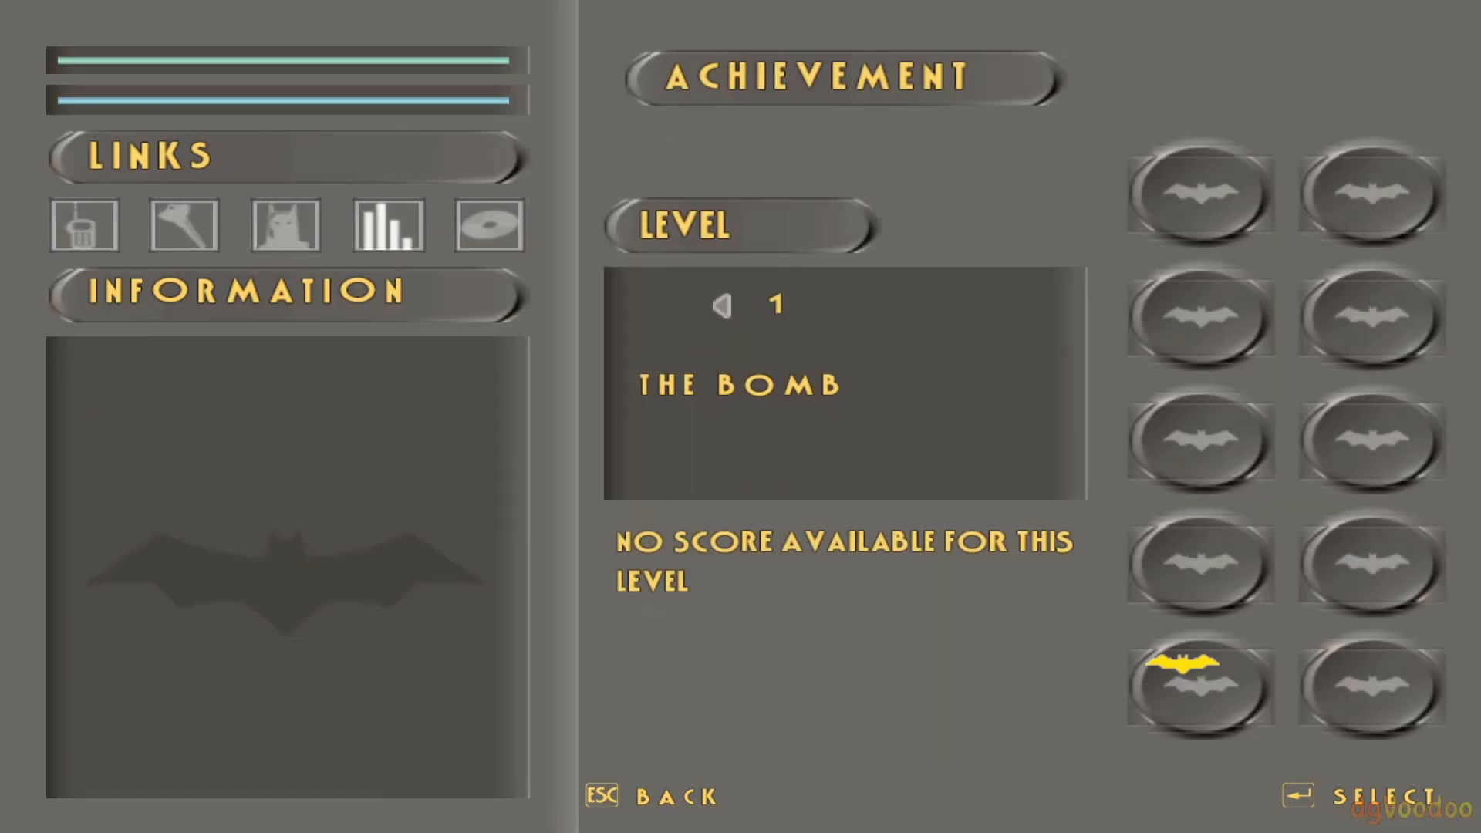
left_click(488, 226)
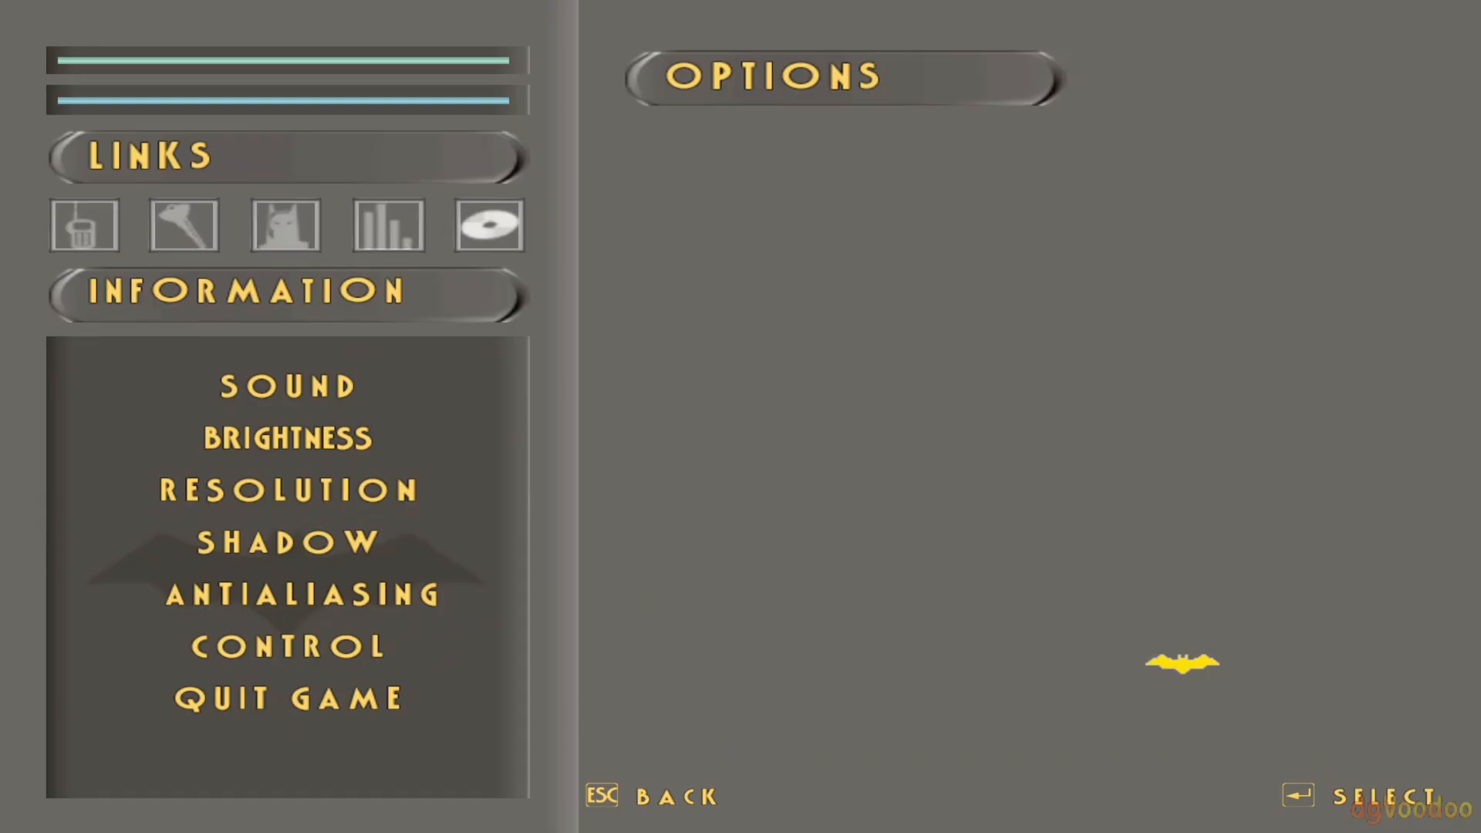
mouse_move(288, 666)
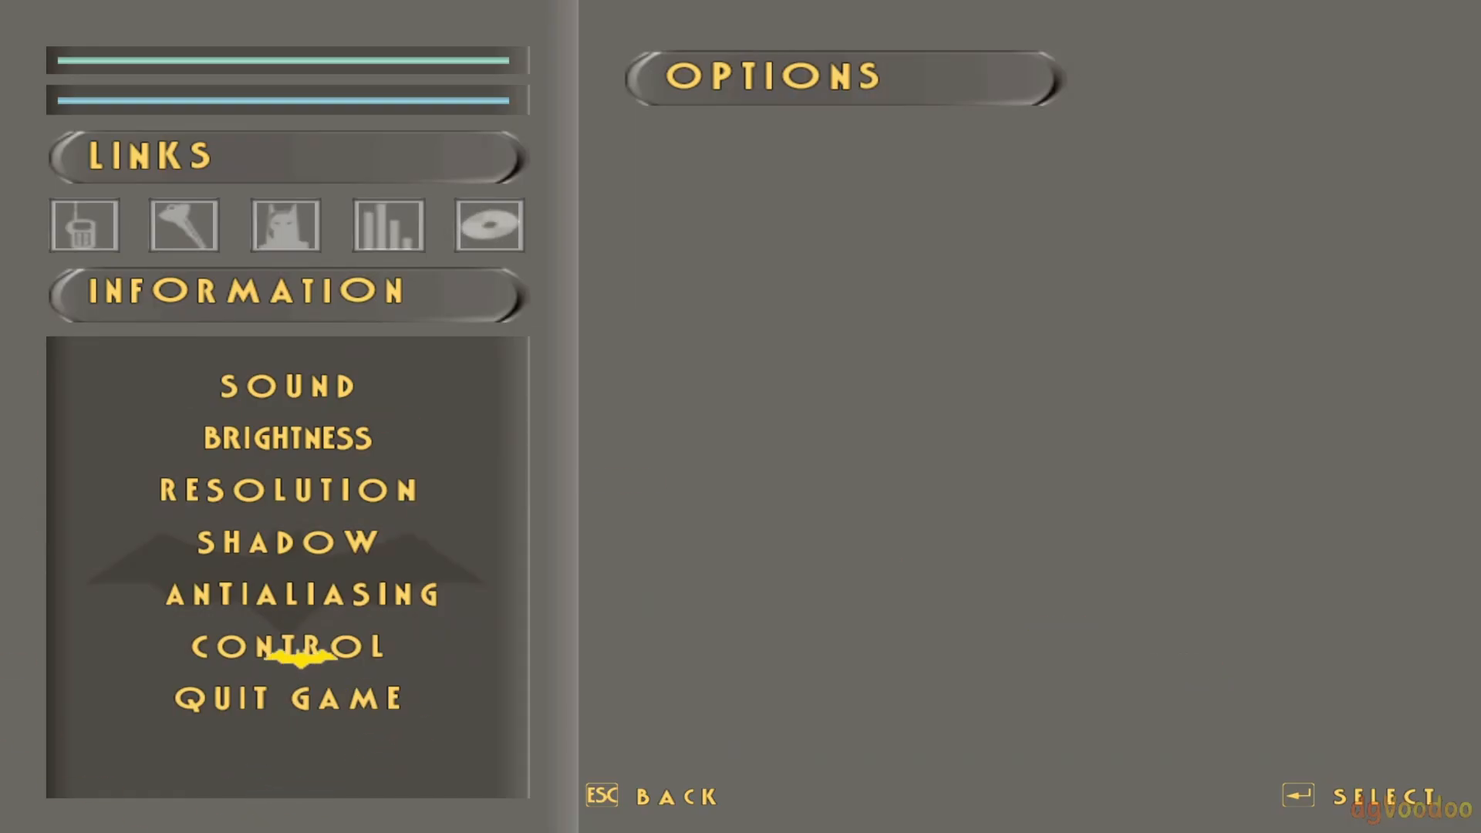
left_click(285, 647)
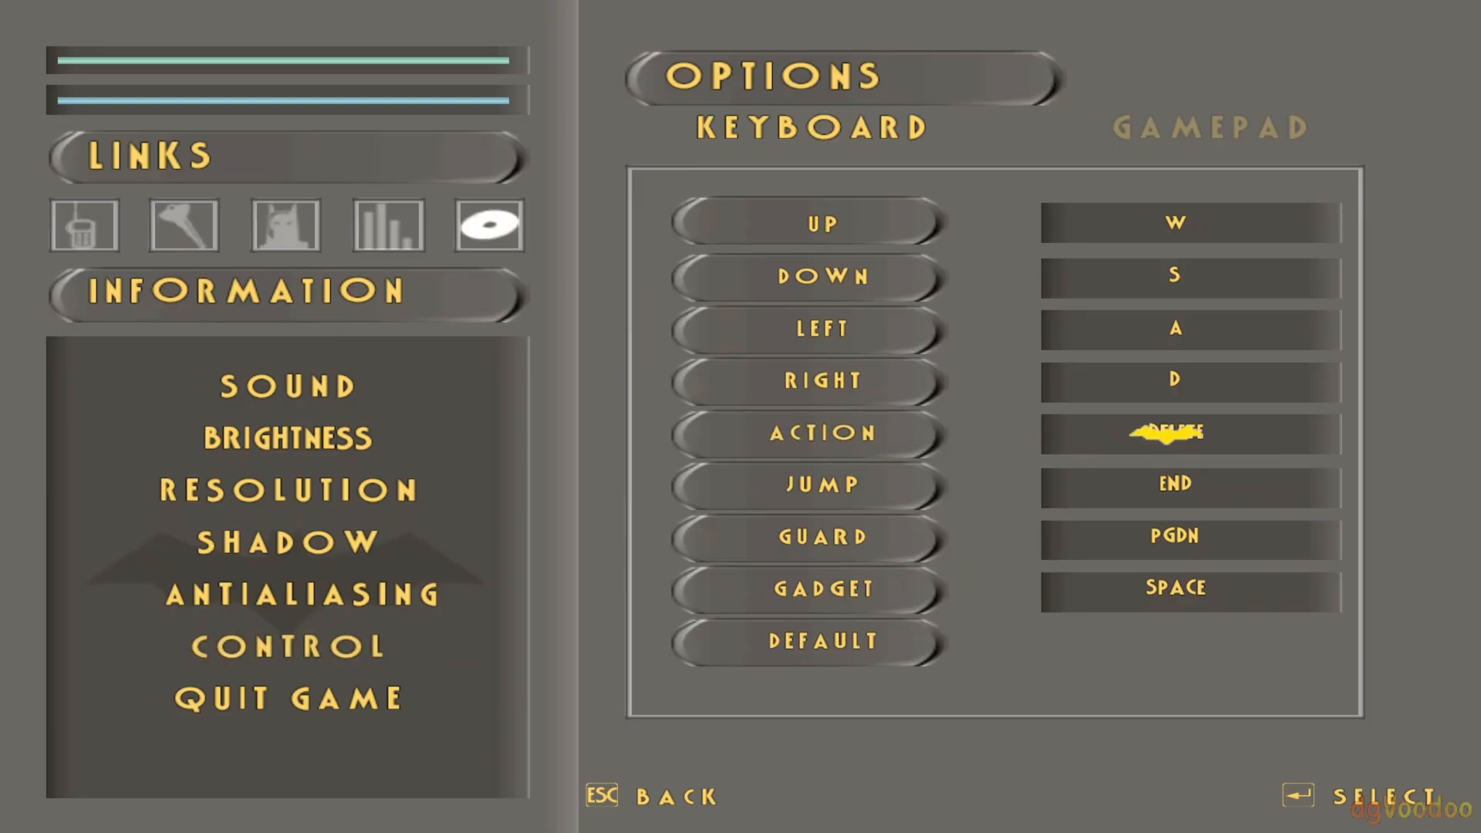
left_click(1208, 126)
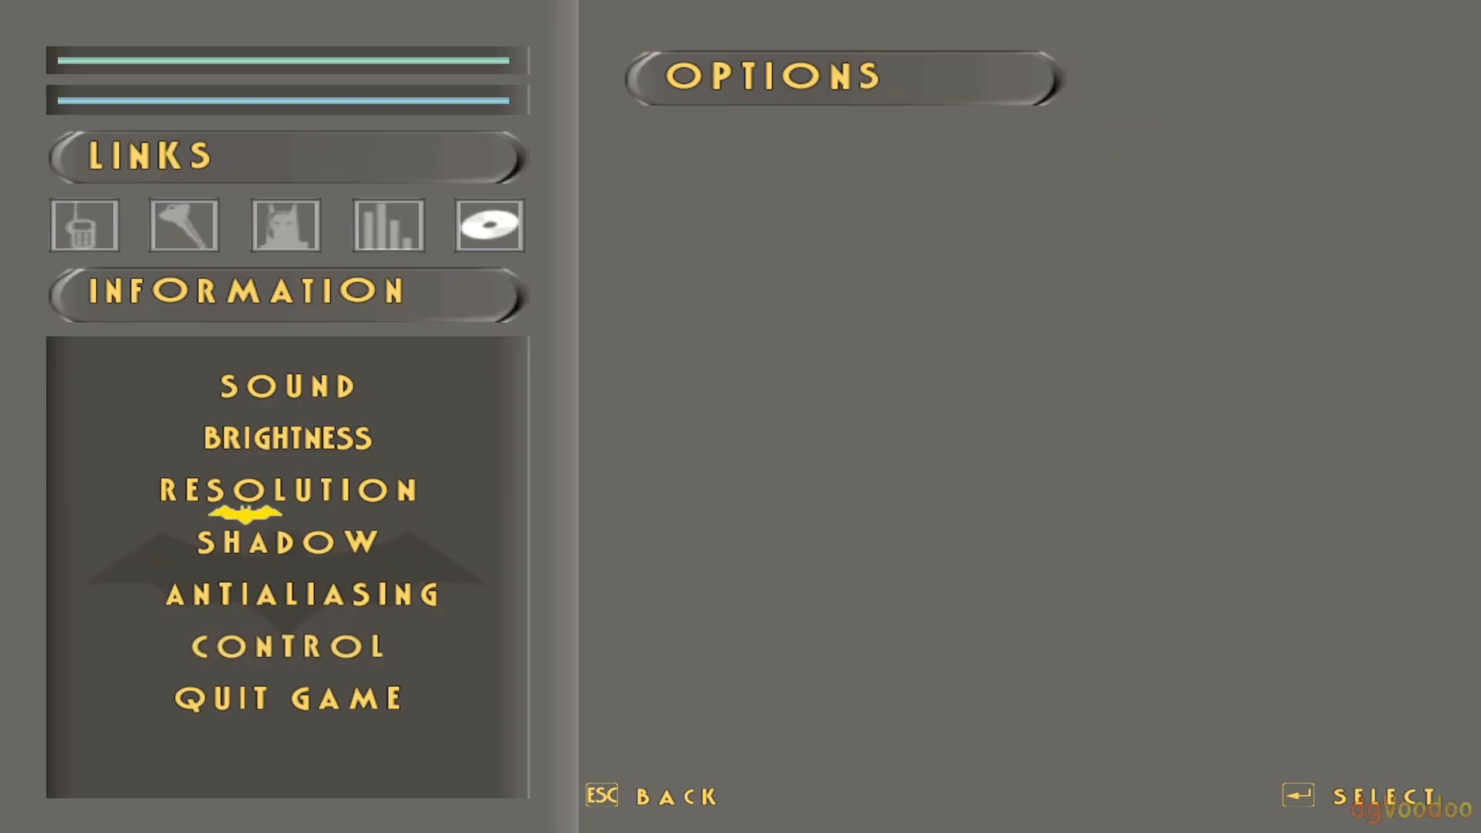
Check the Shadow (On) and Antialiasing (Off) settings
left_click(287, 543)
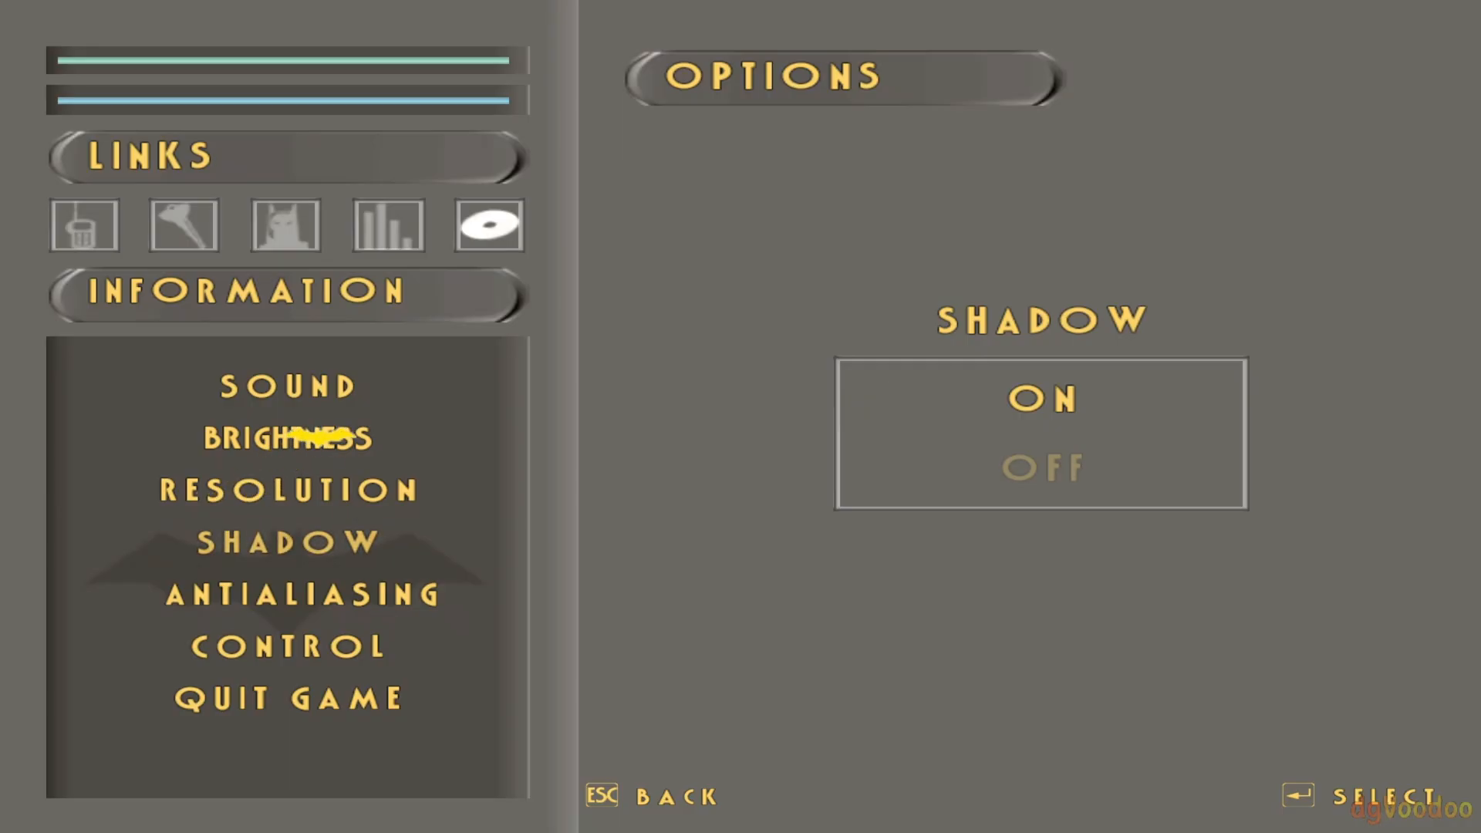
left_click(295, 595)
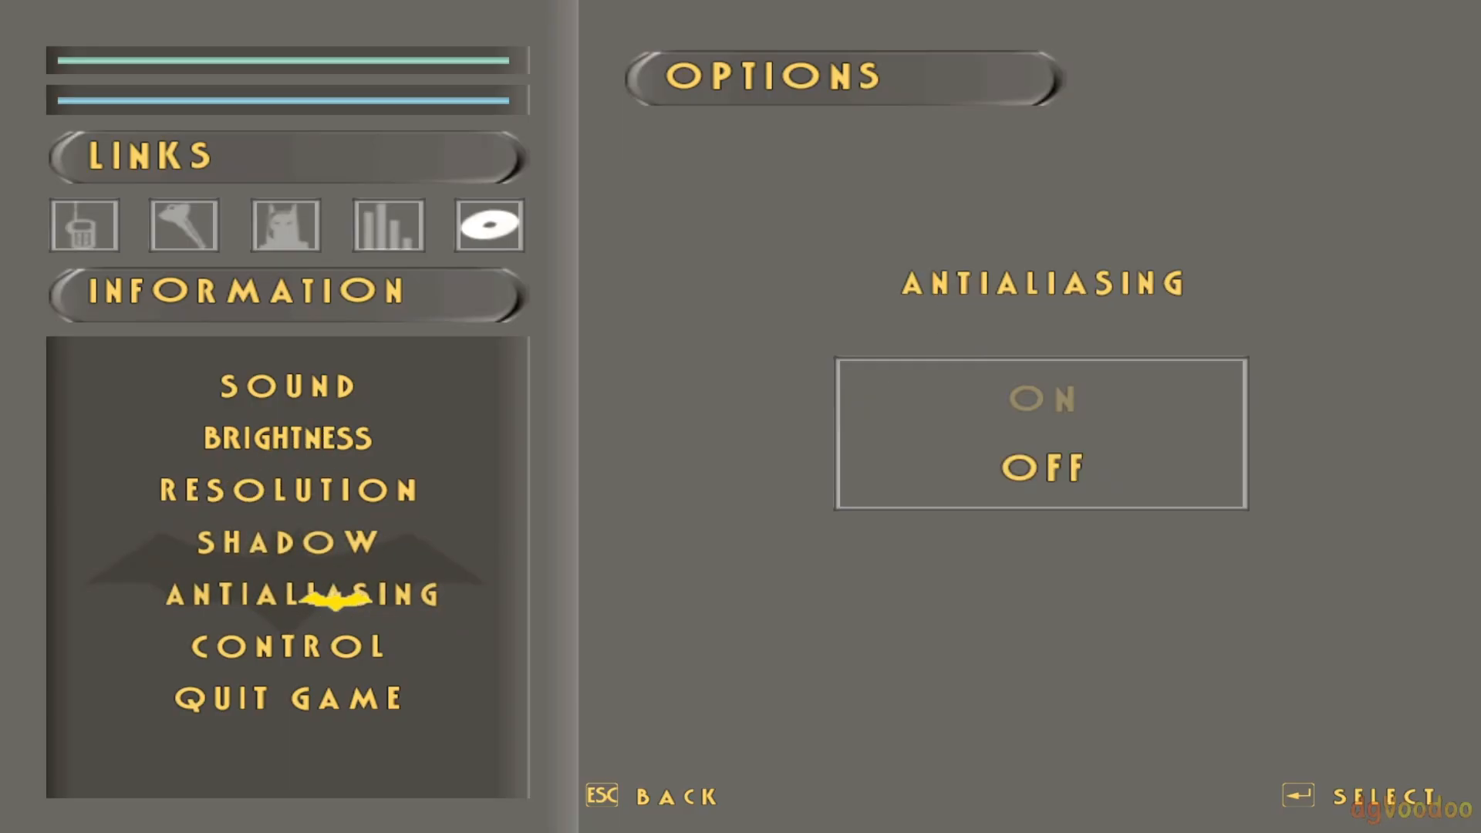